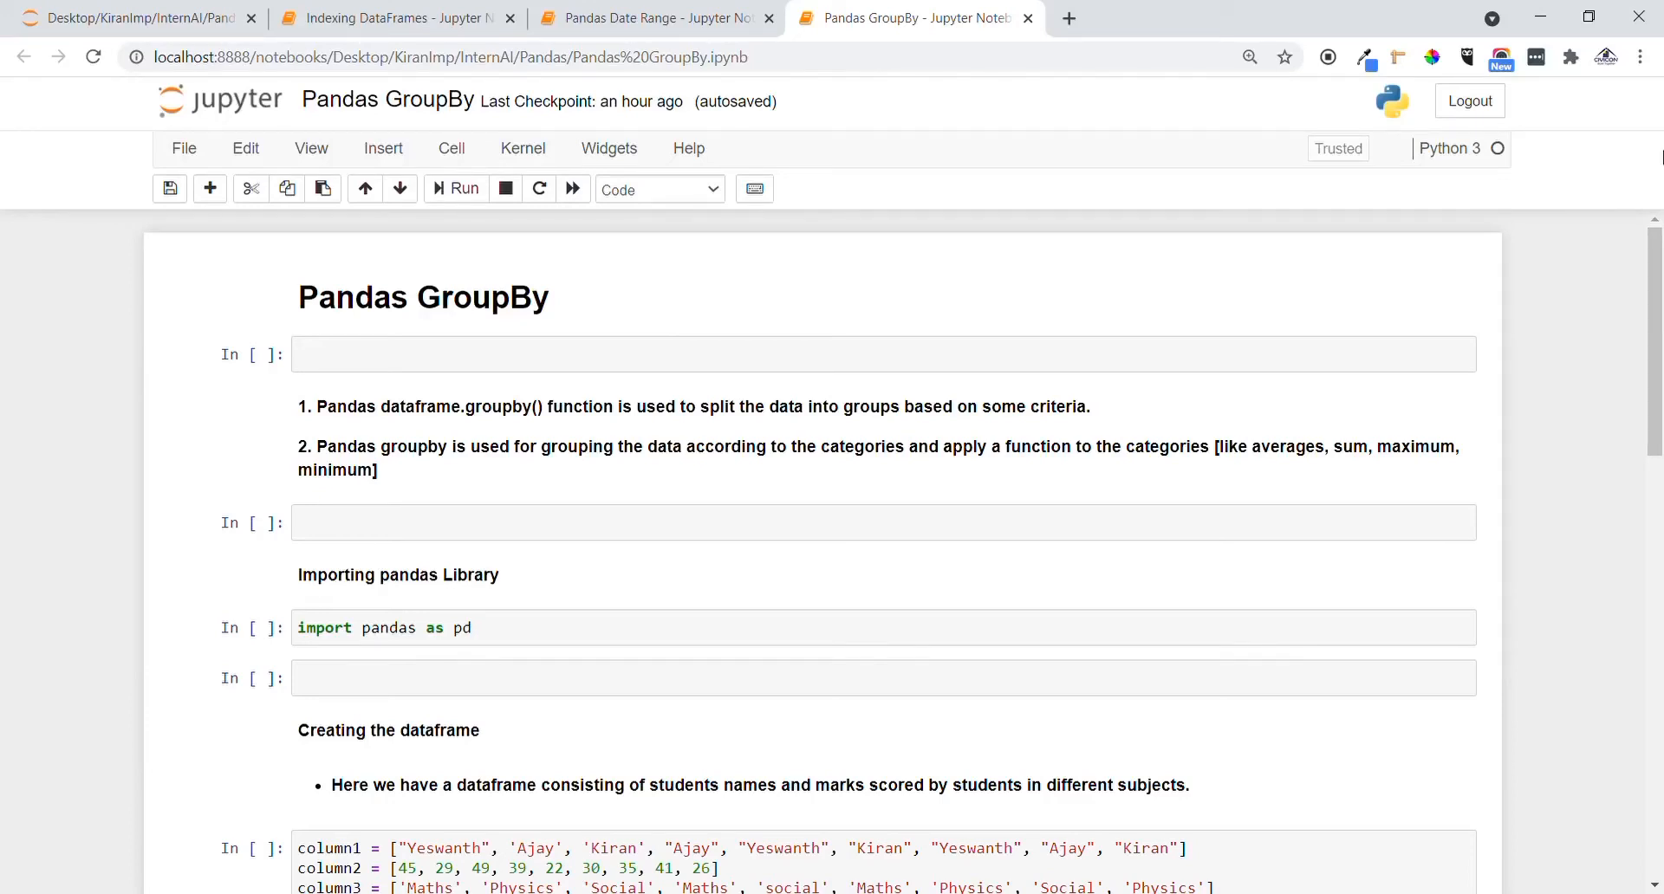
{"action": "mouse_move", "coordinate": [422, 298]}
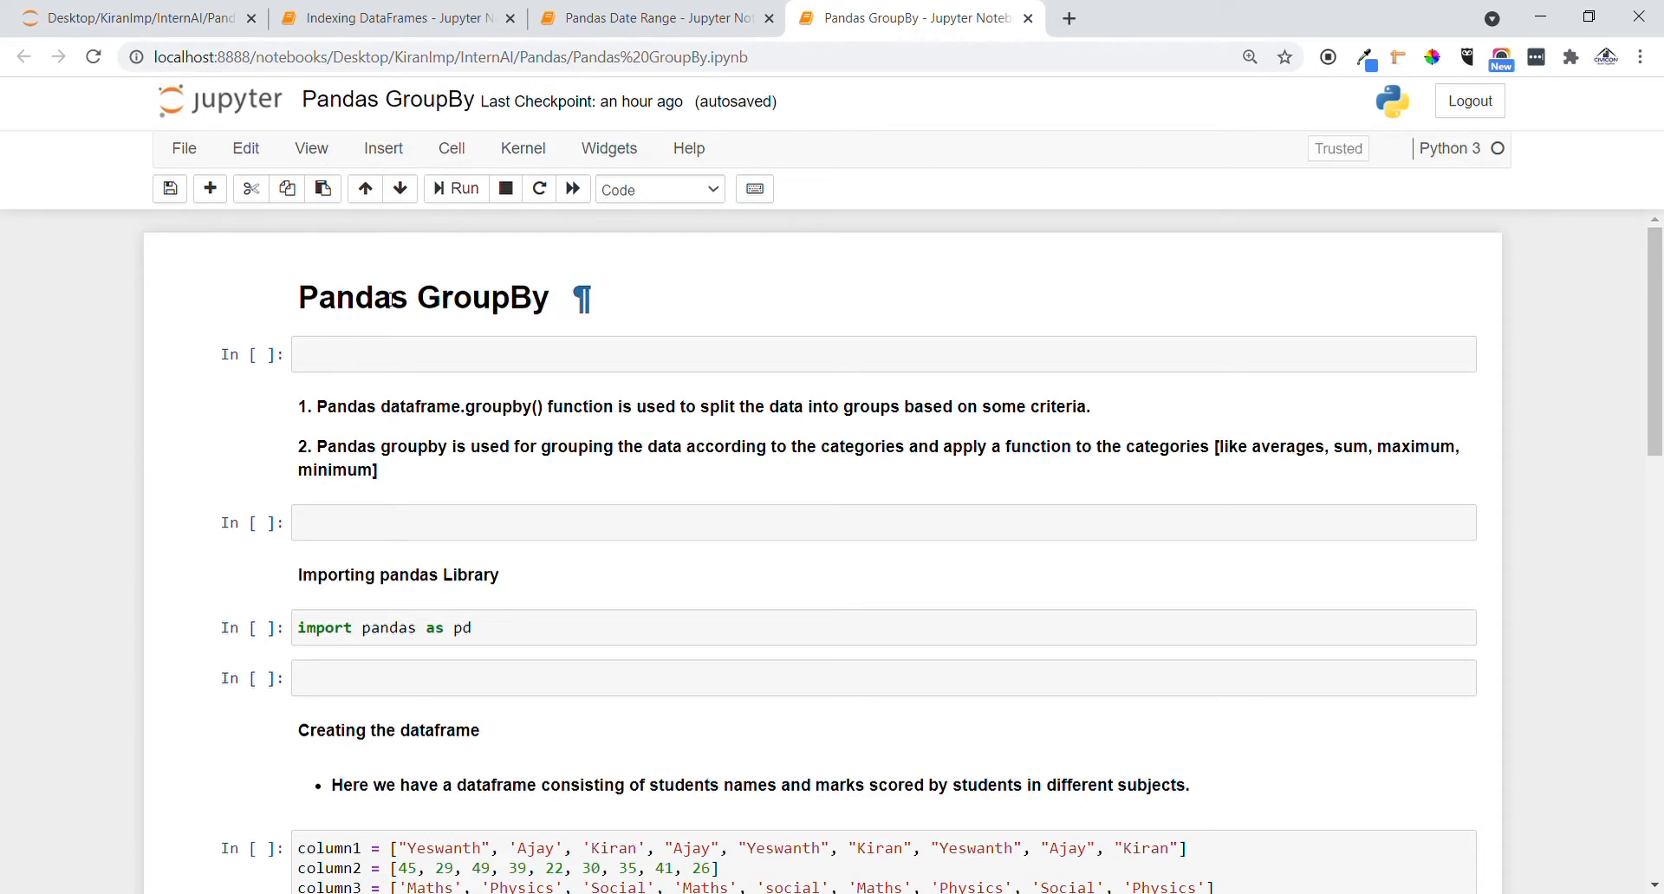
Step: Read through the Pandas GroupBy title and the cell explaining dataframe.groupby() splitting
{"action": "left_click", "coordinate": [425, 297]}
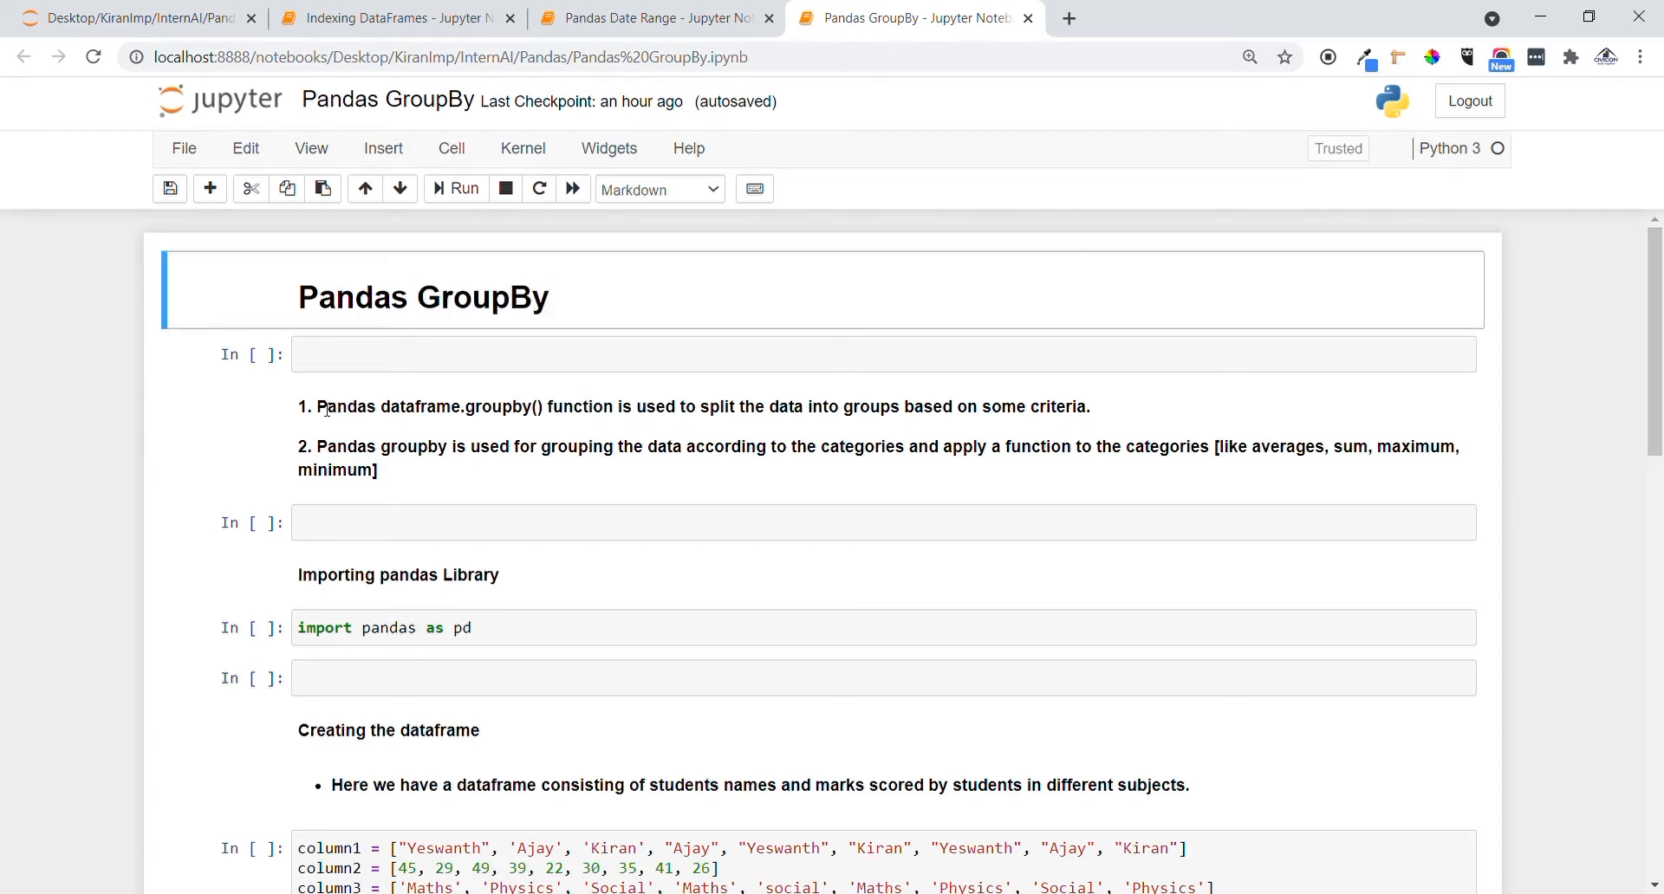
{"action": "left_click_drag", "start_coordinate": [315, 406], "coordinate": [535, 406]}
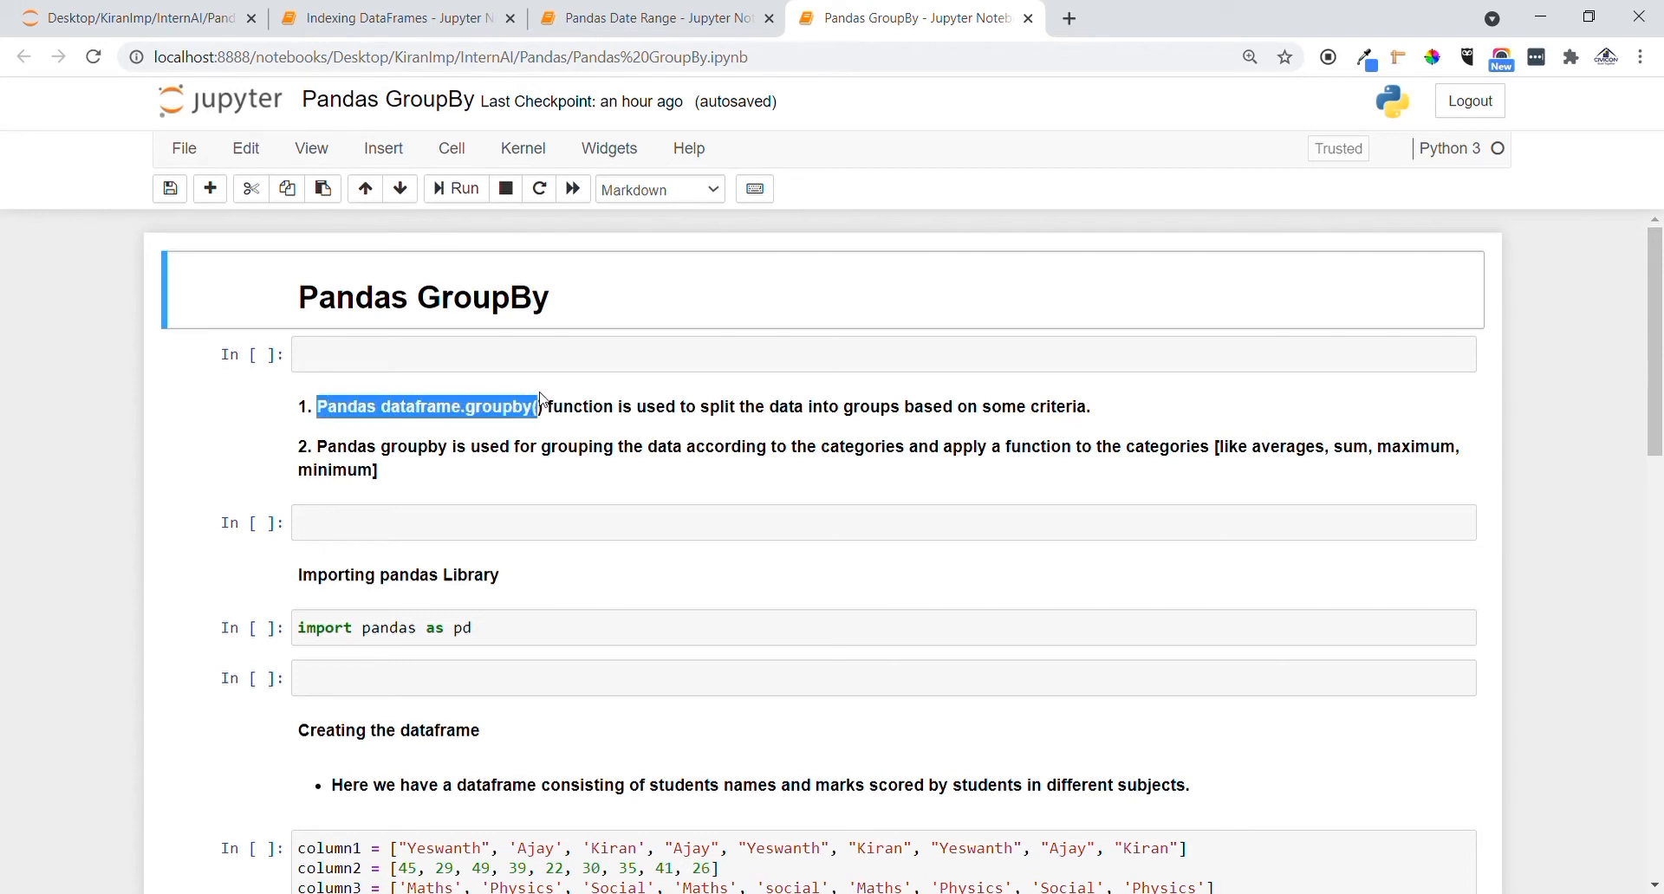
{"action": "left_click_drag", "start_coordinate": [536, 406], "coordinate": [804, 406]}
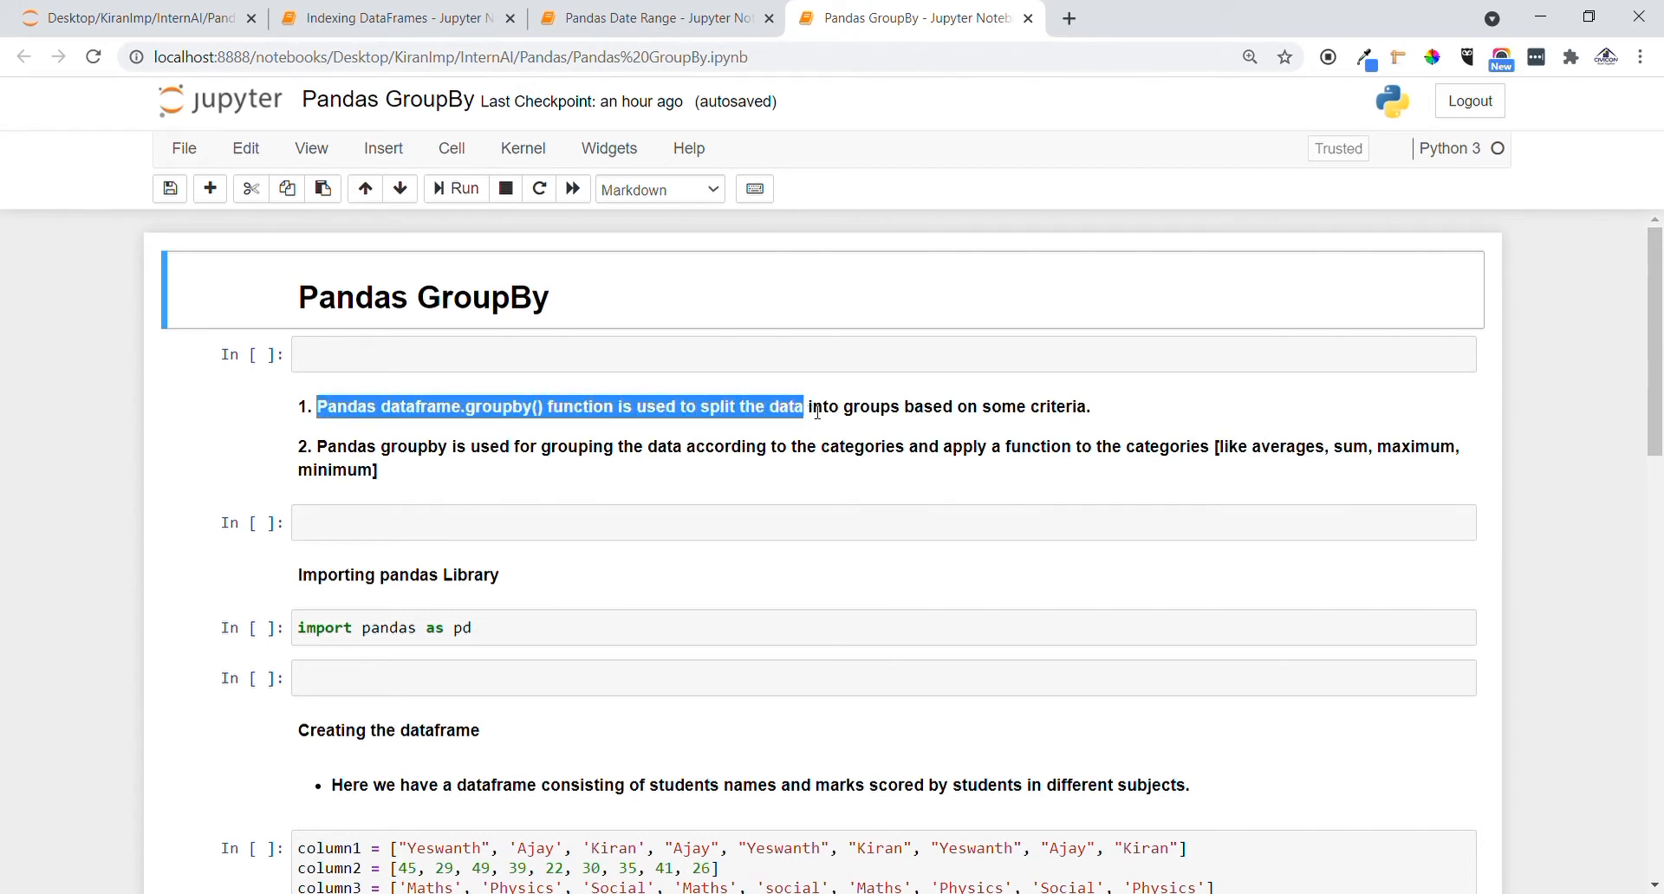
{"action": "left_click_drag", "start_coordinate": [803, 407], "coordinate": [1081, 406]}
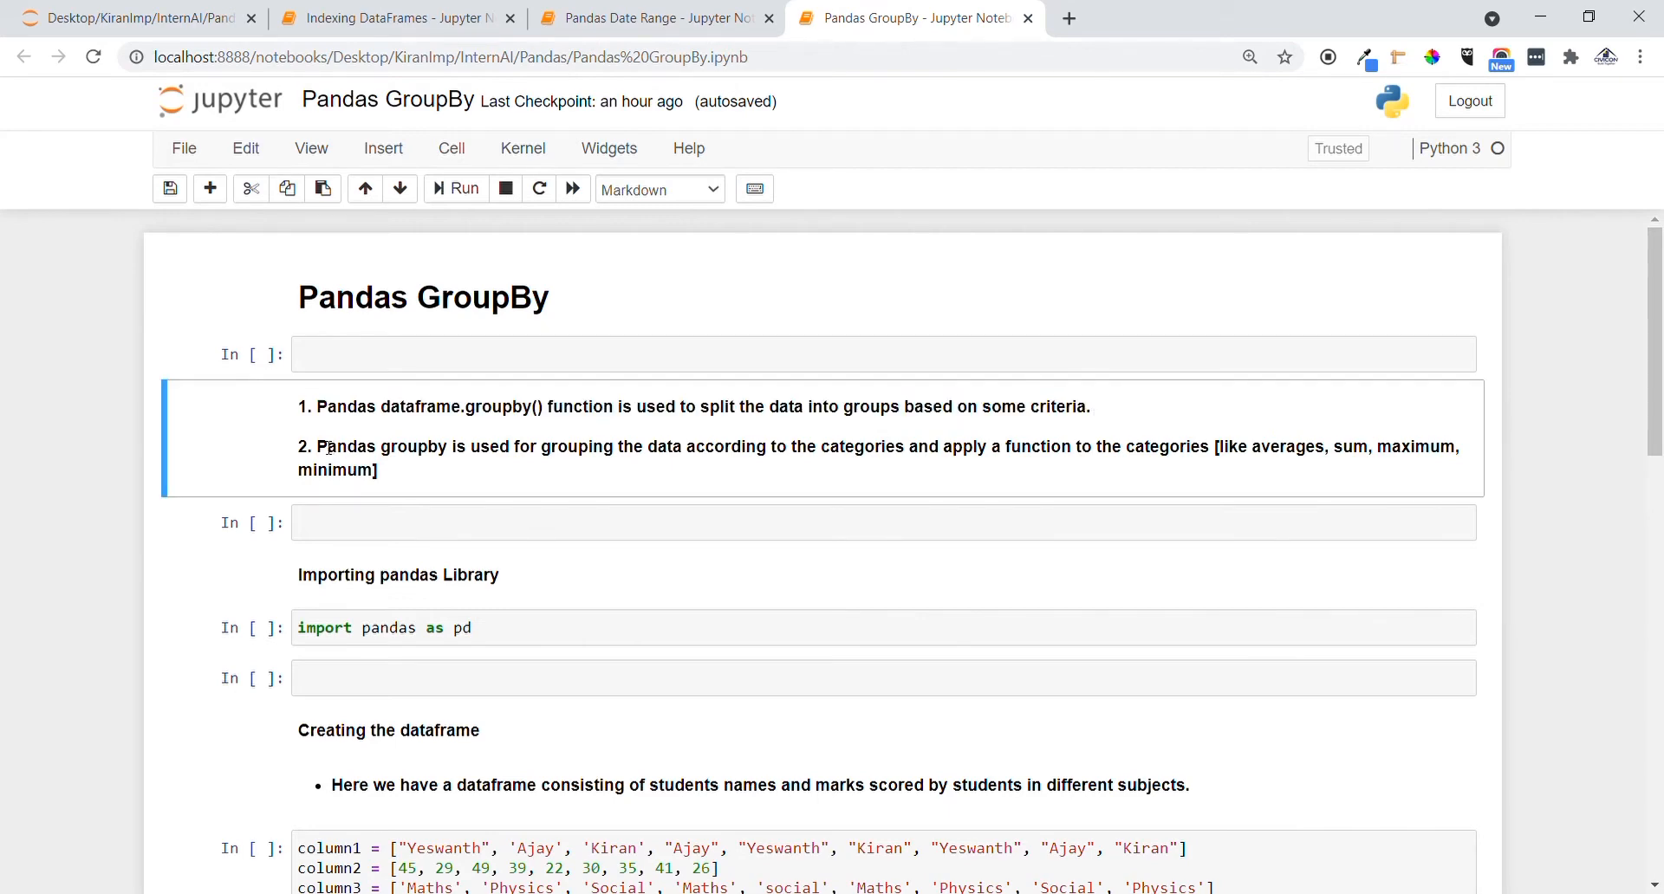
{"action": "left_click_drag", "start_coordinate": [316, 445], "coordinate": [730, 445]}
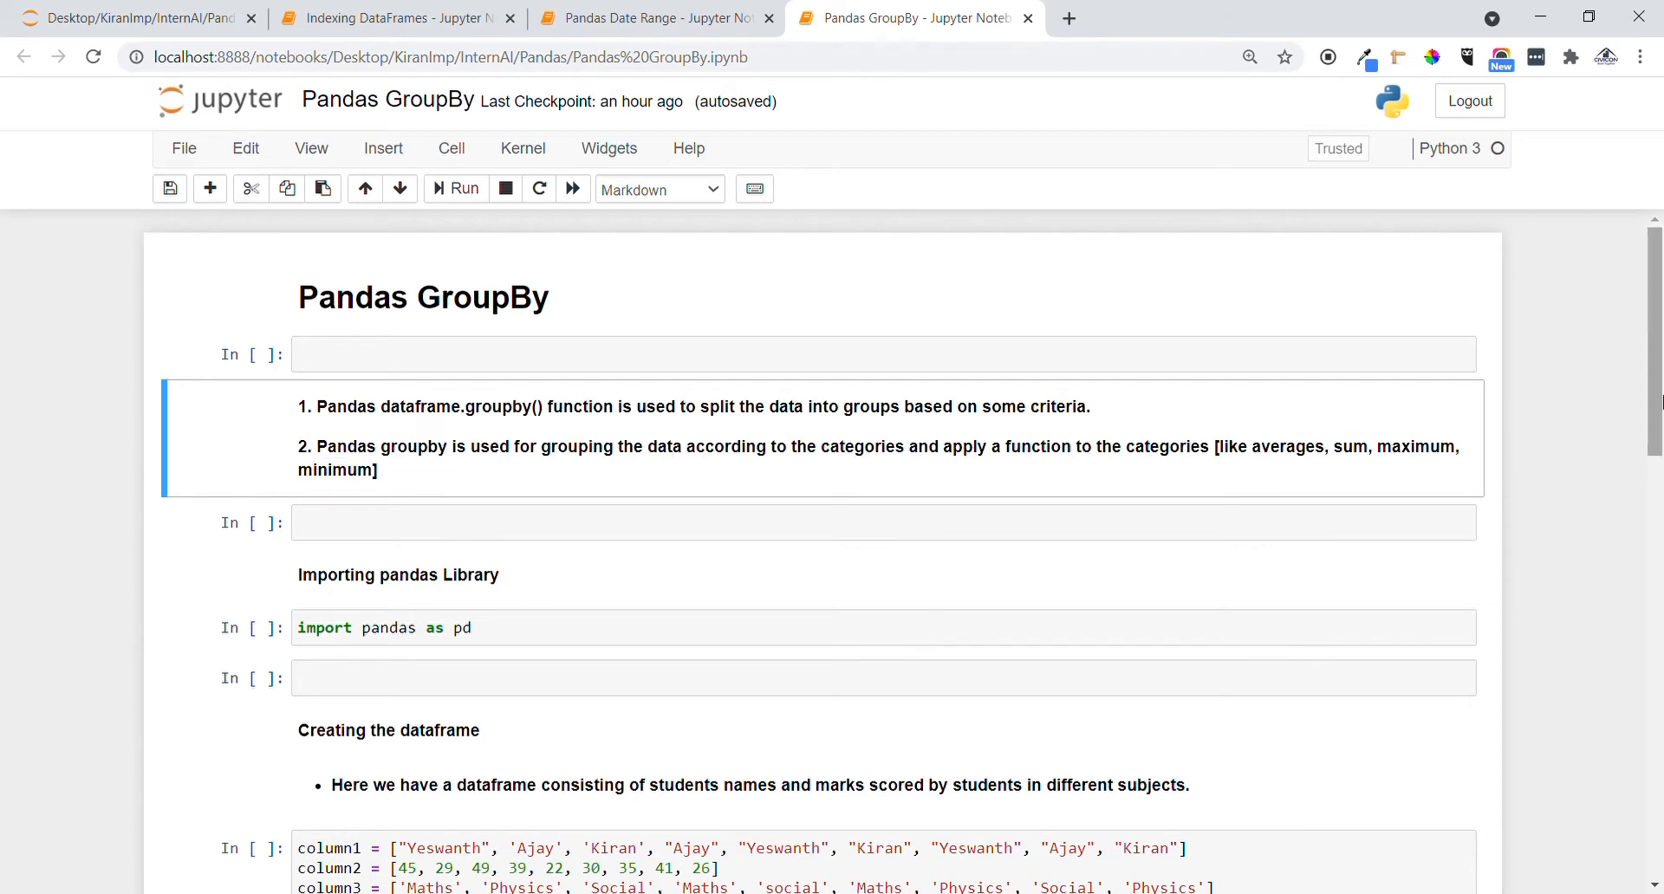
{"action": "scroll", "scroll_direction": "down", "scroll_amount": 3}
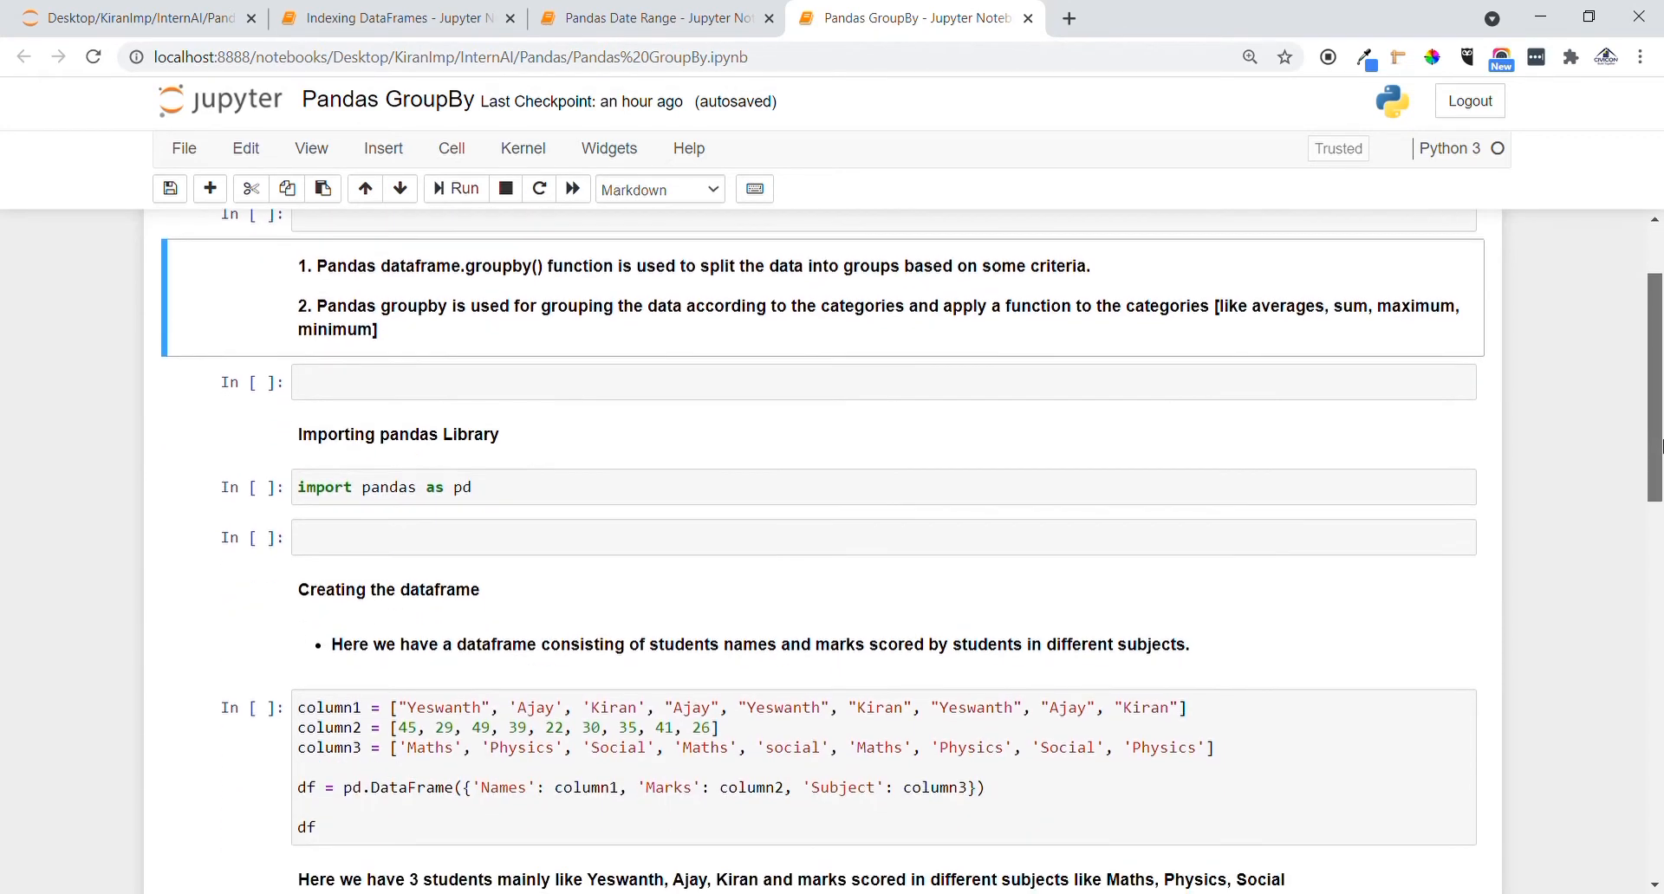
Step: Run the 'import pandas as pd' cell and highlight the student dataframe description
{"action": "left_click", "coordinate": [578, 487]}
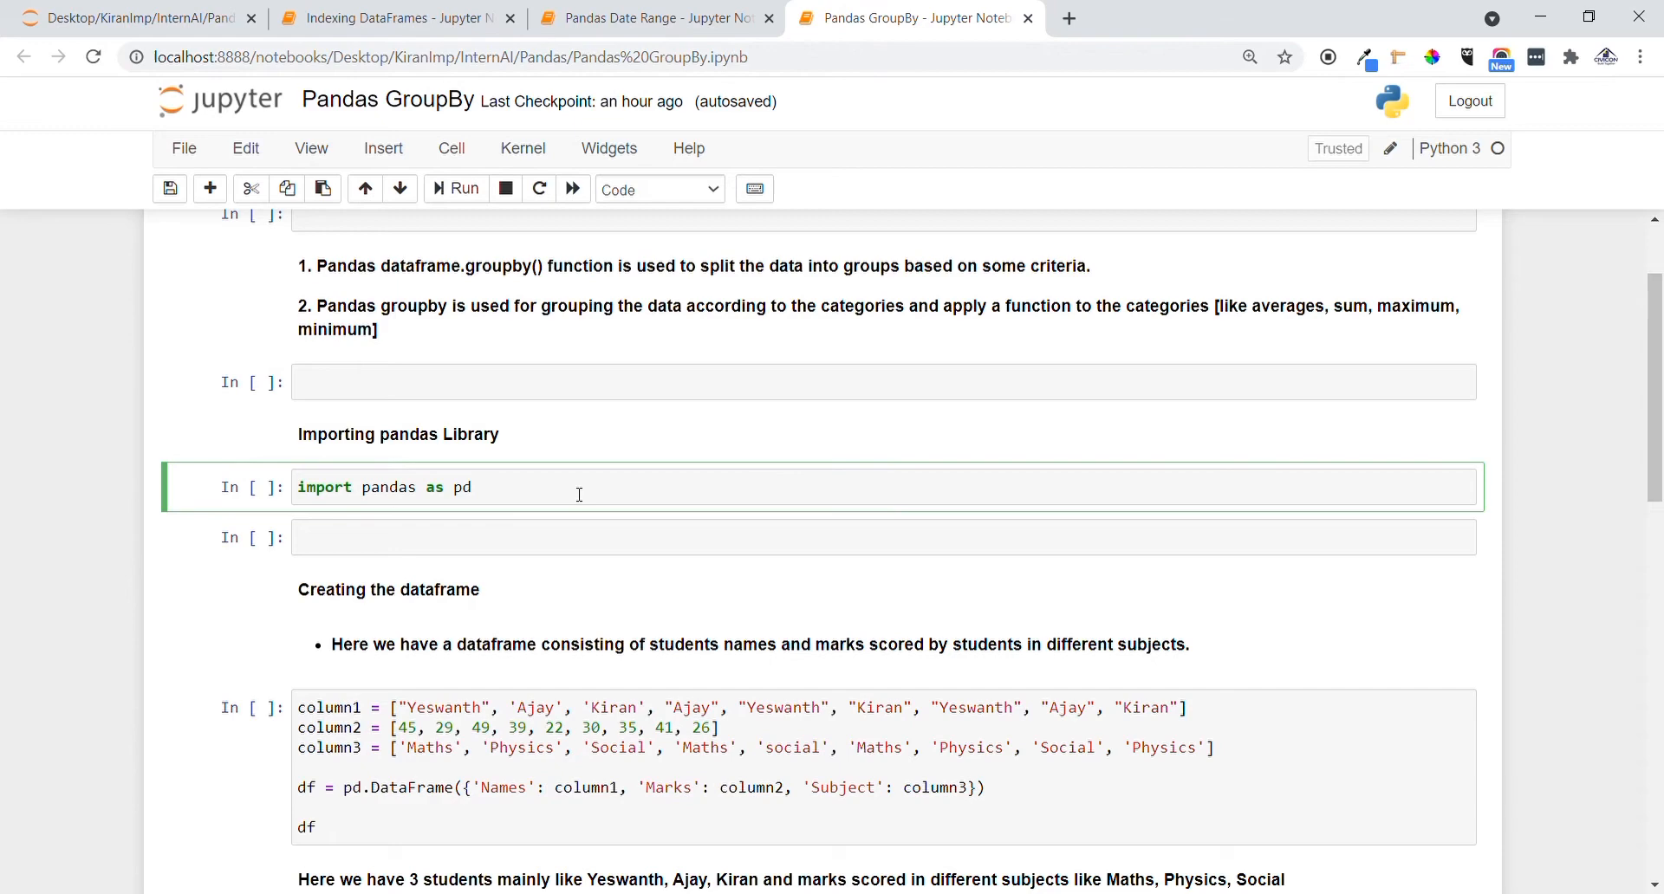
{"action": "left_click", "coordinate": [461, 189]}
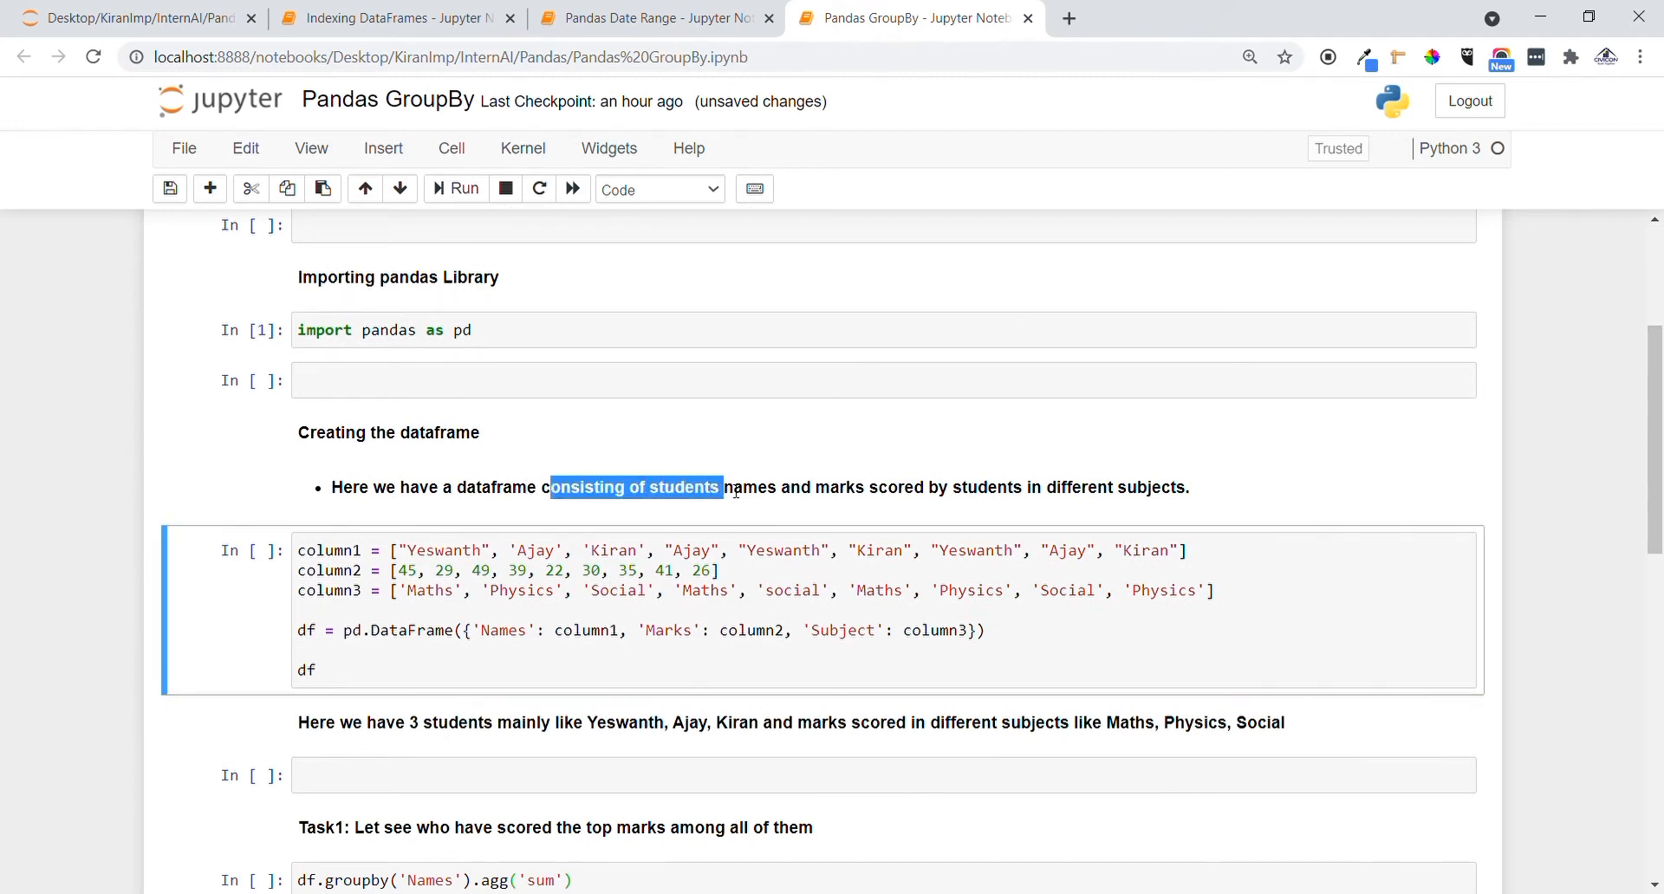
{"action": "left_click_drag", "start_coordinate": [722, 487], "coordinate": [1025, 487]}
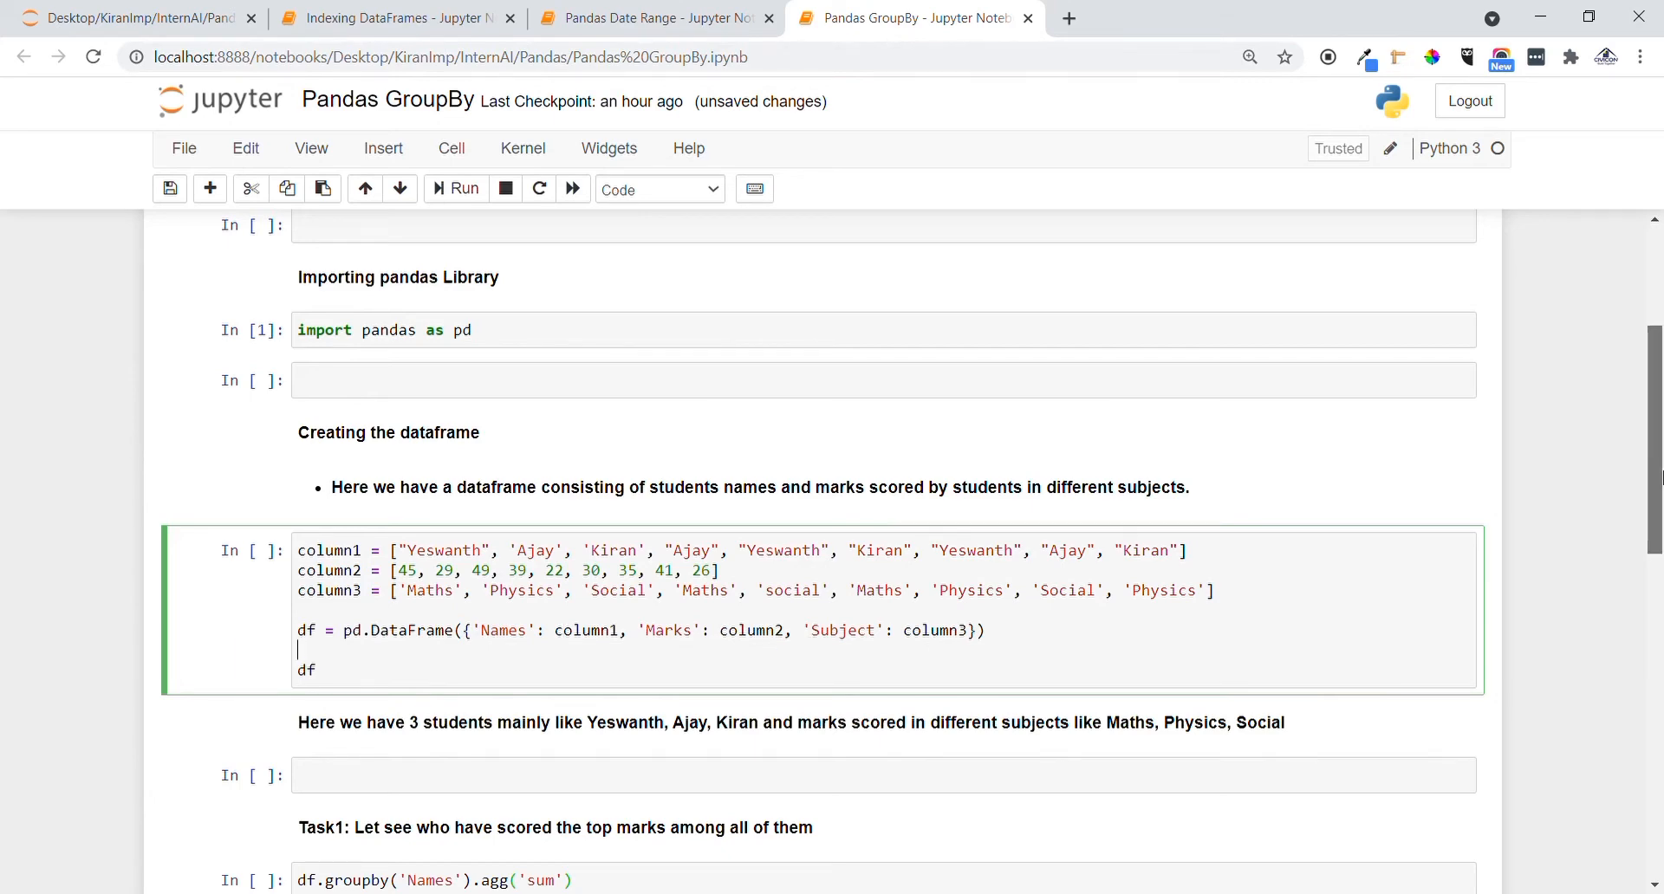
Step: Run the dataframe cell to display nine rows of student Names, Marks and Subject
{"action": "left_click", "coordinate": [460, 189]}
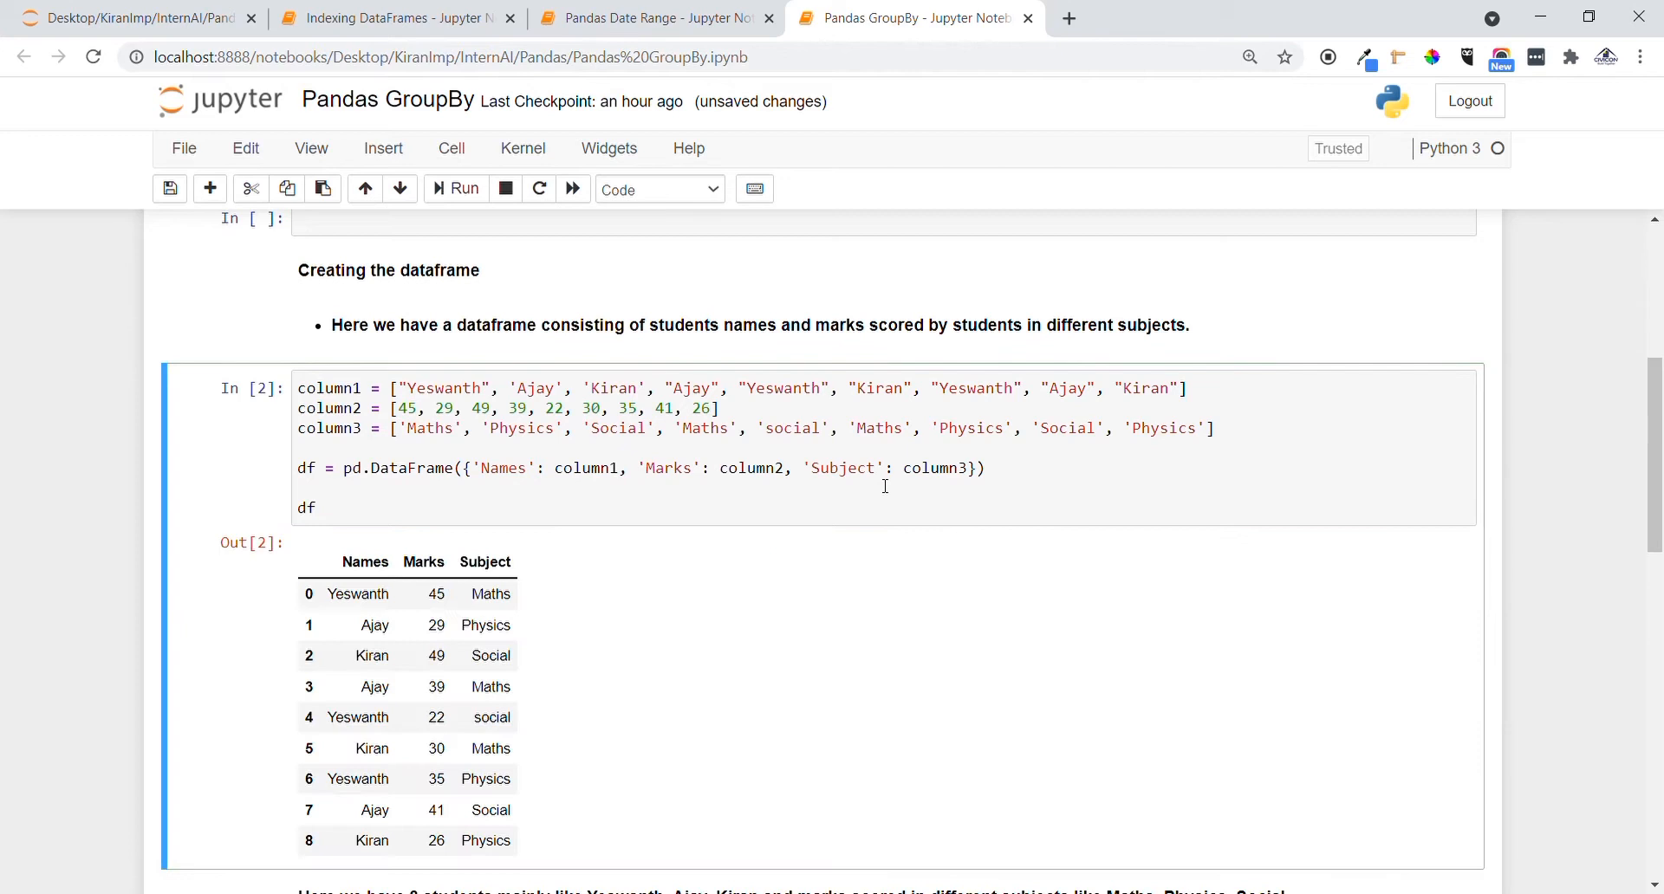
{"action": "mouse_move", "coordinate": [381, 535]}
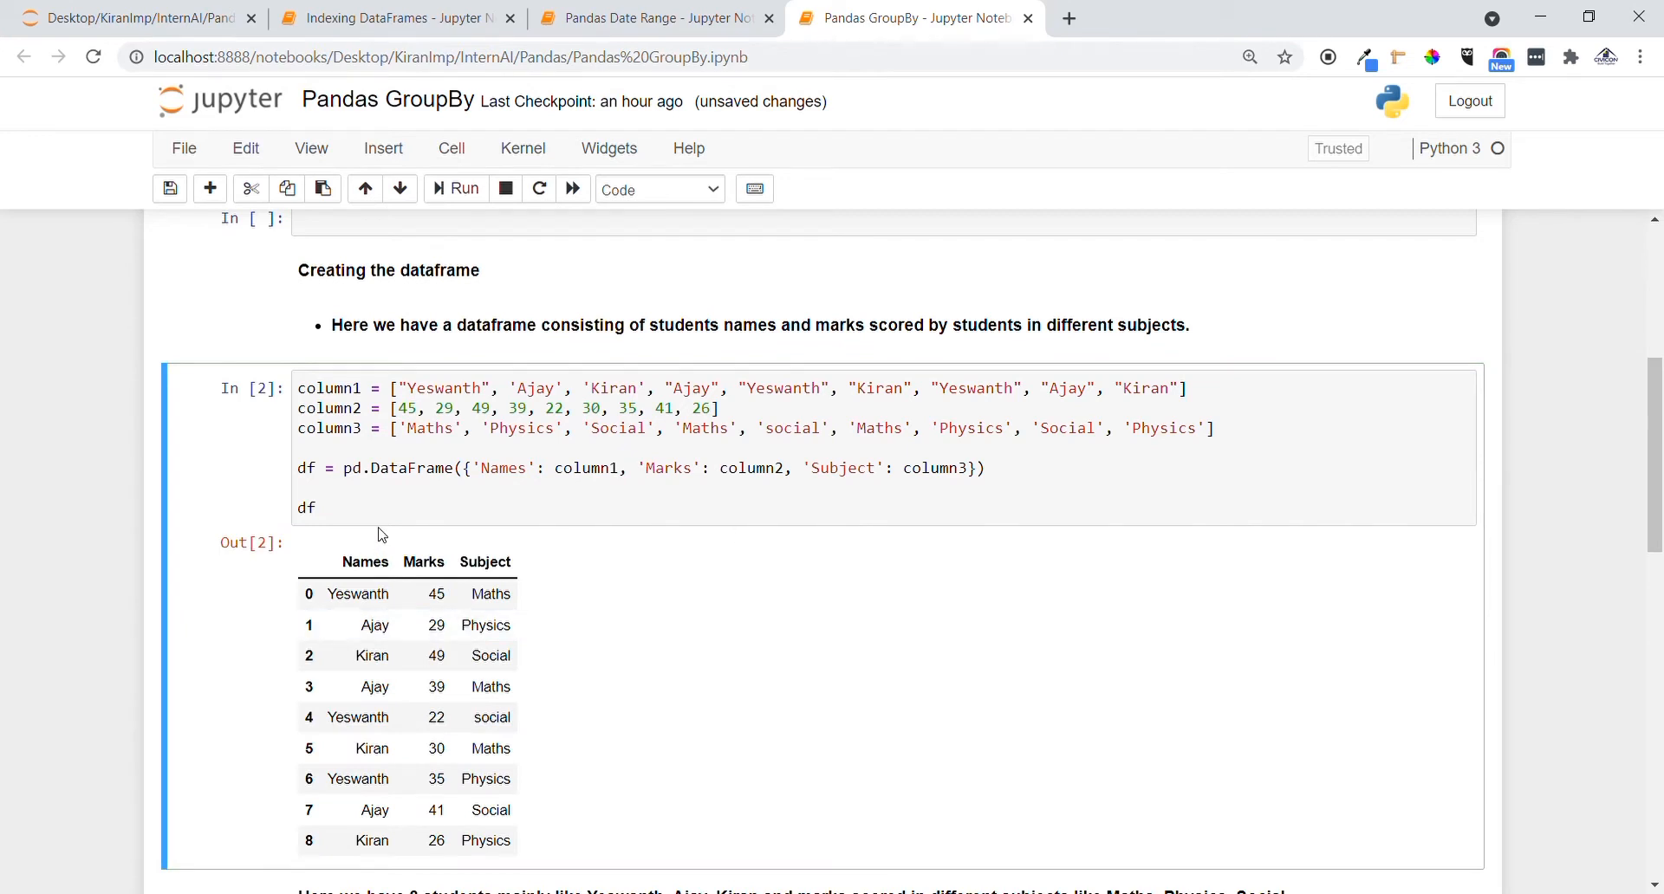
{"action": "mouse_move", "coordinate": [668, 540]}
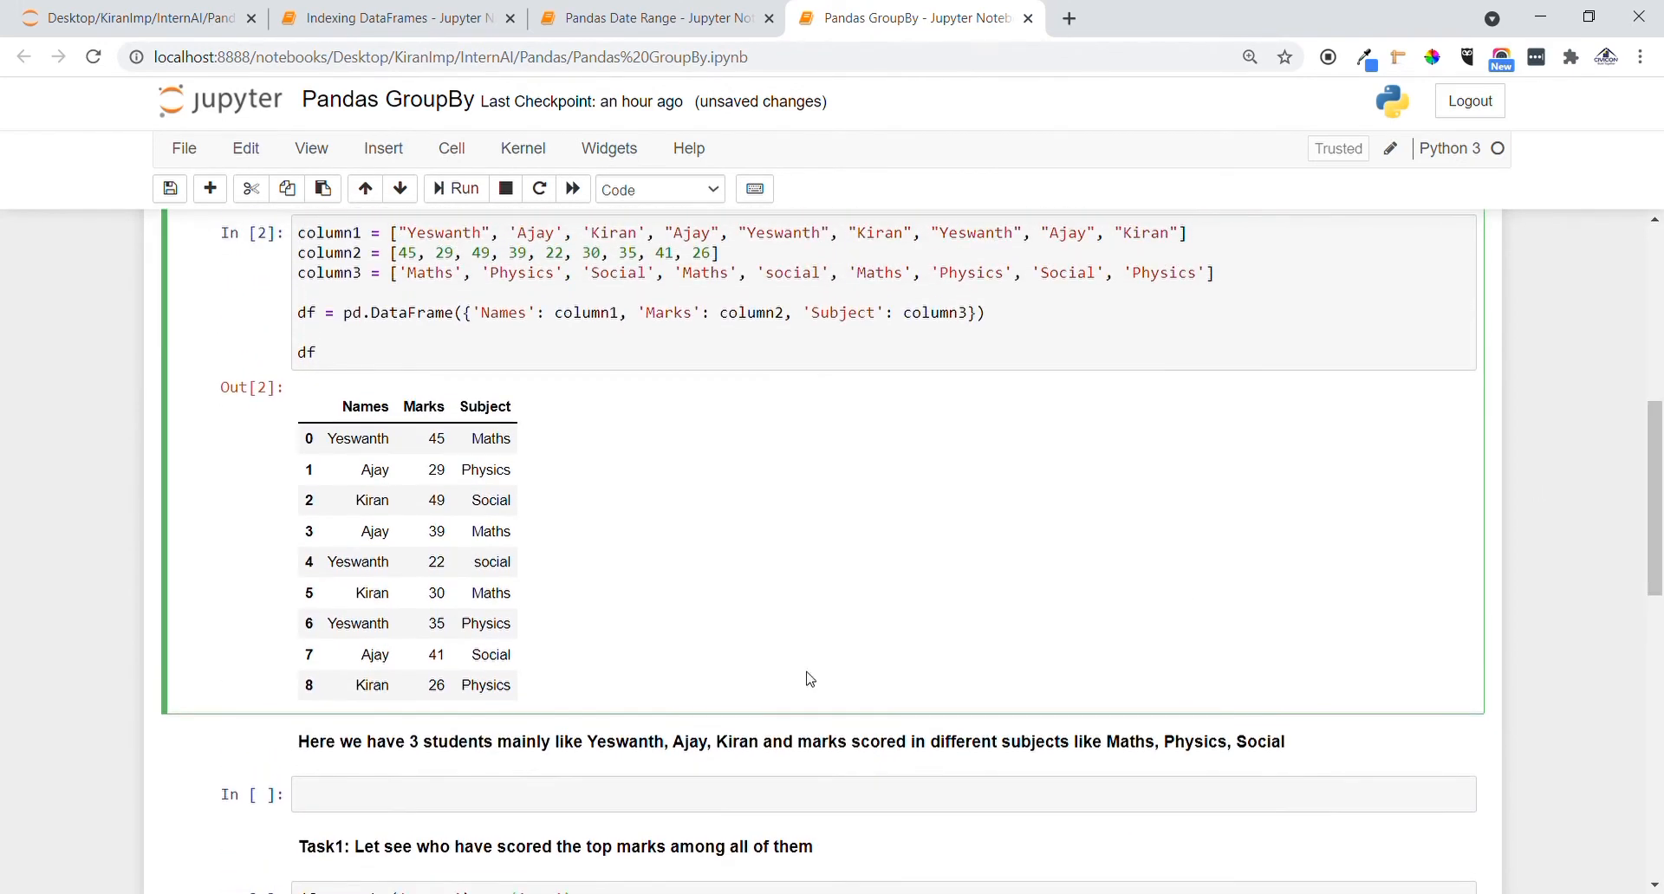
{"action": "mouse_move", "coordinate": [923, 773]}
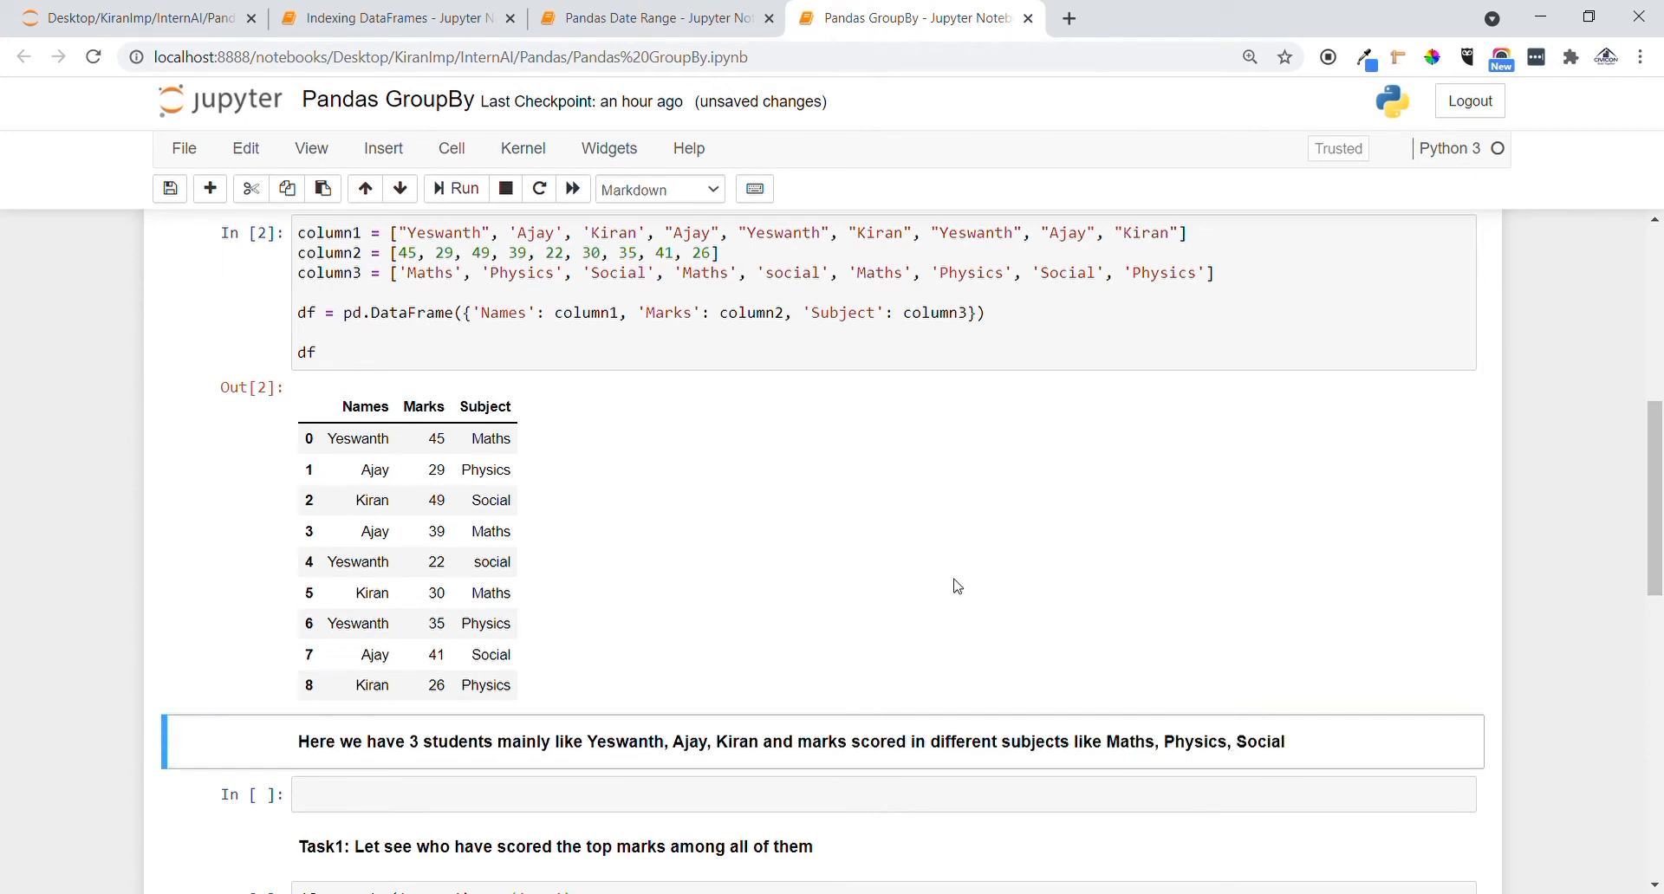
{"action": "left_click", "coordinate": [690, 586]}
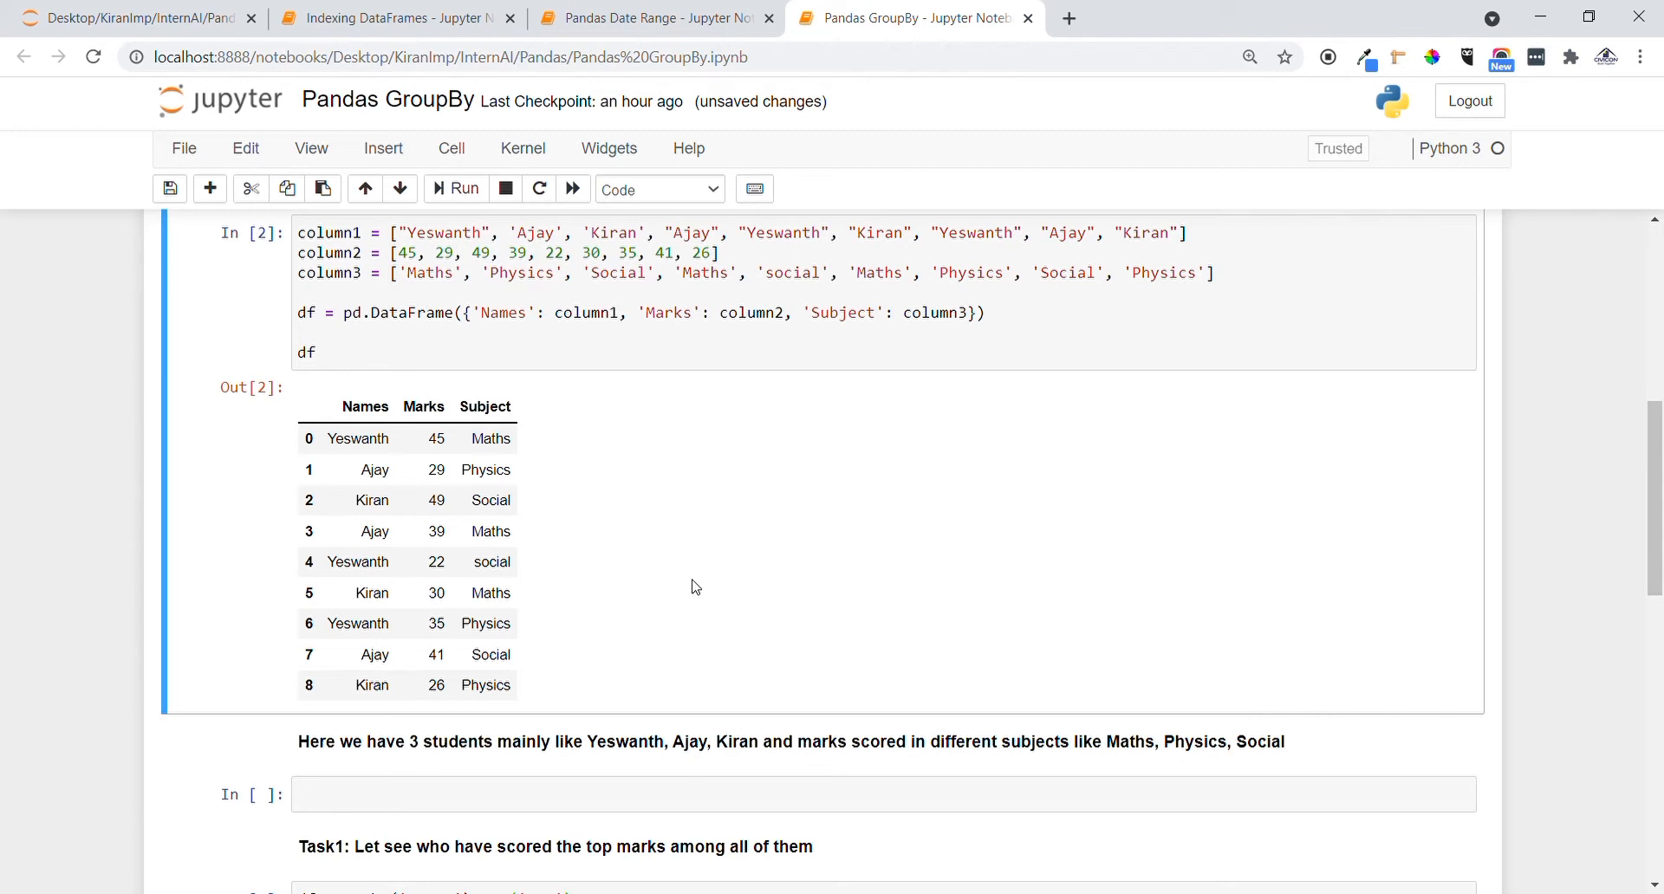
{"action": "scroll", "scroll_direction": "down", "scroll_amount": 3}
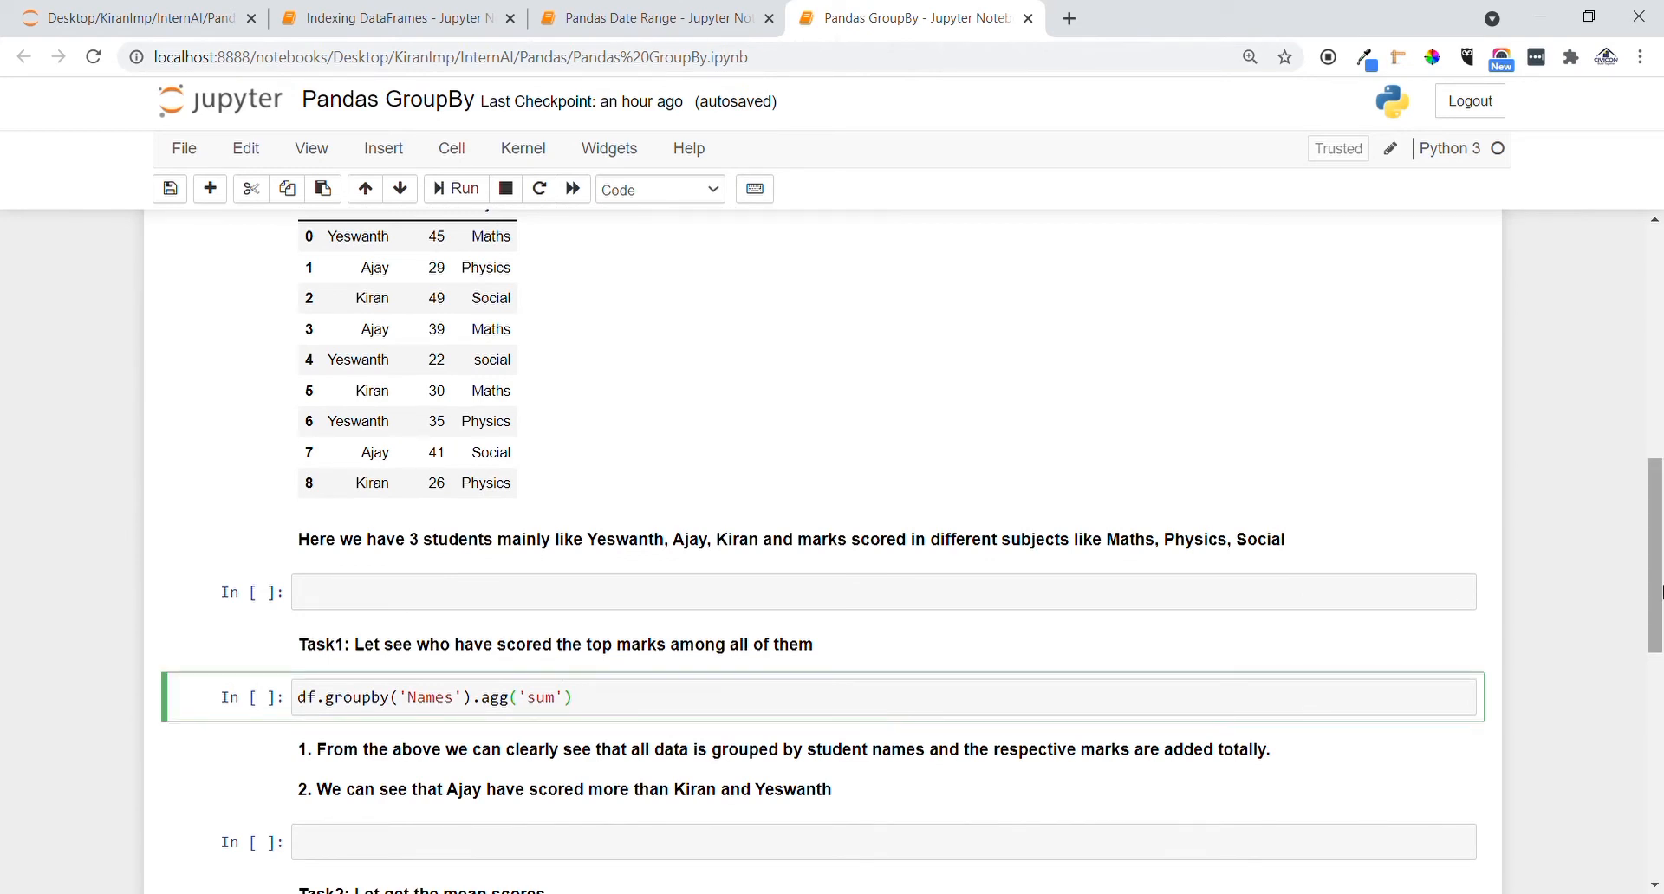
{"action": "scroll", "scroll_direction": "up", "scroll_amount": 3}
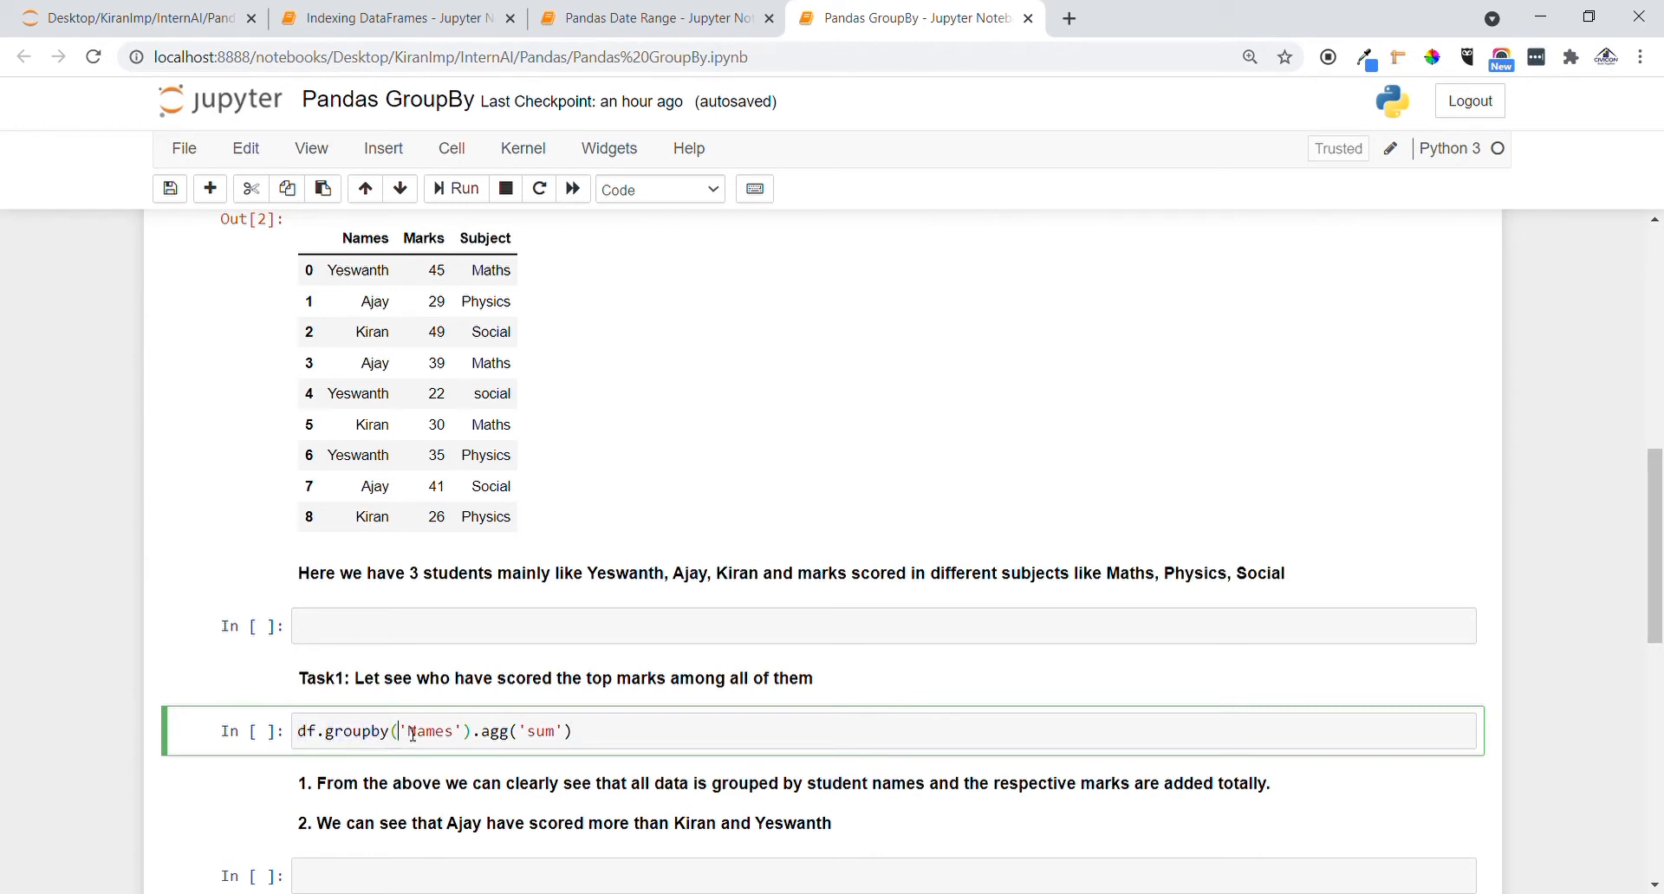
{"action": "double_click", "coordinate": [427, 730]}
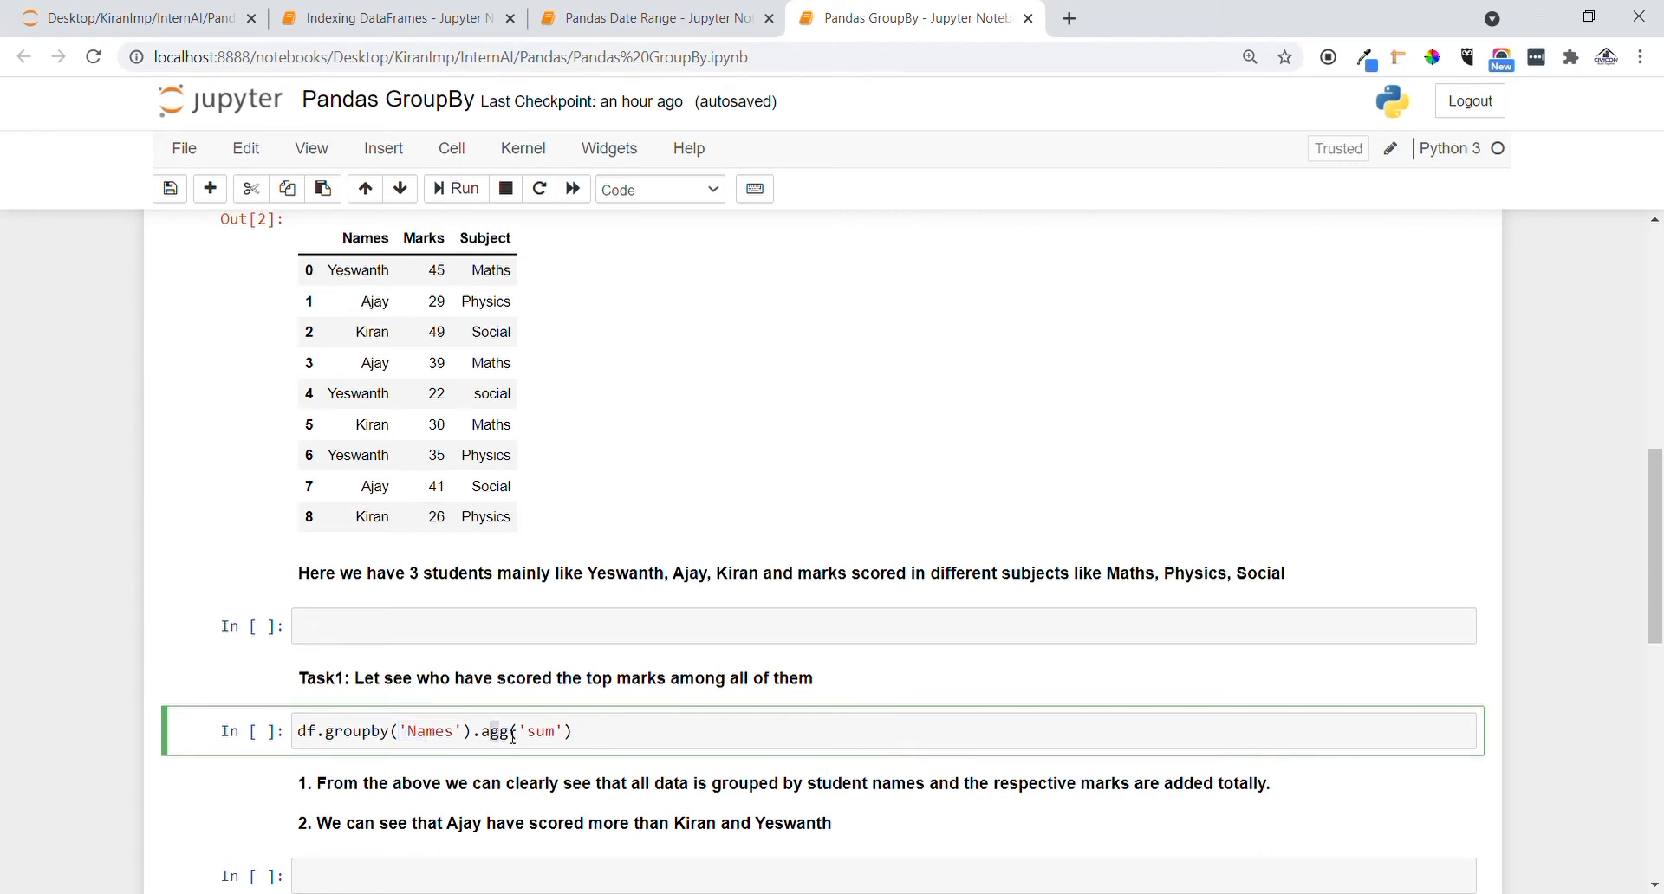
{"action": "double_click", "coordinate": [540, 731]}
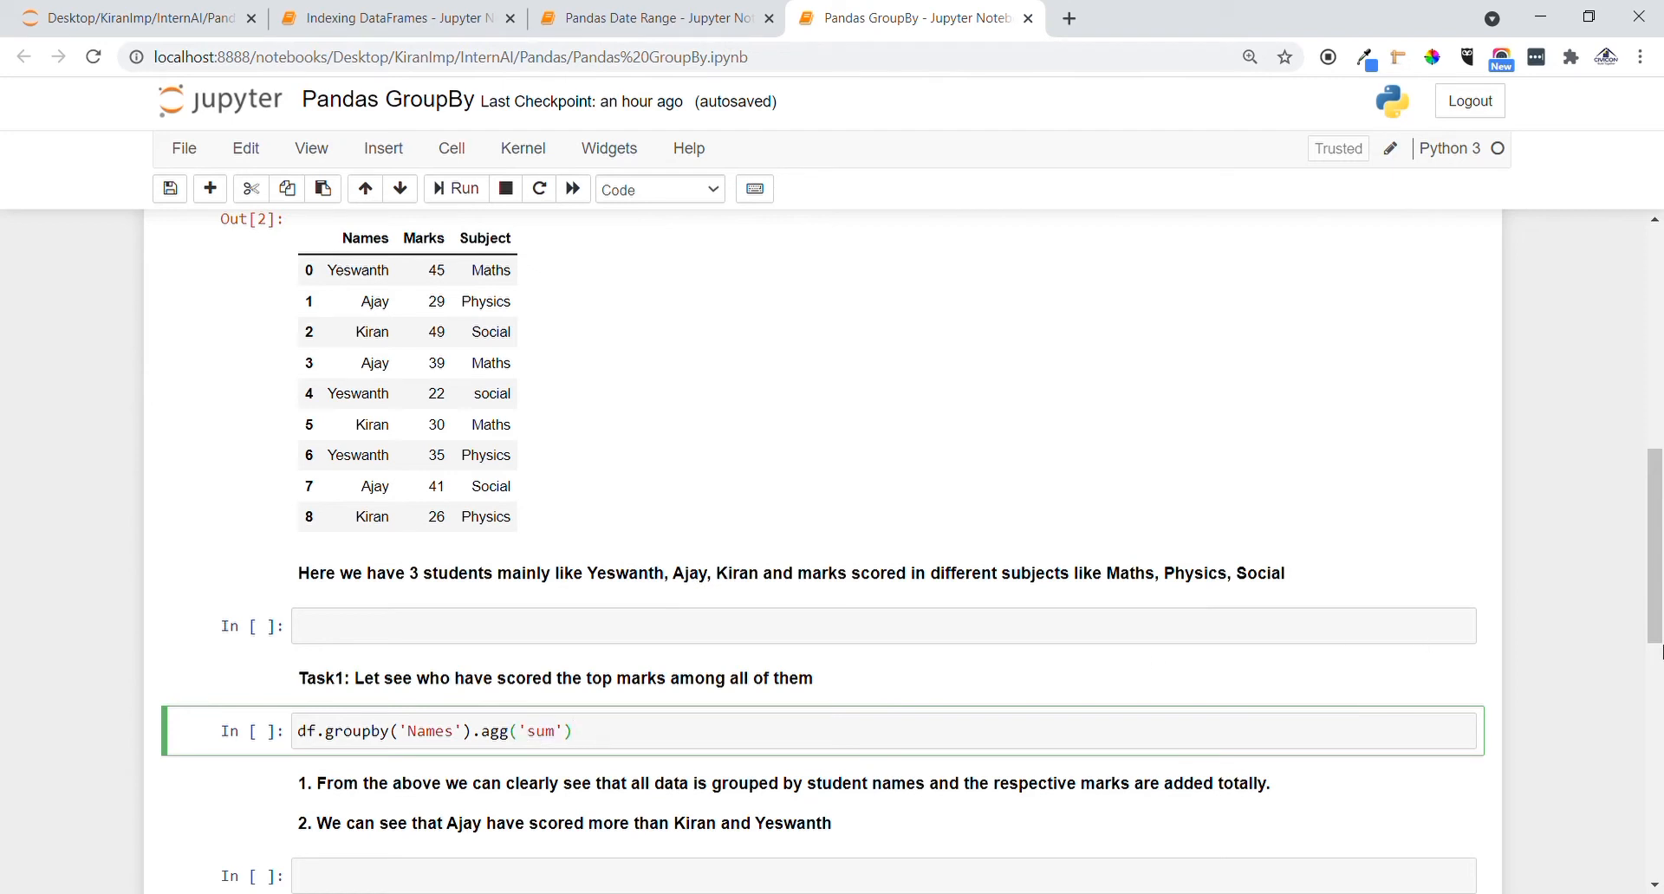
{"action": "scroll", "scroll_direction": "down", "scroll_amount": 3}
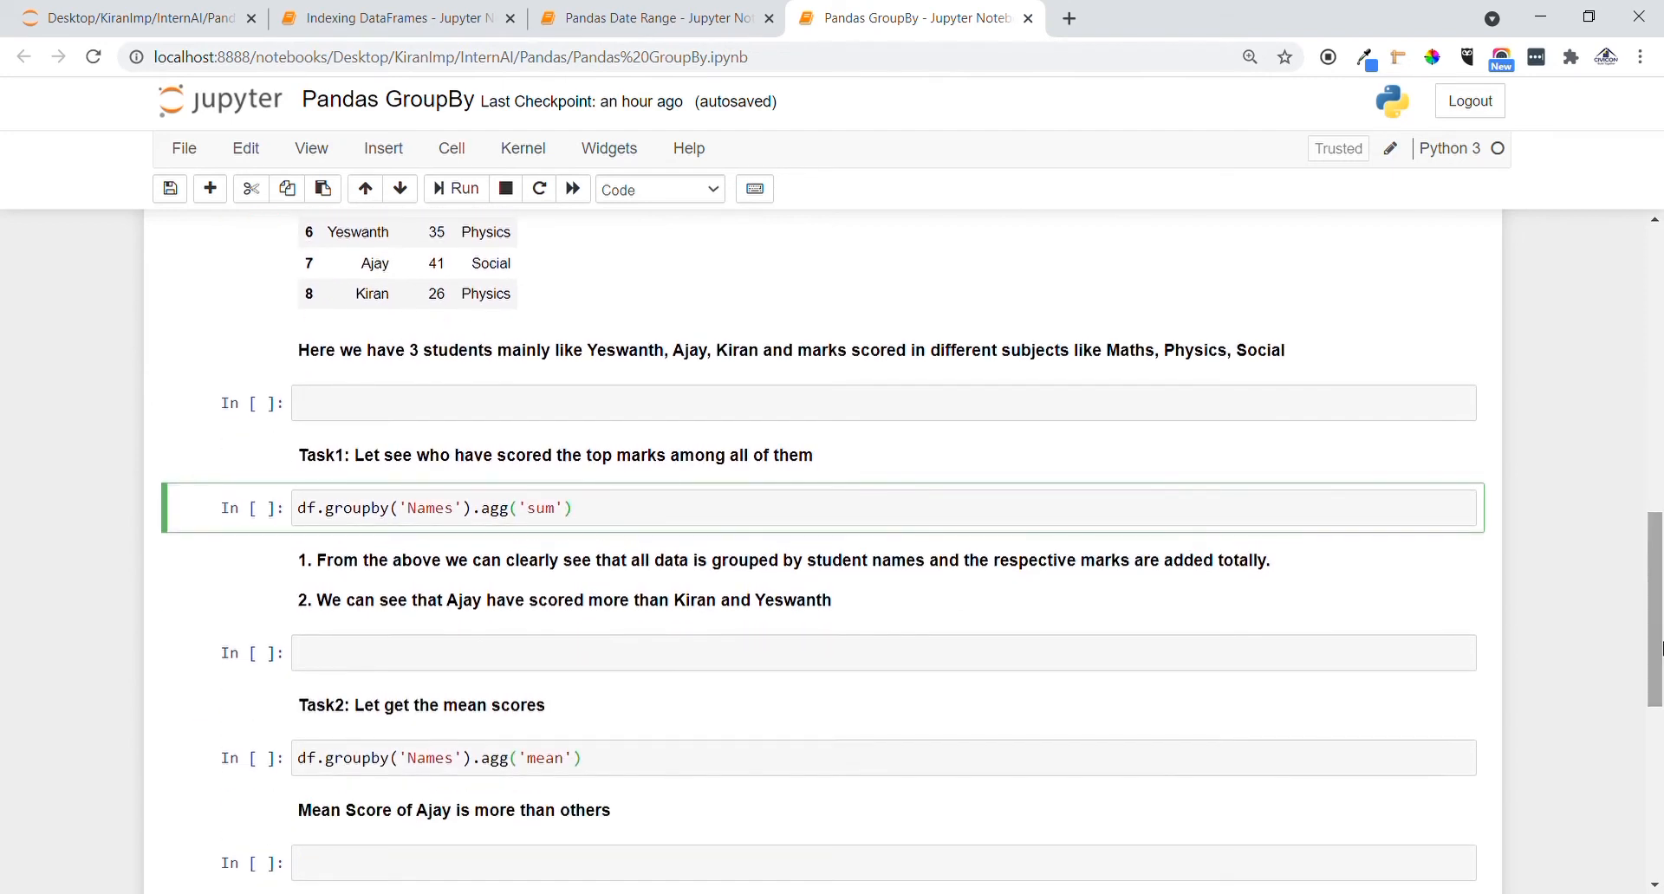
Step: Run the groupby sum cell (Ajay 109, Kiran 105, Yeswanth 102) and review its conclusions
{"action": "left_click", "coordinate": [463, 189]}
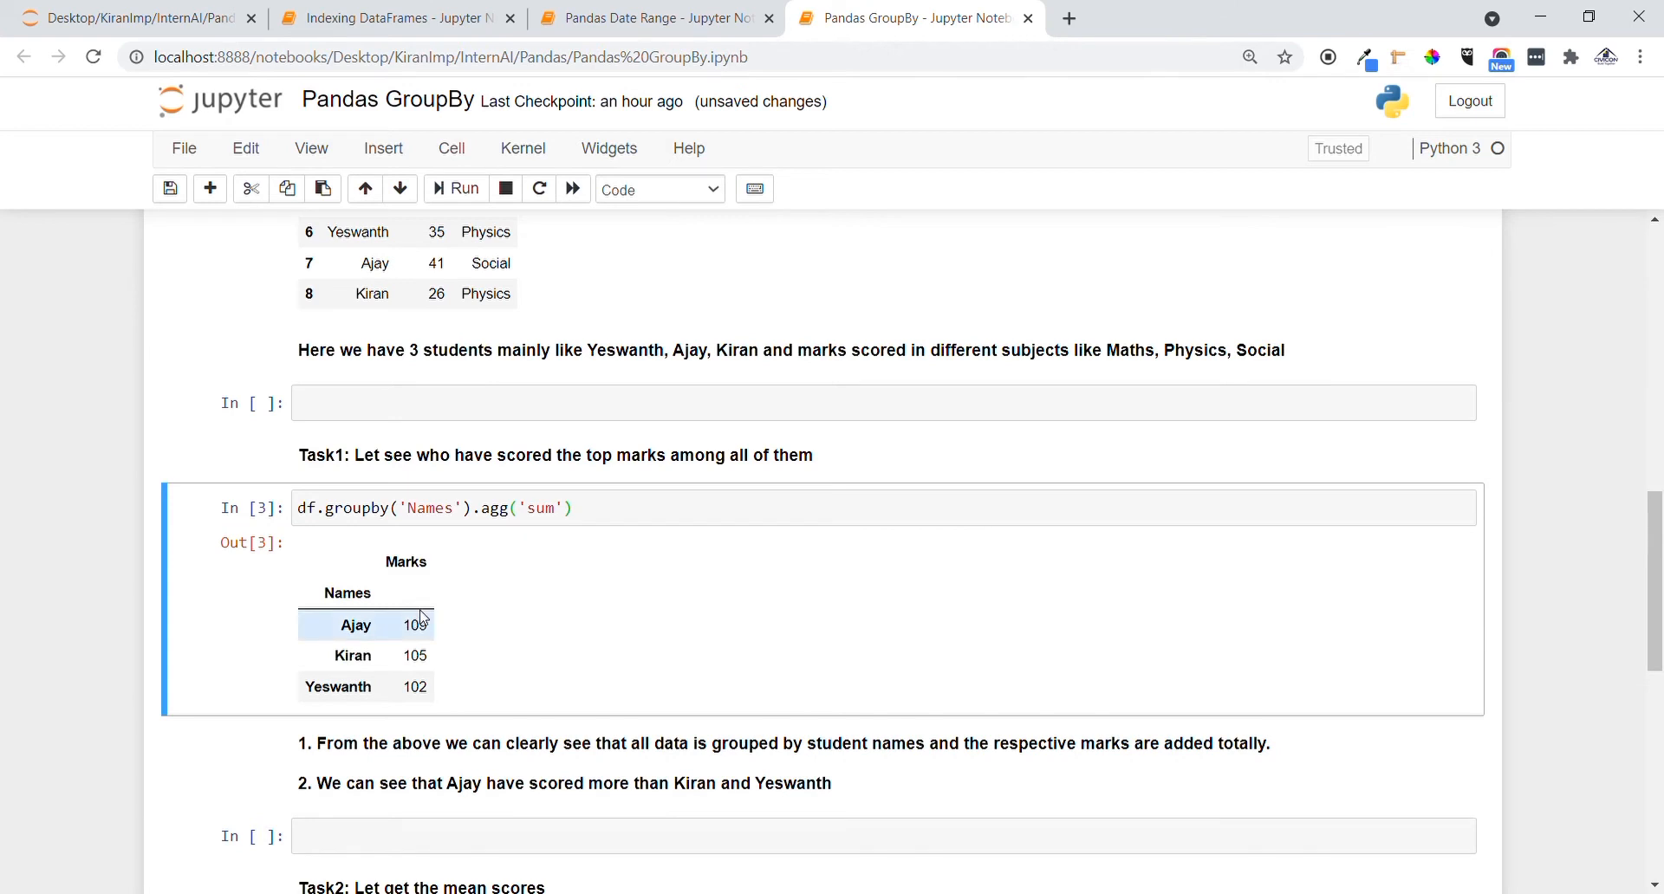
{"action": "mouse_move", "coordinate": [412, 629]}
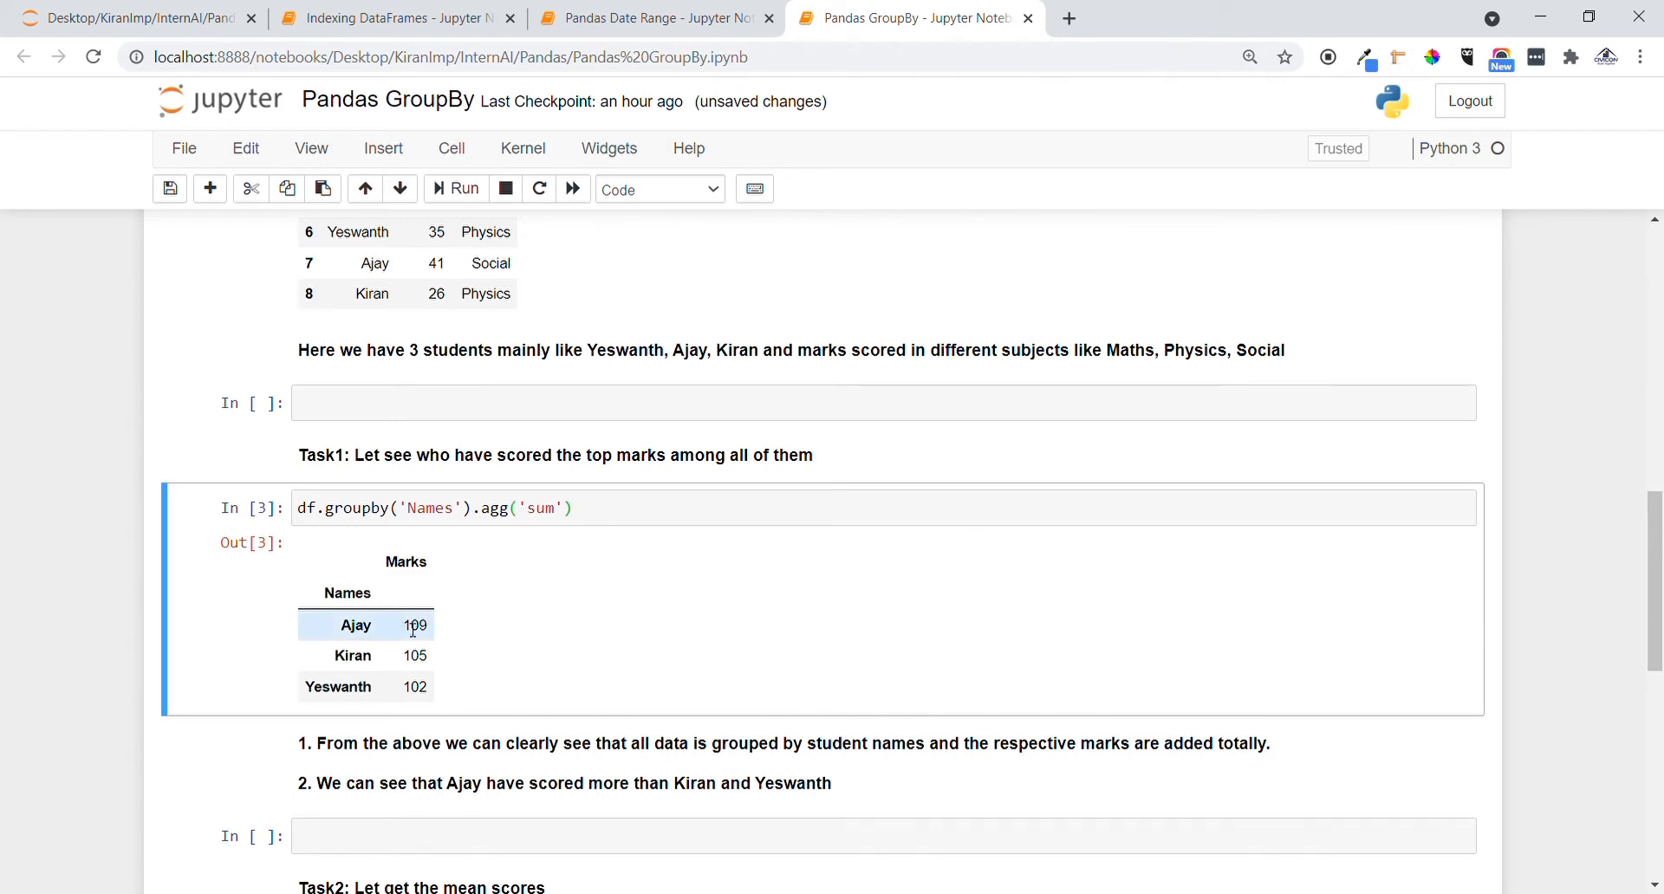
{"action": "mouse_move", "coordinate": [440, 659]}
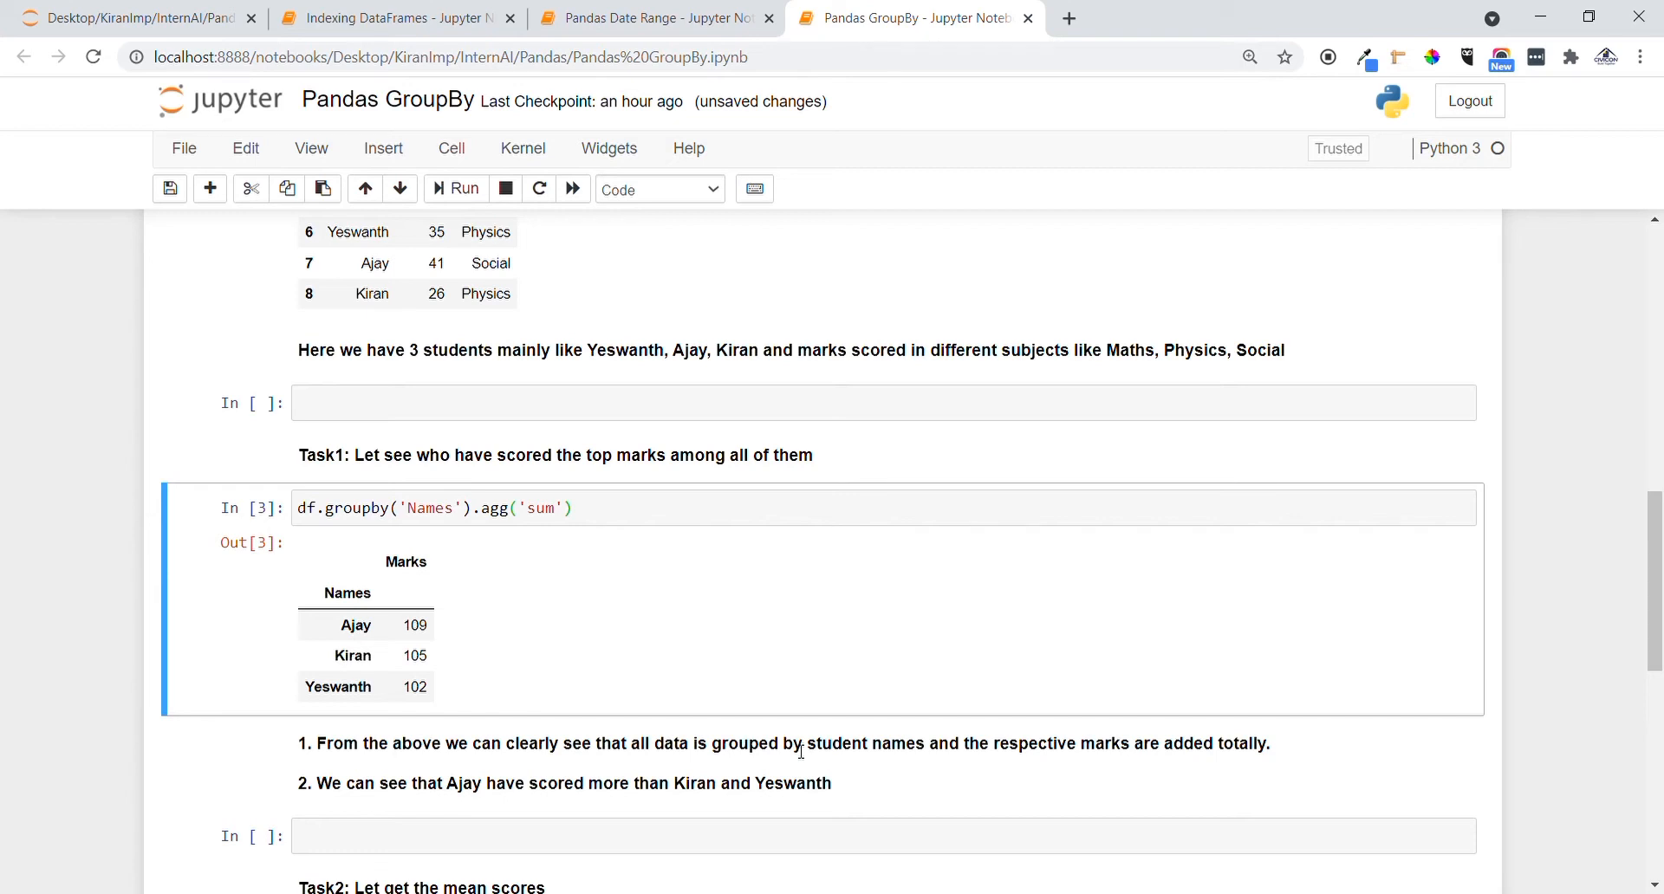
{"action": "mouse_move", "coordinate": [440, 798]}
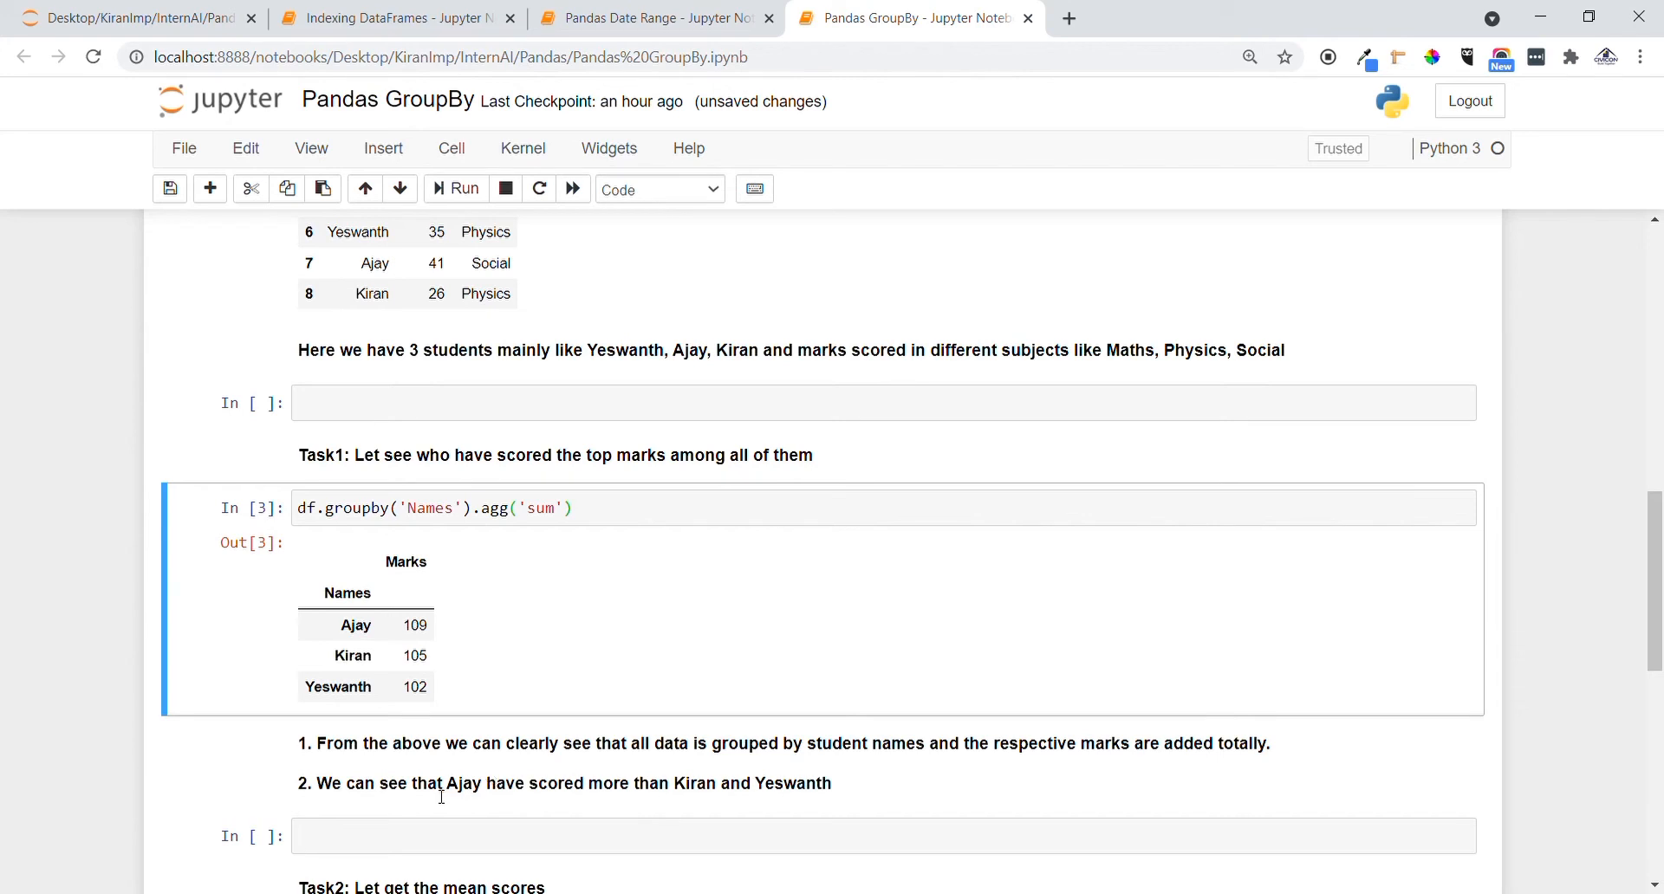
{"action": "double_click", "coordinate": [461, 783]}
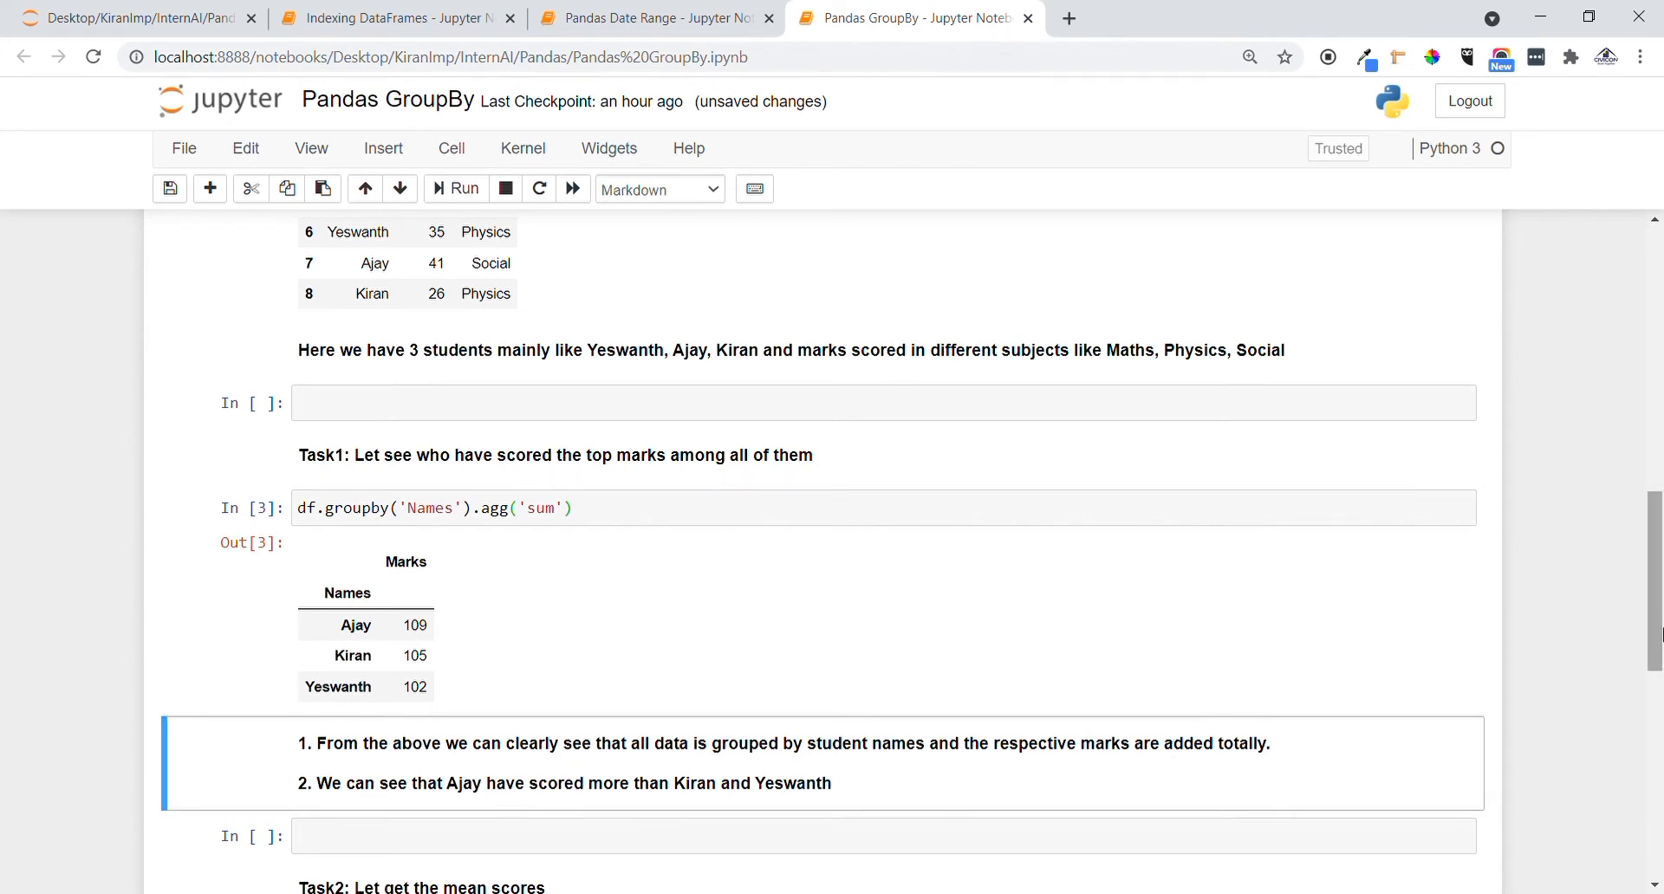
{"action": "scroll", "scroll_direction": "down", "scroll_amount": 3}
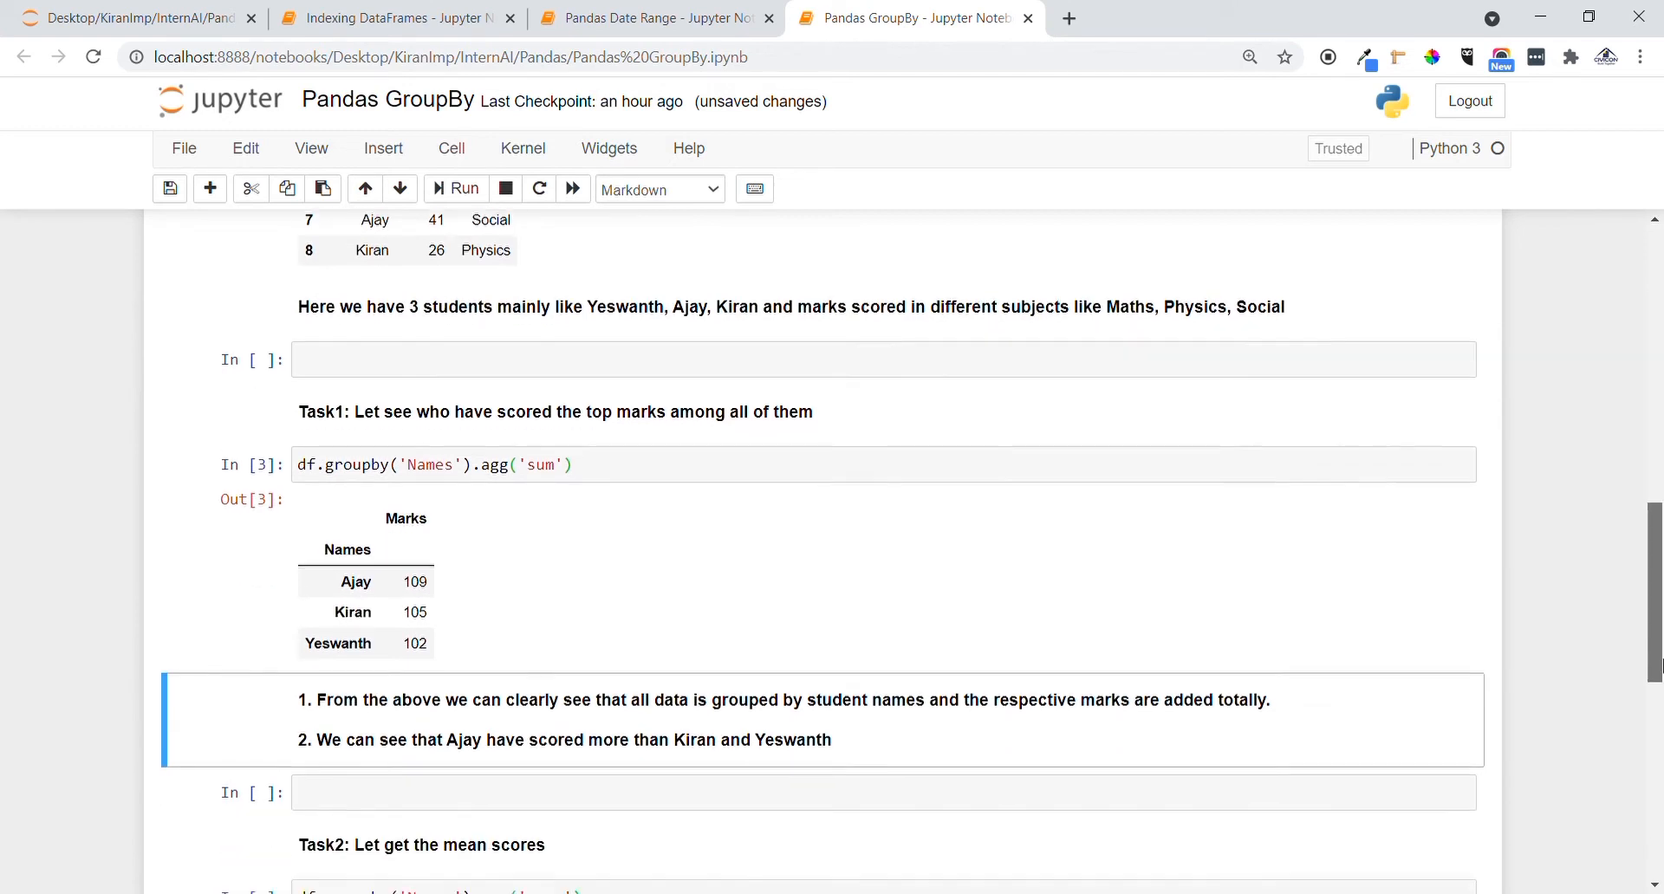
{"action": "scroll", "scroll_direction": "down", "scroll_amount": 3}
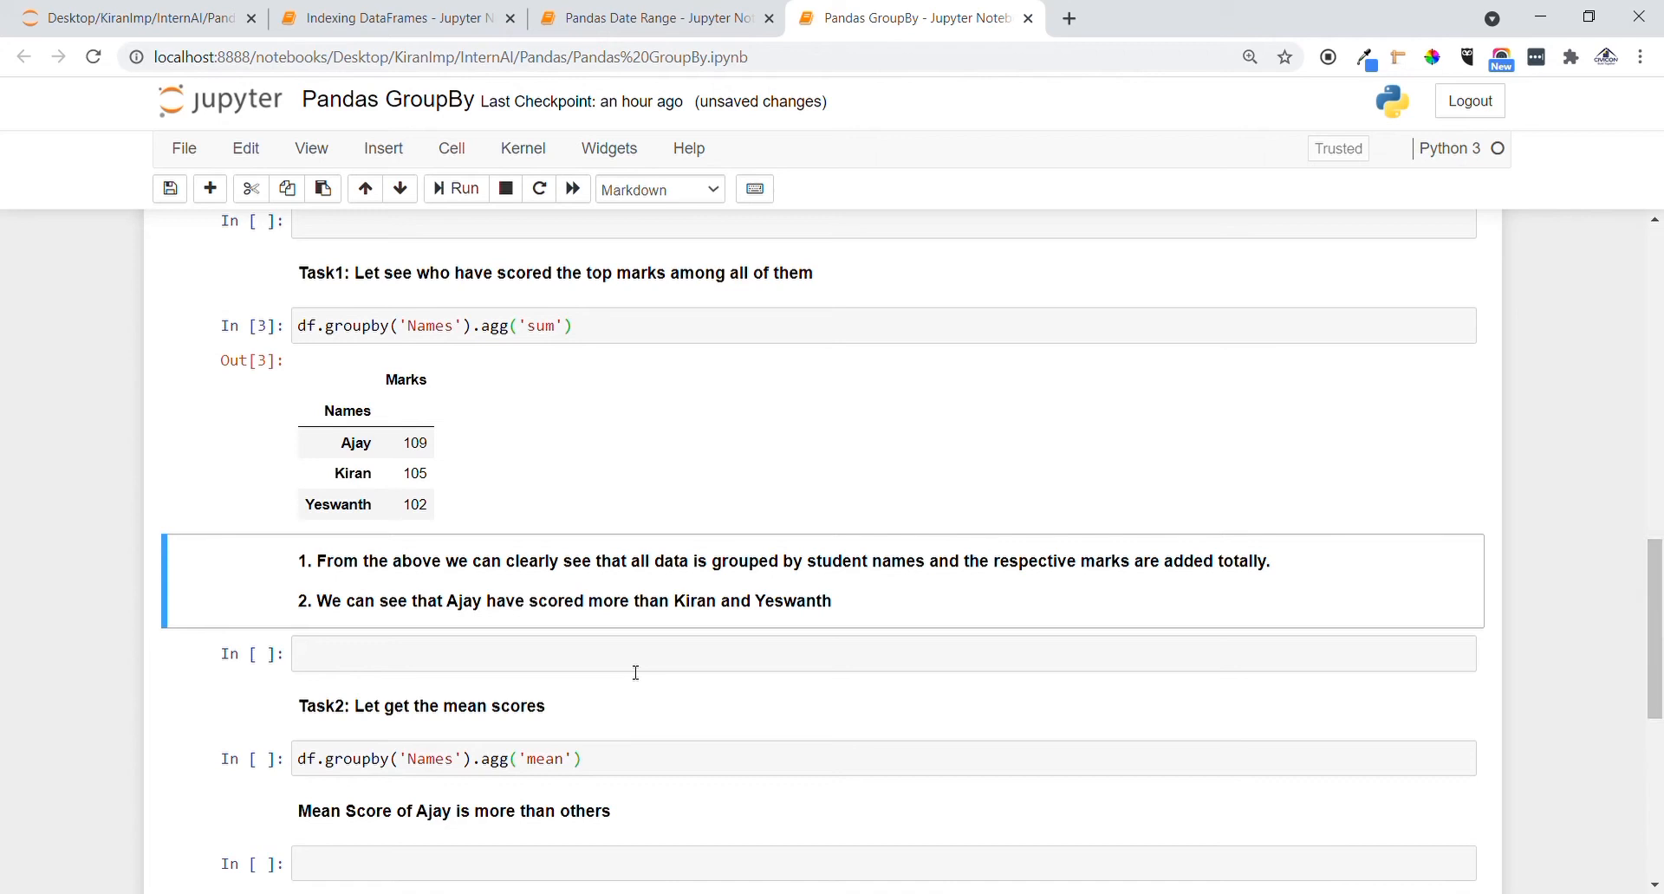
{"action": "mouse_move", "coordinate": [451, 713]}
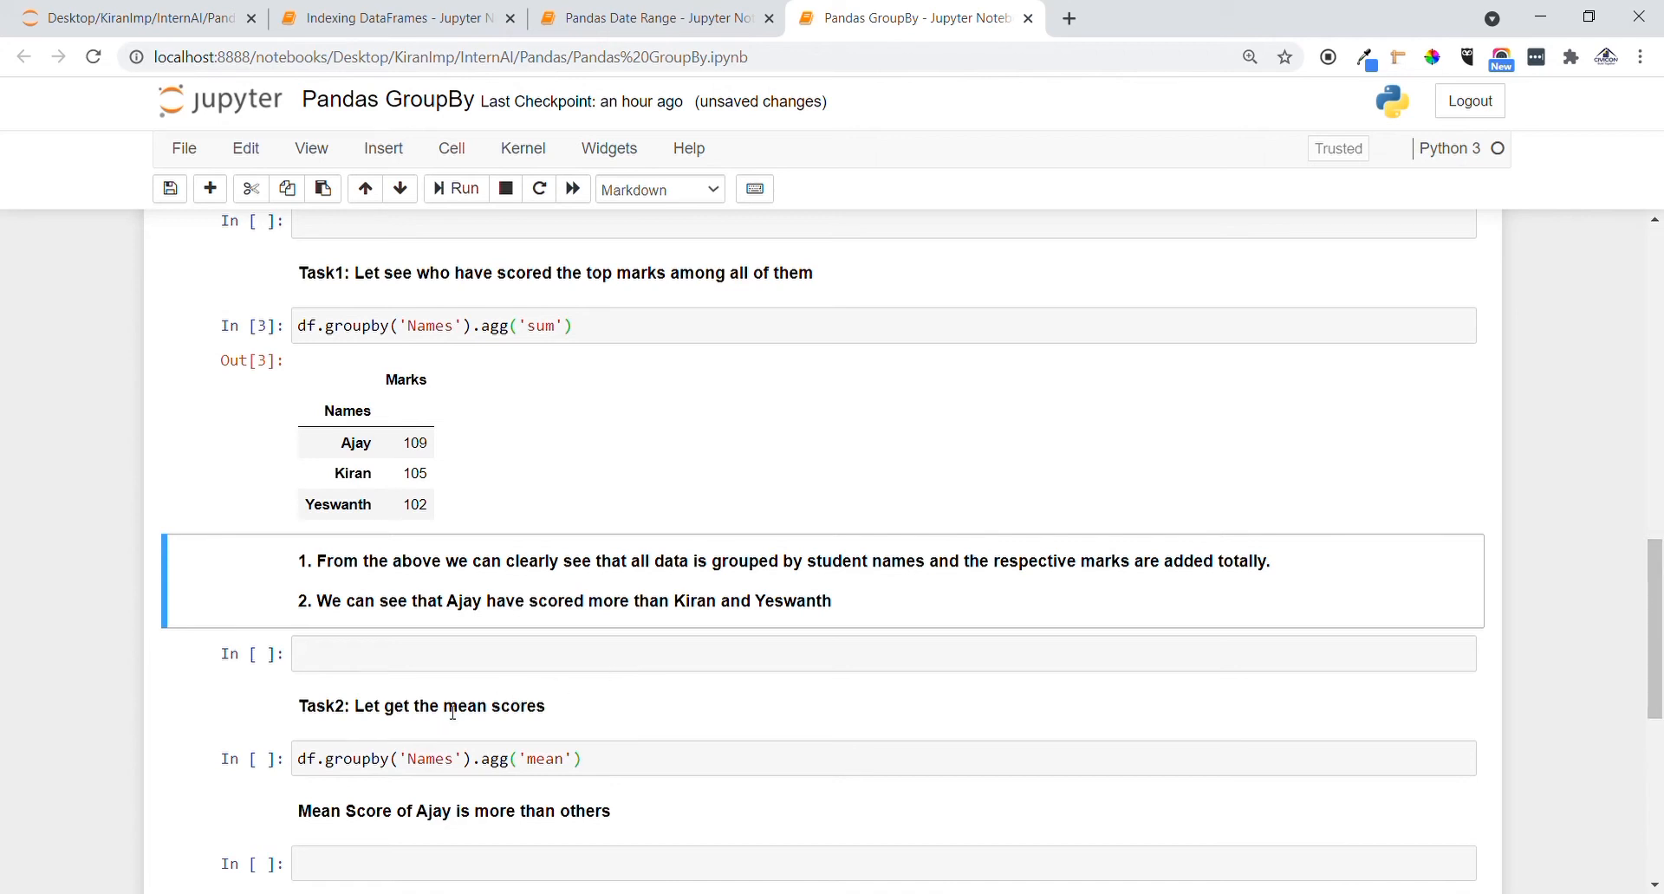
{"action": "double_click", "coordinate": [489, 705]}
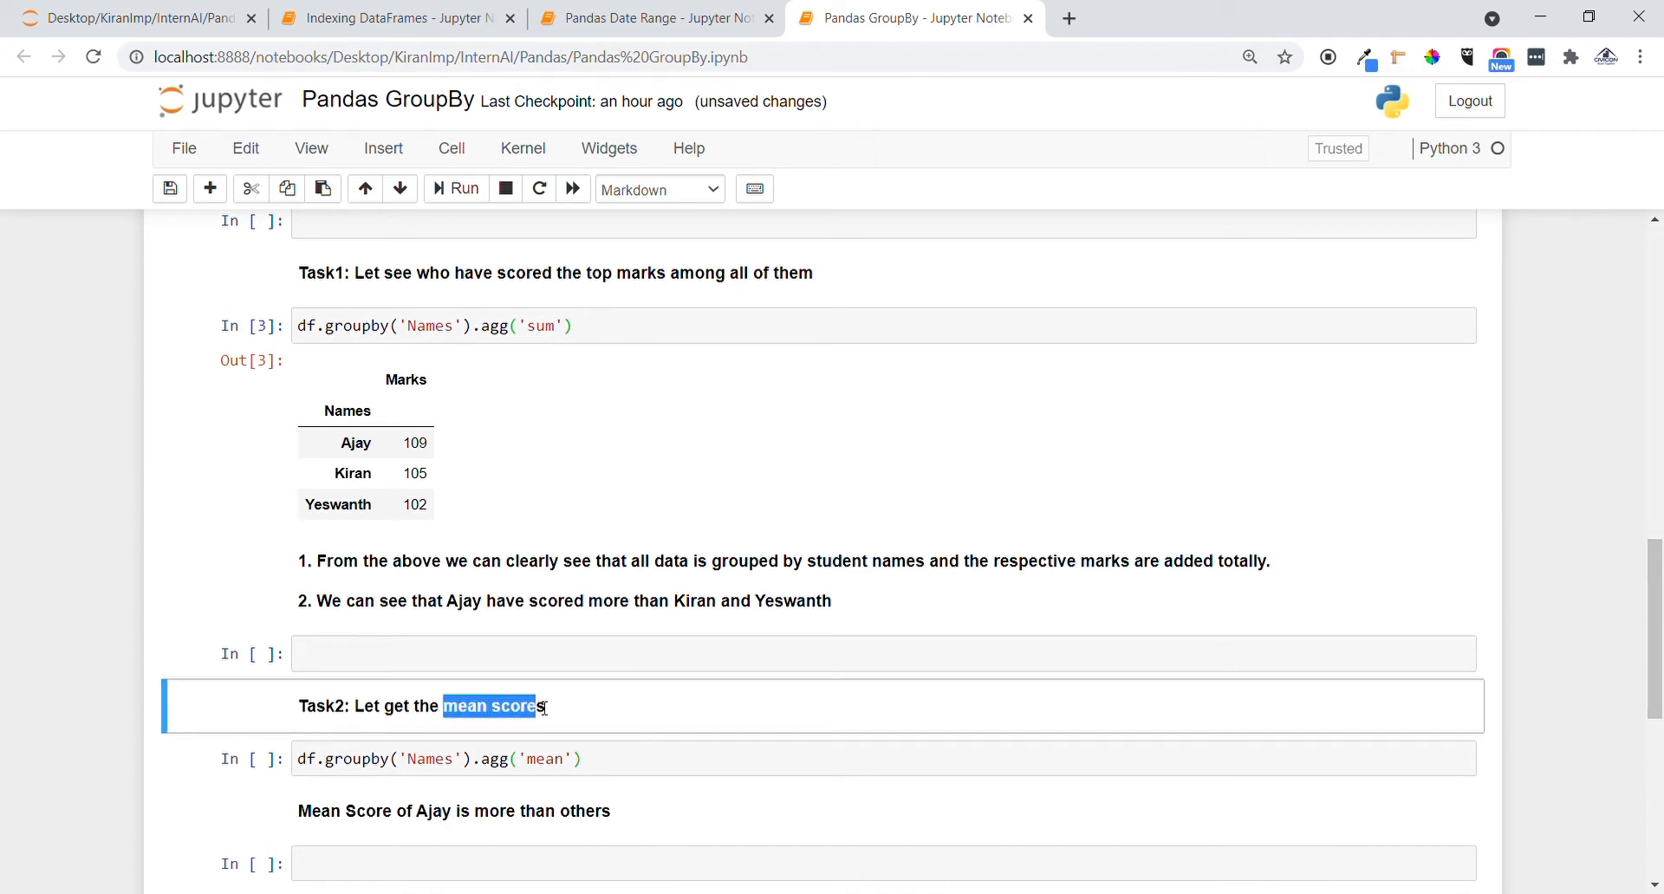
{"action": "left_click", "coordinate": [463, 188]}
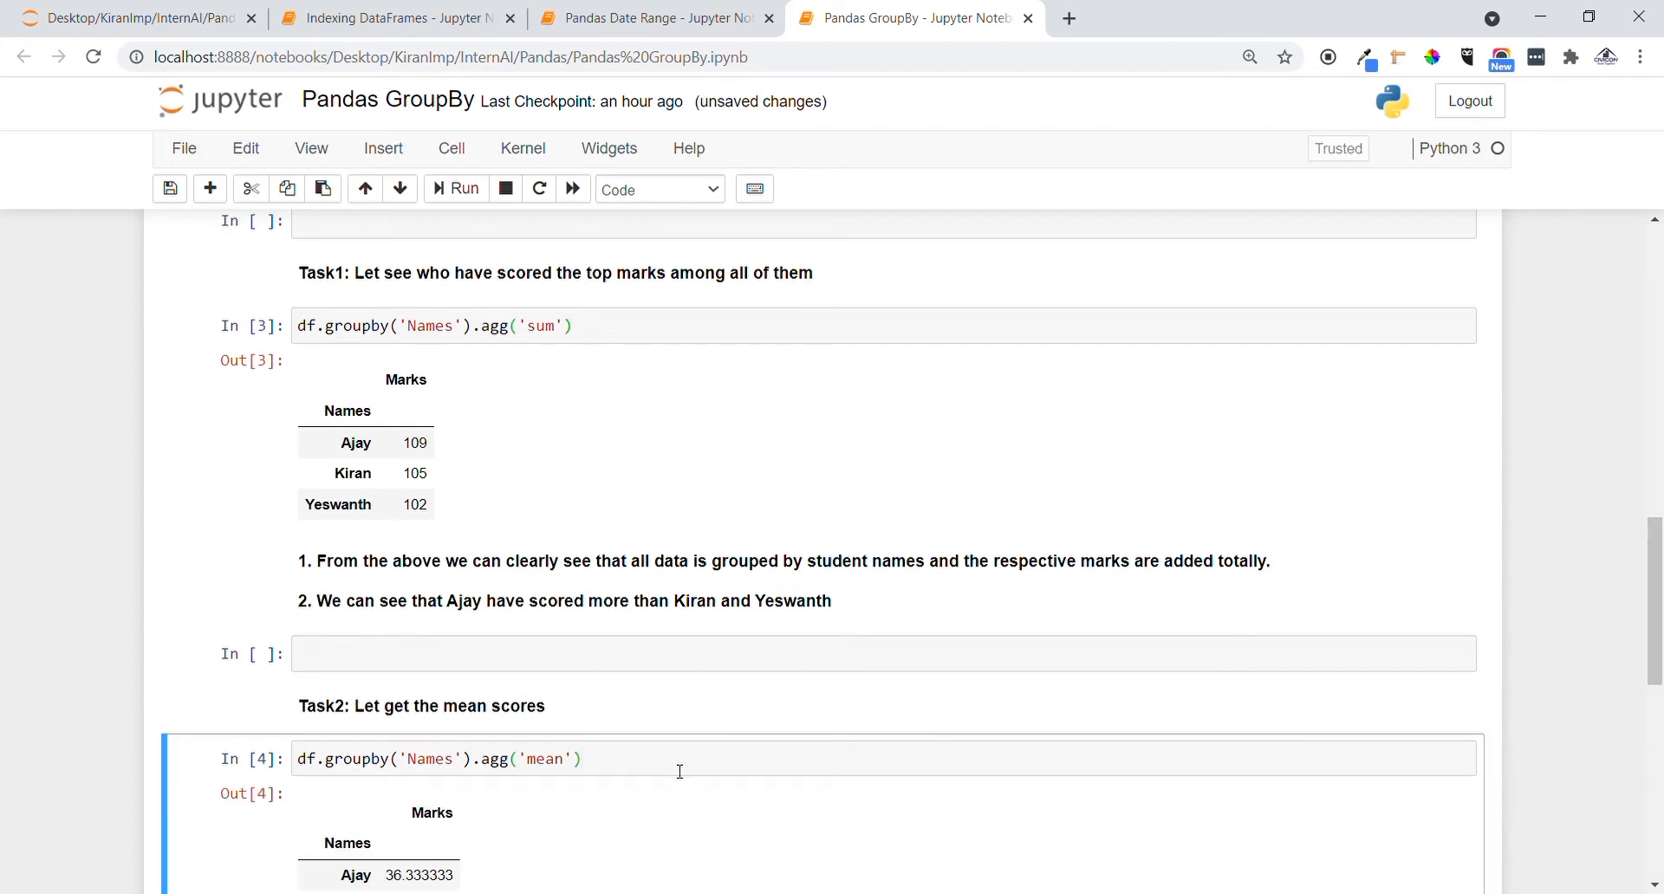
{"action": "scroll", "scroll_direction": "down", "scroll_amount": 3}
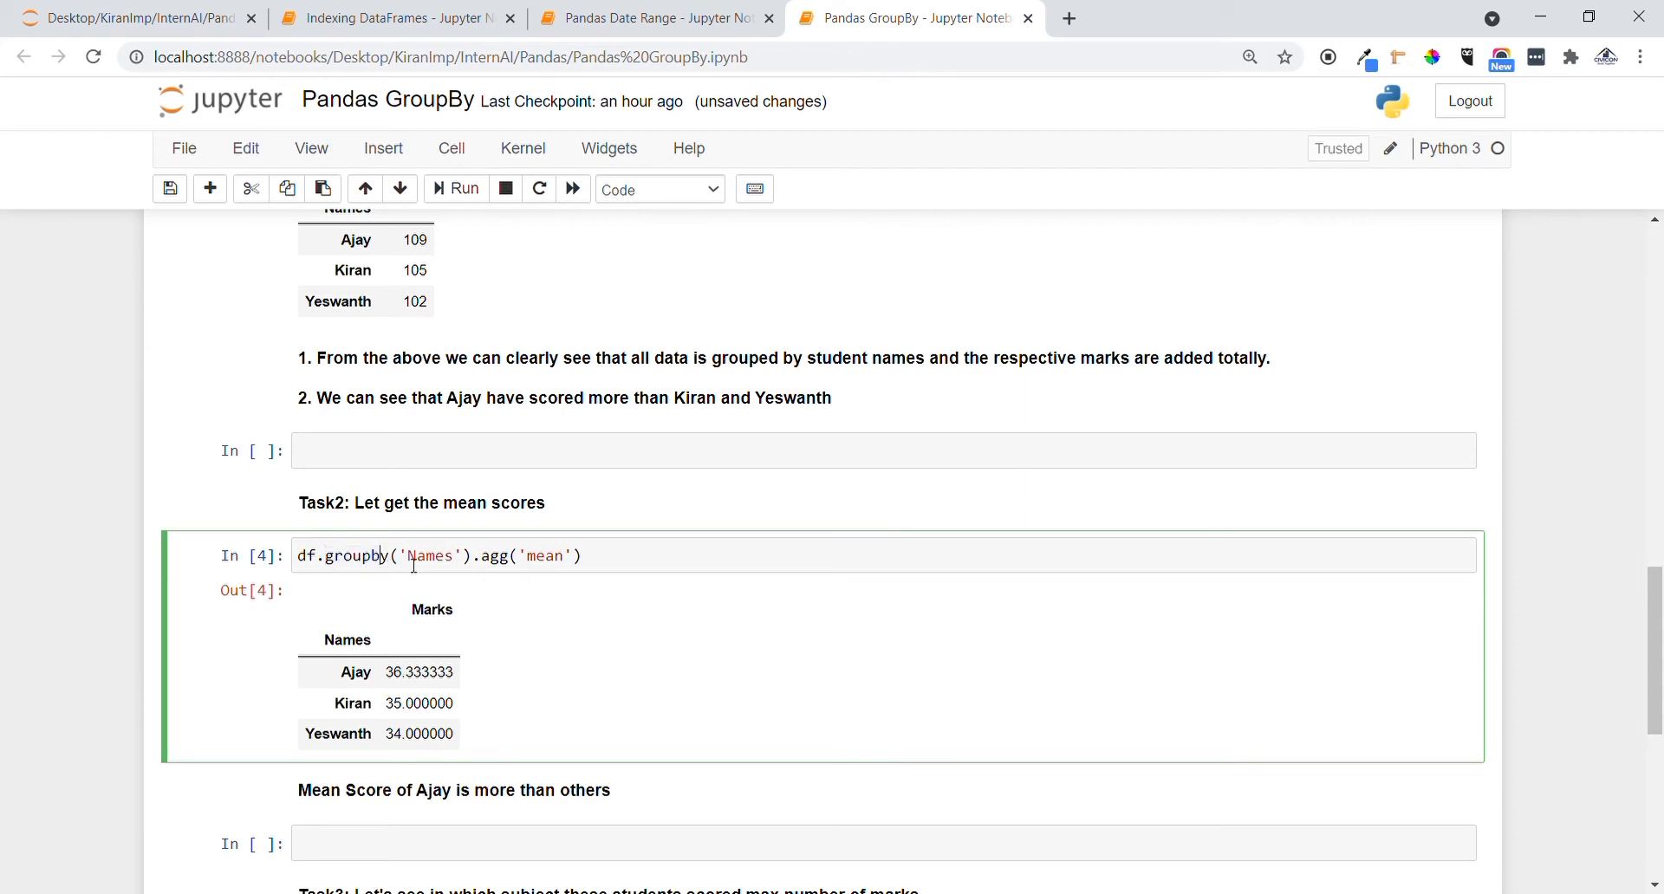
{"action": "mouse_move", "coordinate": [516, 569]}
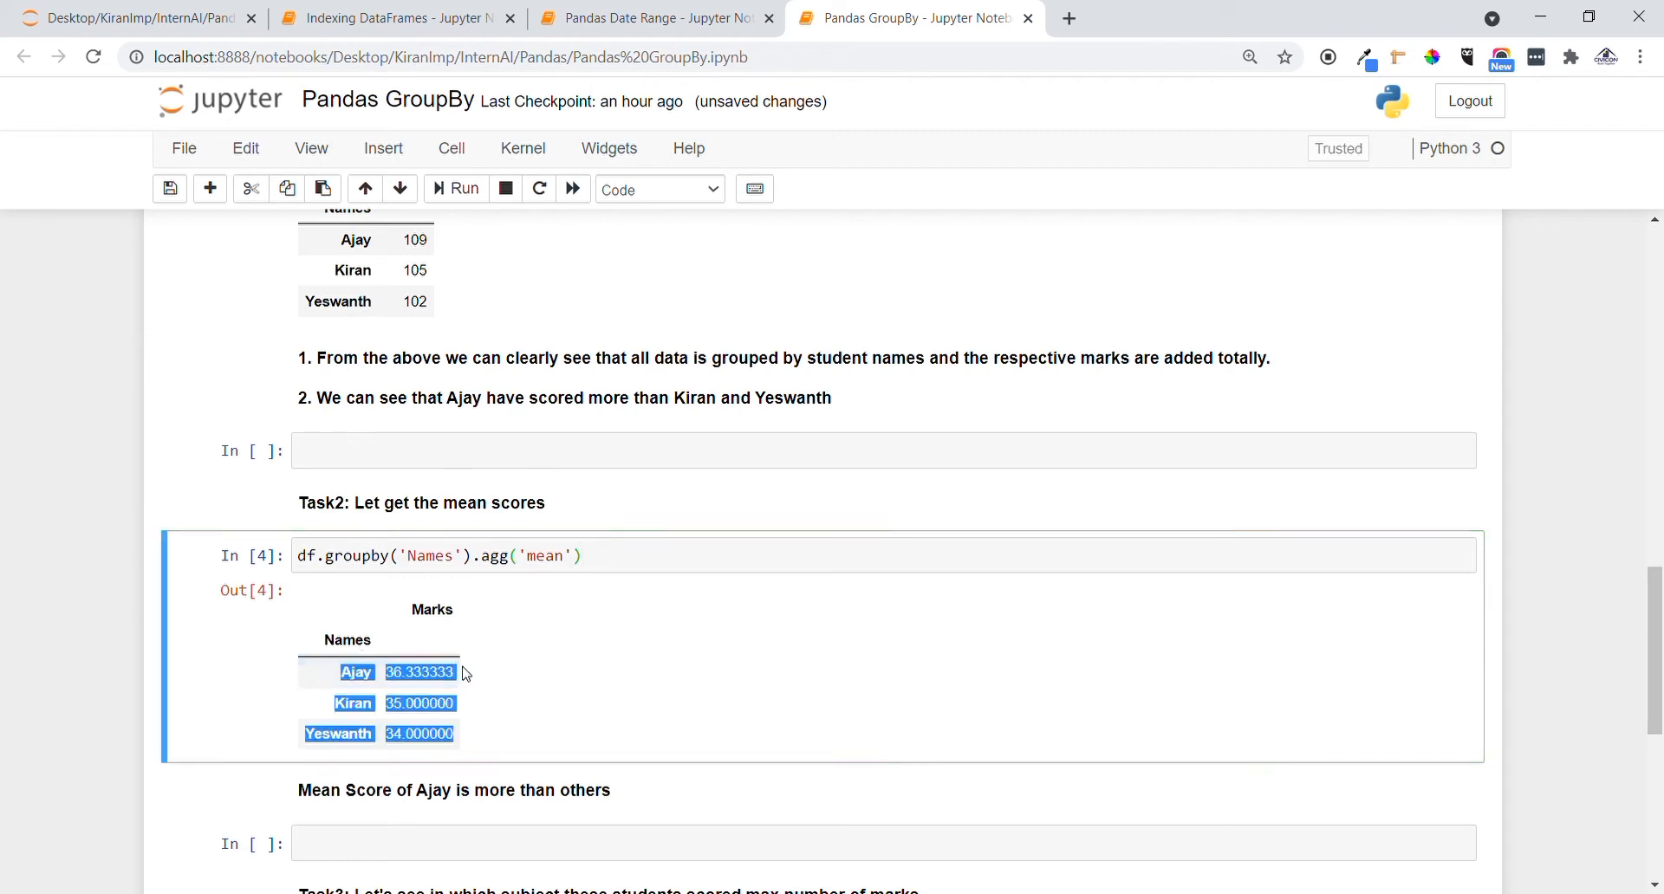
{"action": "mouse_move", "coordinate": [809, 650]}
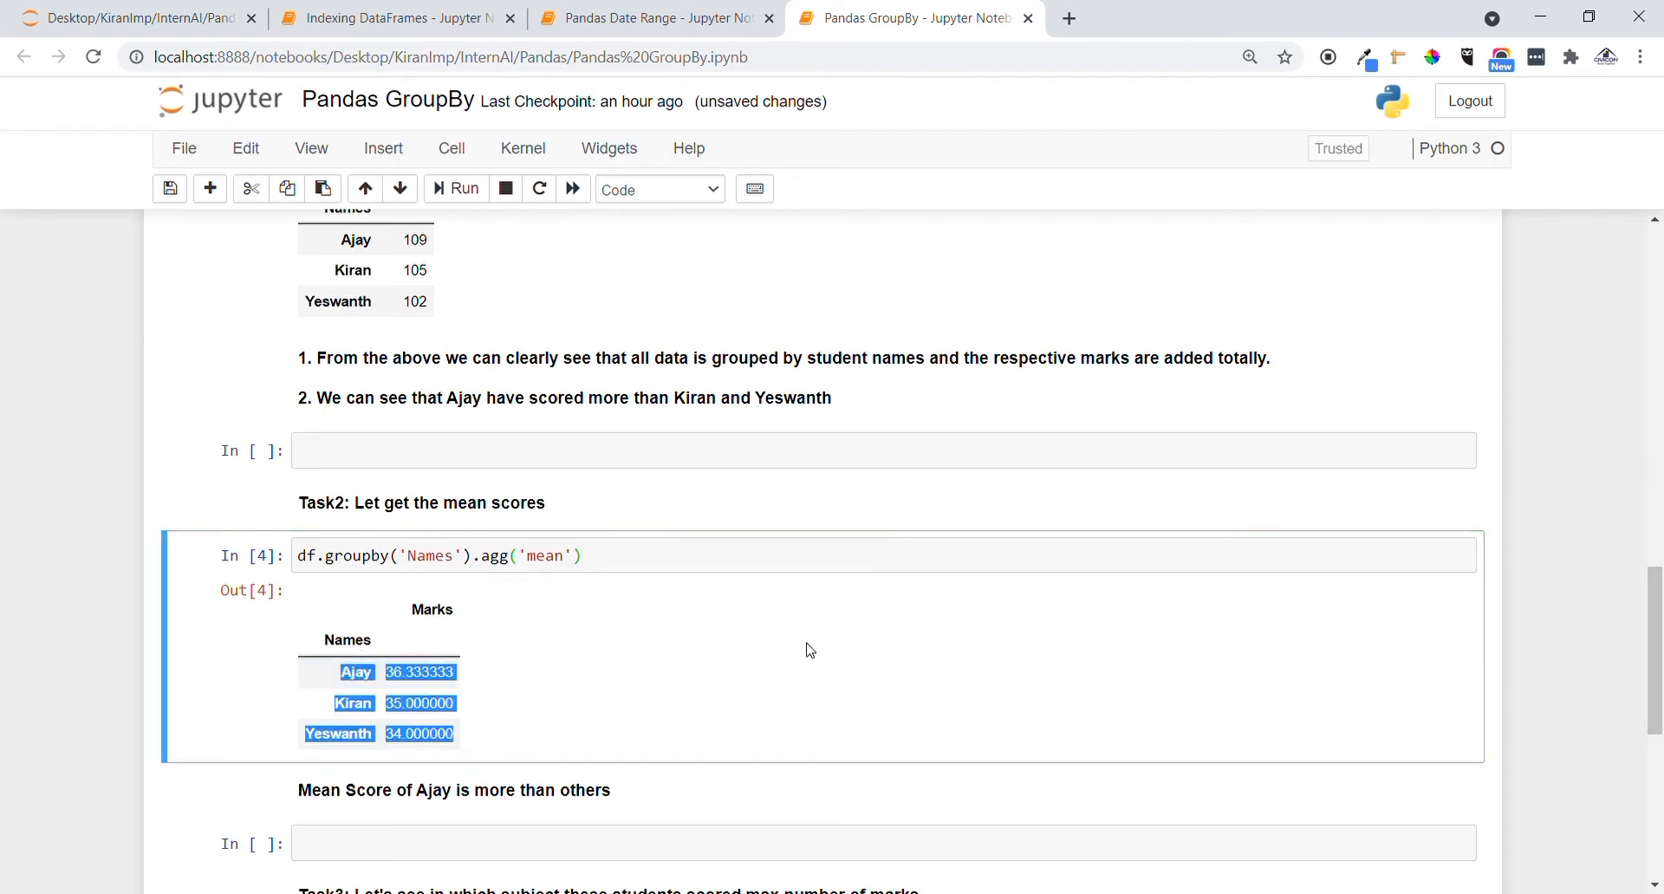
{"action": "left_click", "coordinate": [807, 650]}
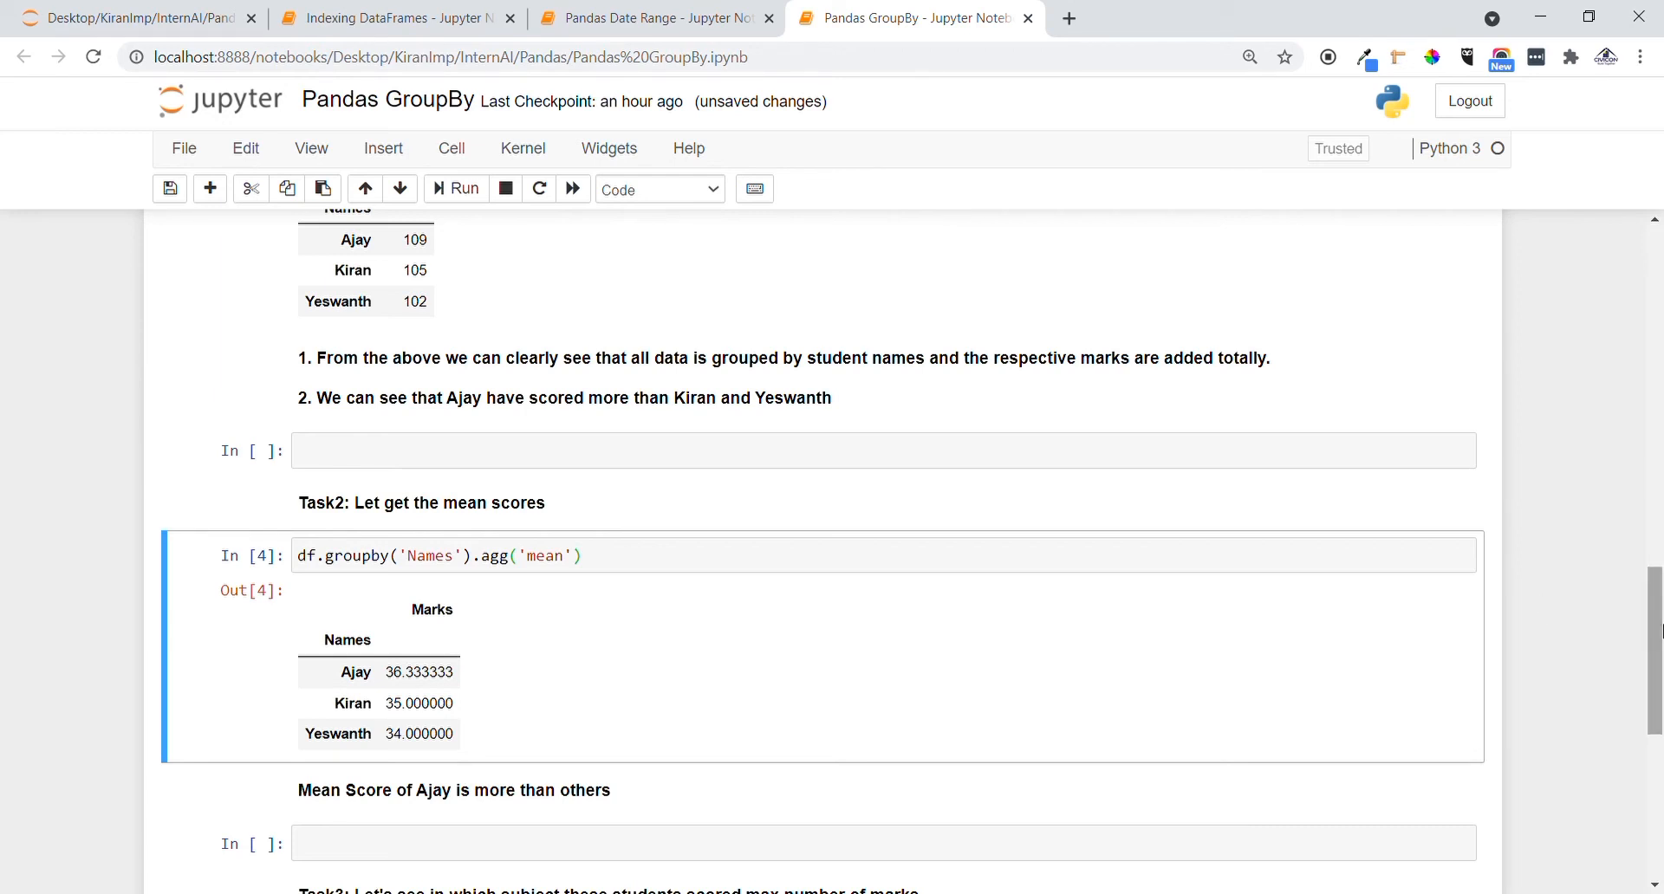
{"action": "scroll", "scroll_direction": "down", "scroll_amount": 3}
{"action": "type", "text": "df.groupby('Names').agg('max')"}
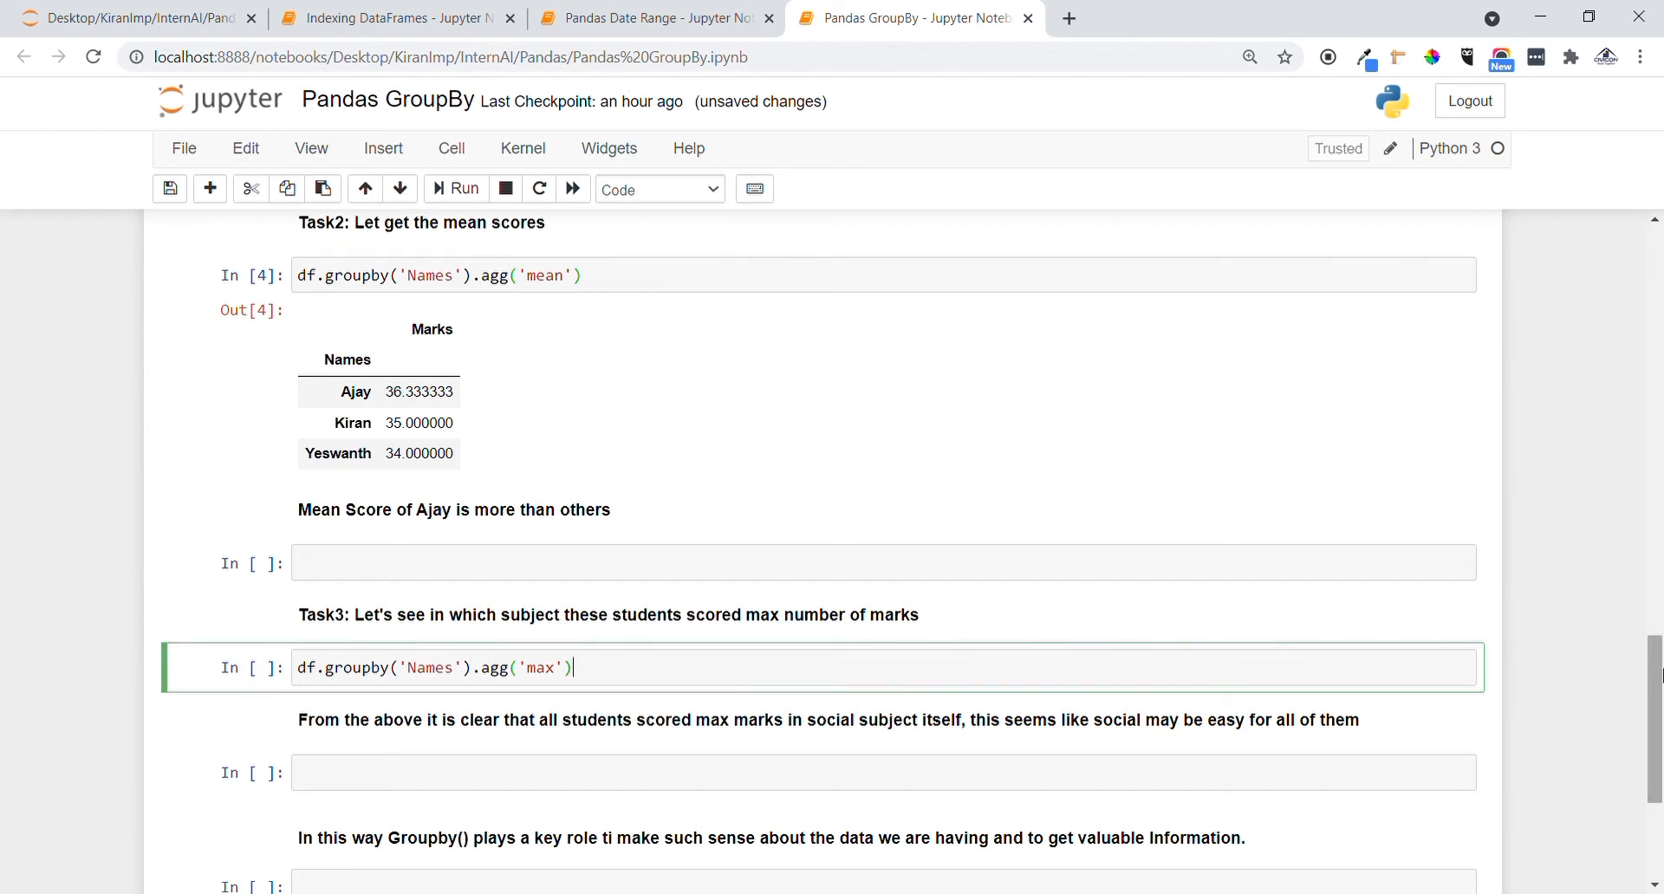
Step: Run df.groupby('Names').agg('max'), giving Ajay 41, Kiran 49, Yeswanth 45, all Social
{"action": "scroll", "scroll_direction": "down", "scroll_amount": 3}
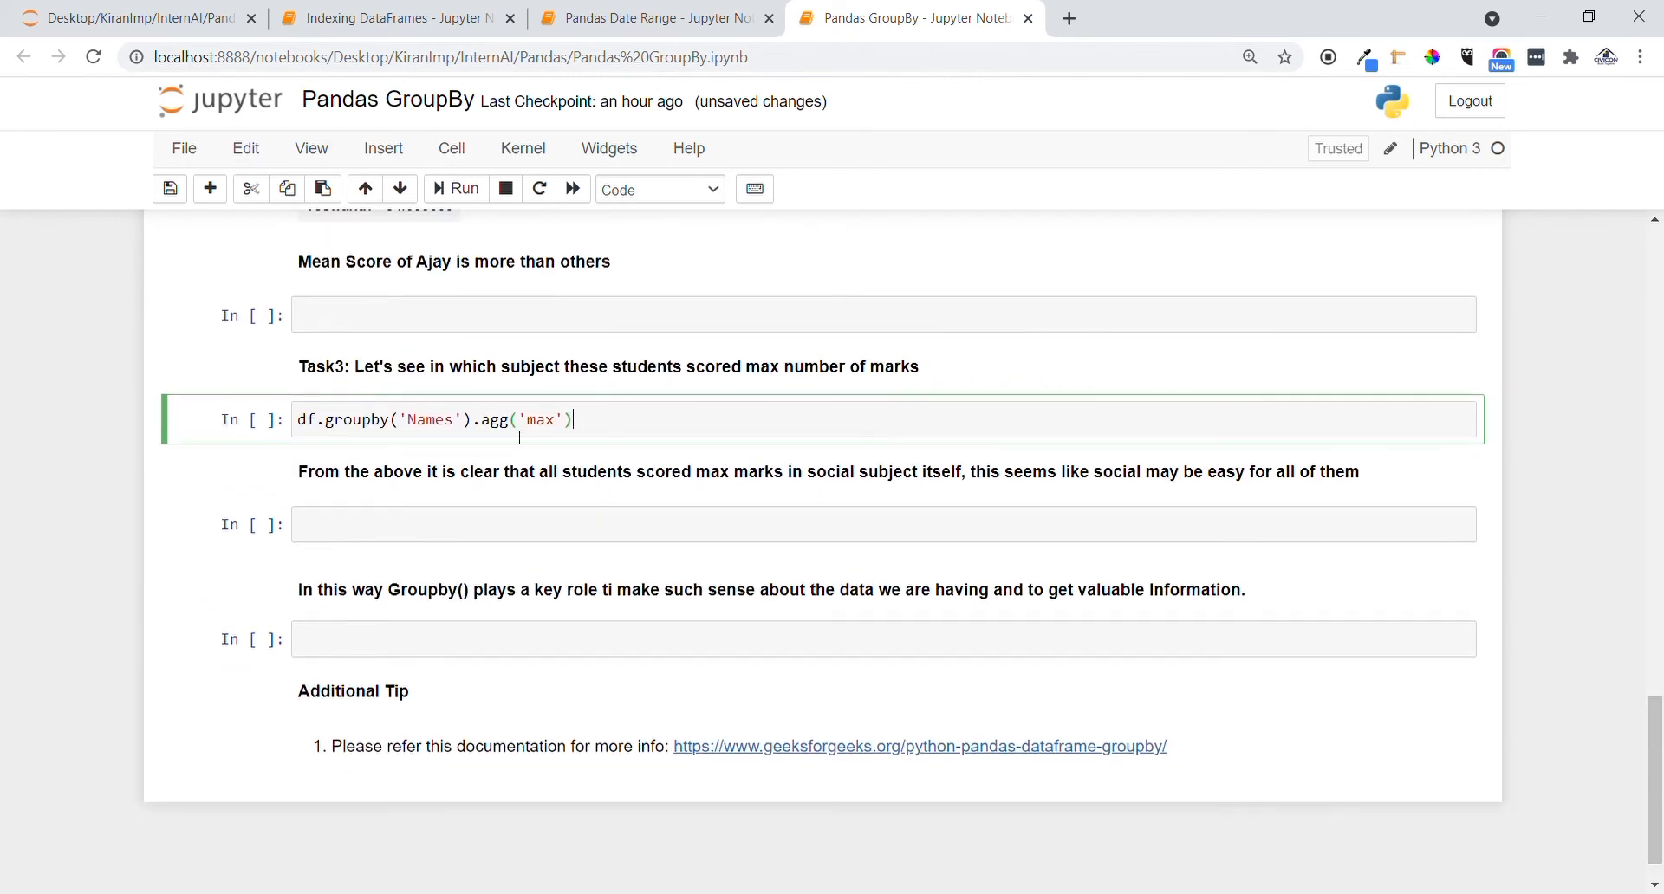
{"action": "left_click", "coordinate": [462, 189]}
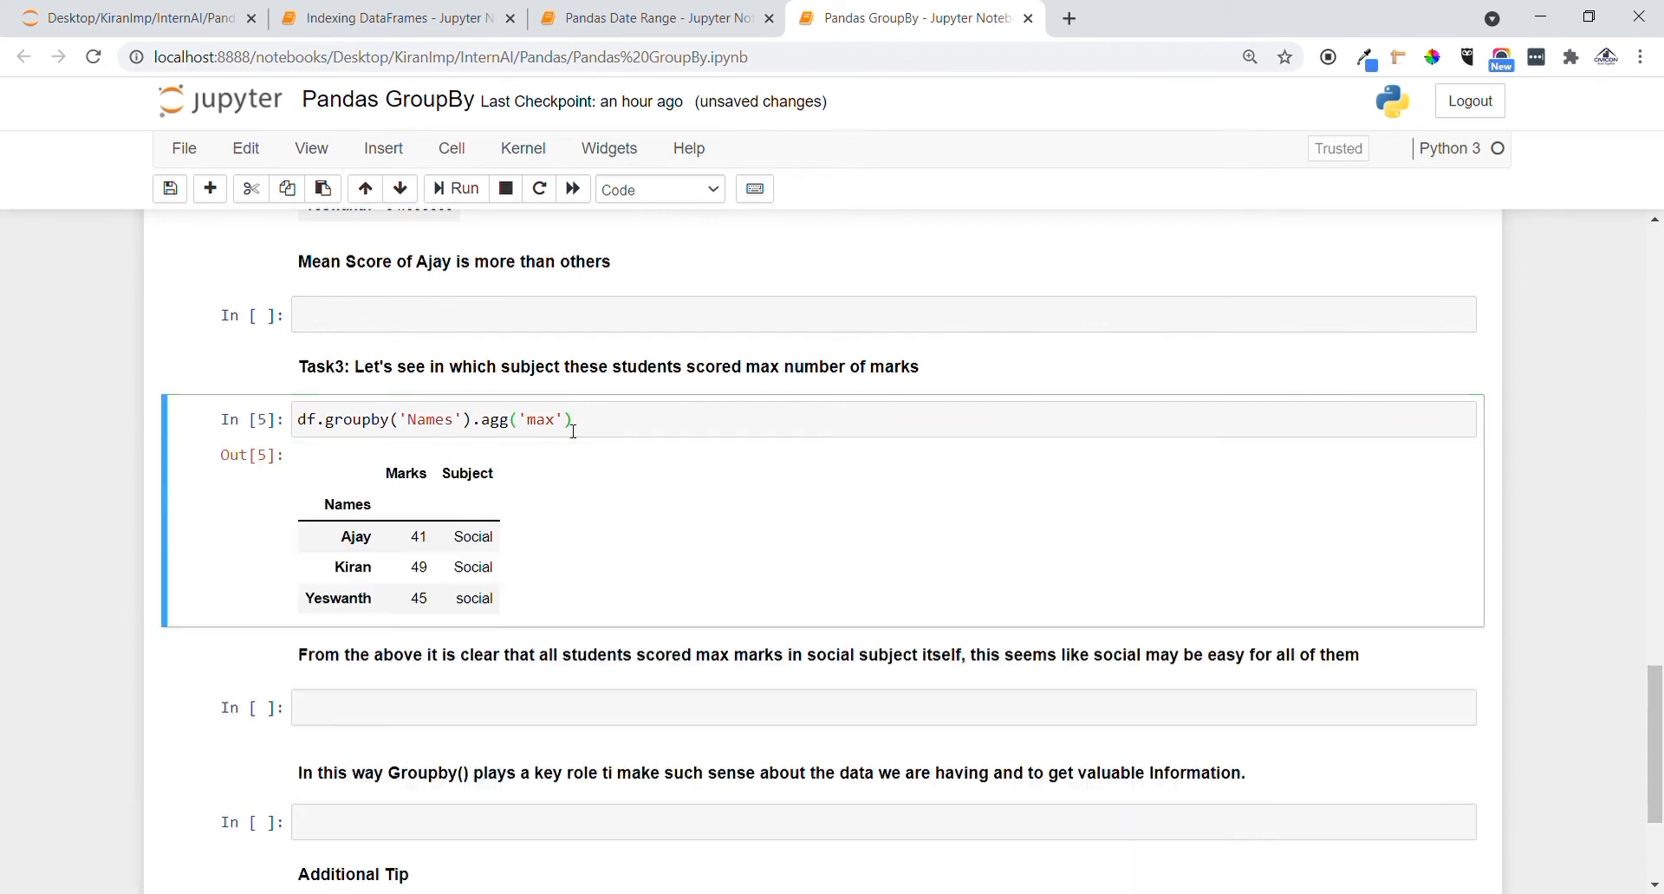
{"action": "mouse_move", "coordinate": [535, 548]}
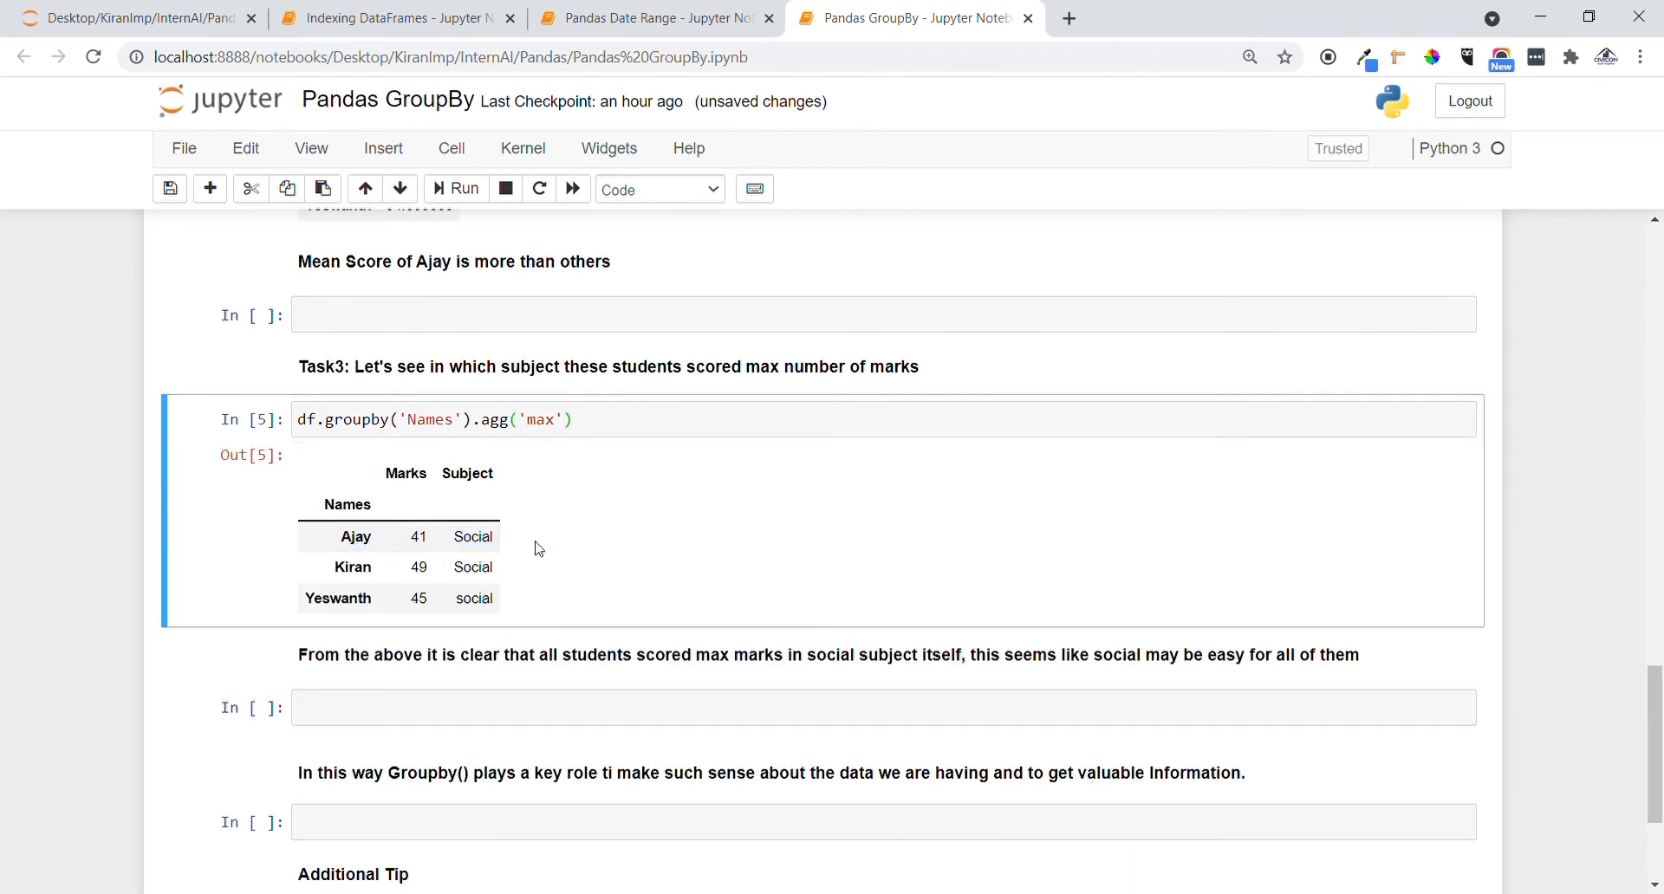
{"action": "mouse_move", "coordinate": [478, 507]}
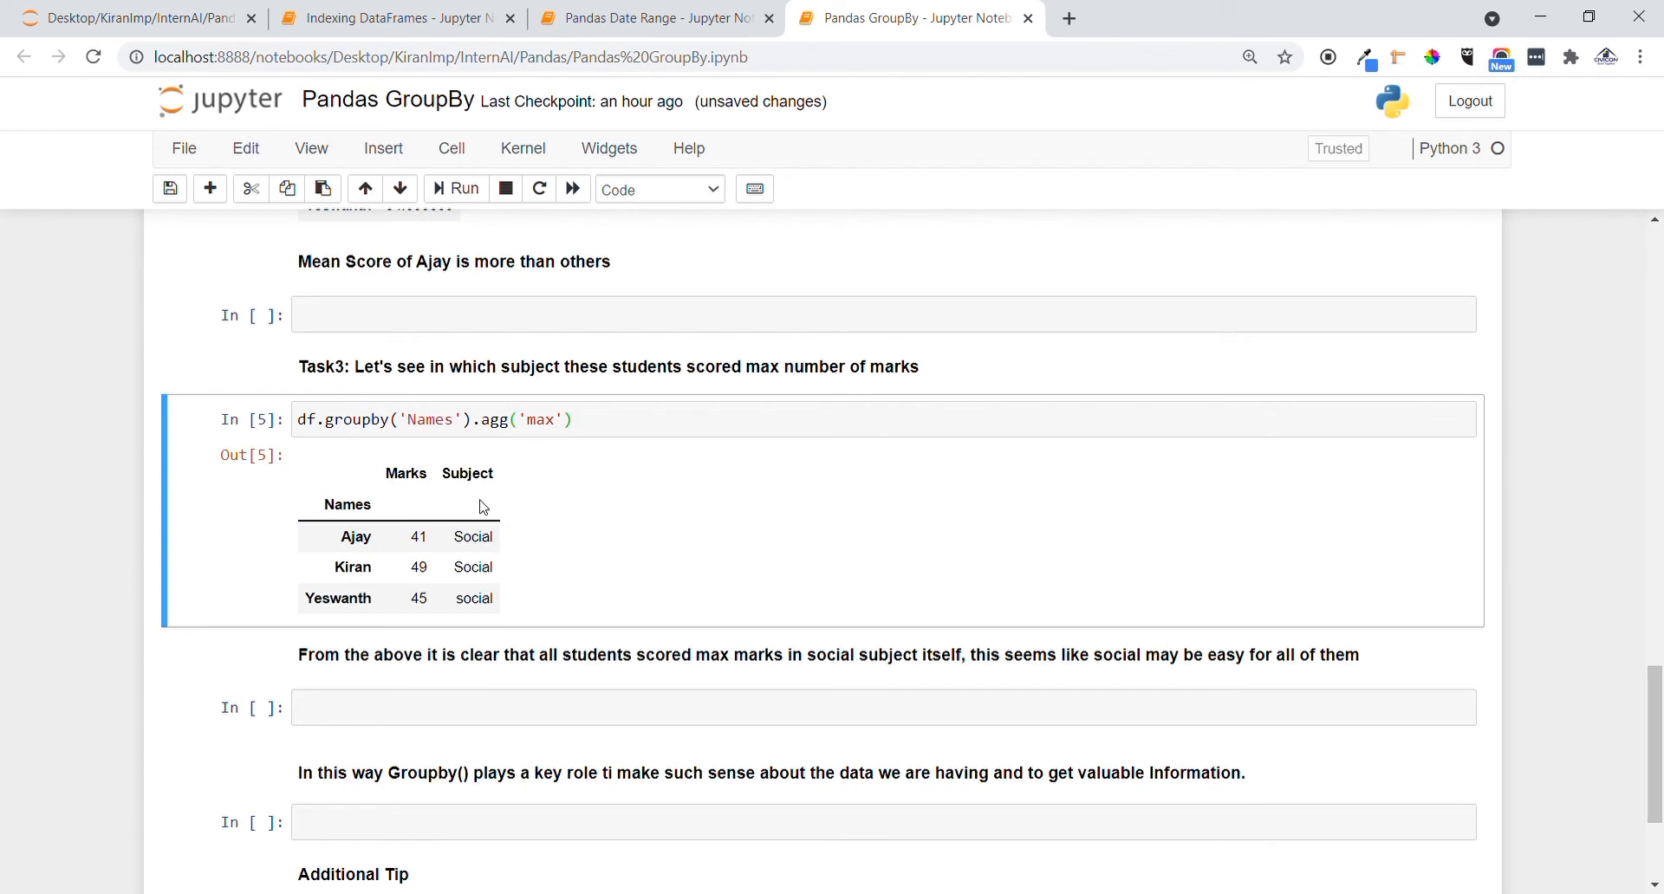
{"action": "left_click_drag", "start_coordinate": [1045, 654], "coordinate": [1192, 655]}
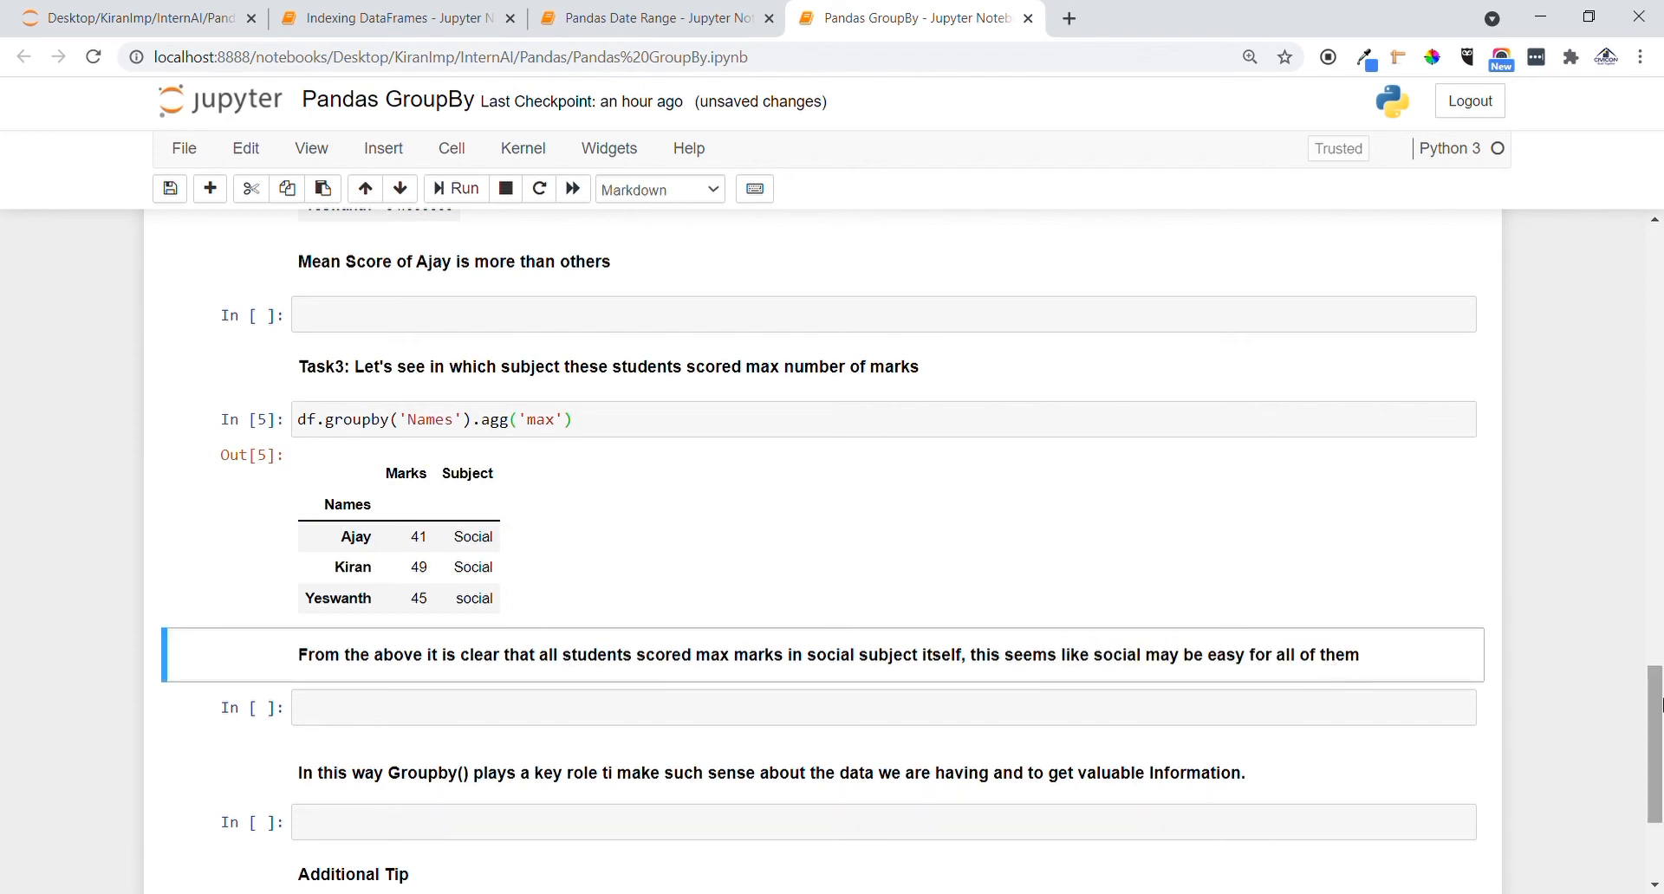
{"action": "scroll", "scroll_direction": "down", "scroll_amount": 3}
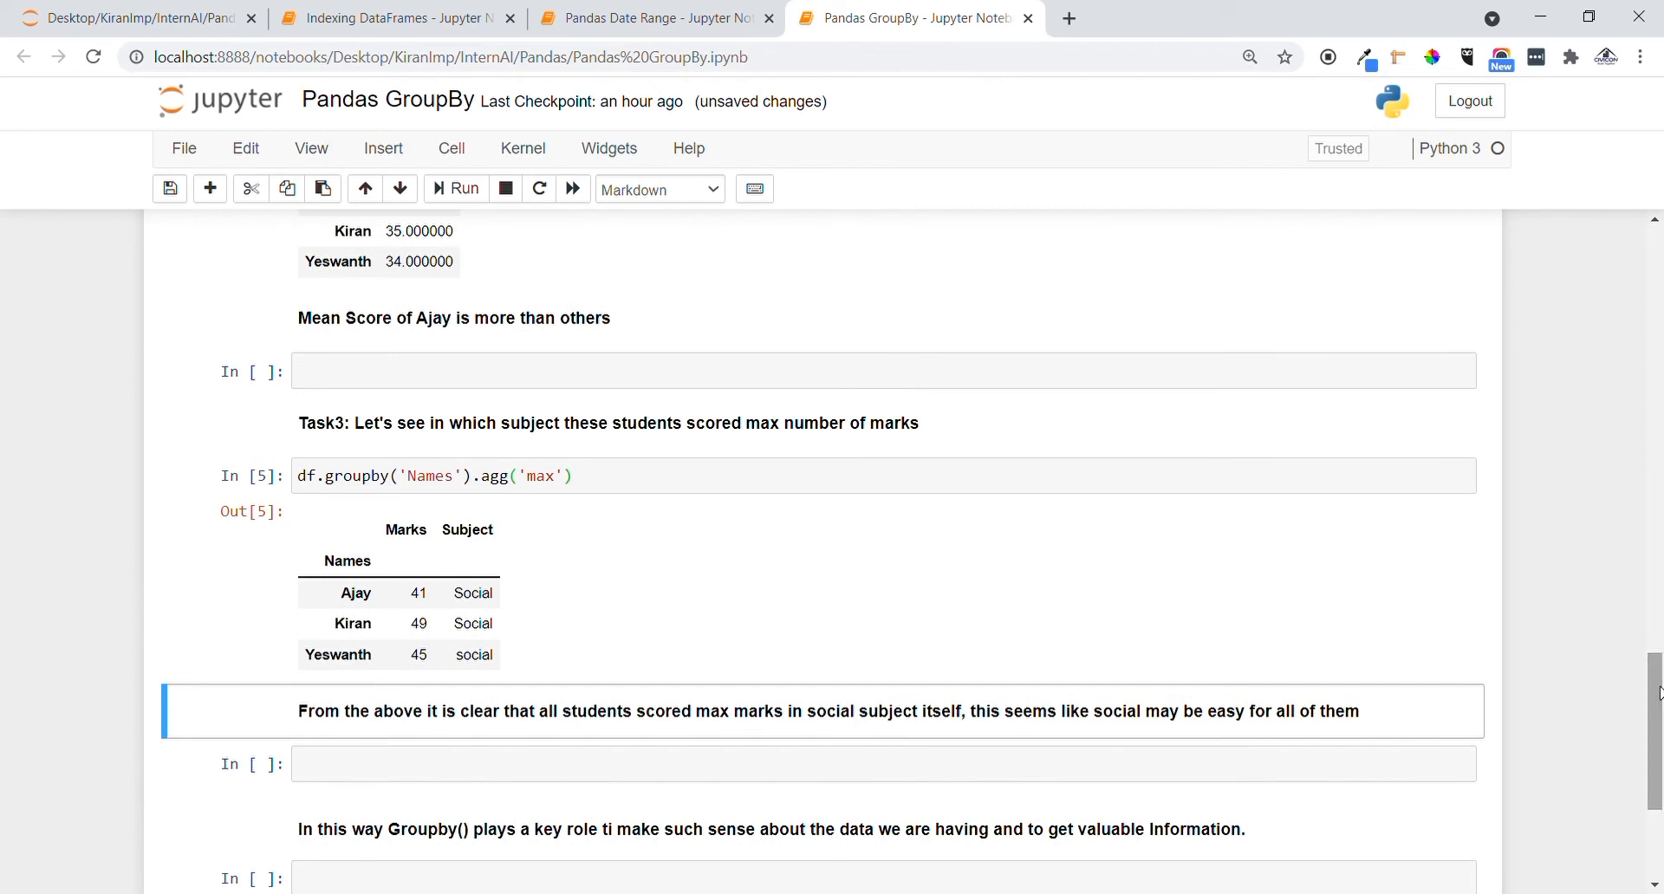
{"action": "scroll", "scroll_direction": "down", "scroll_amount": 3}
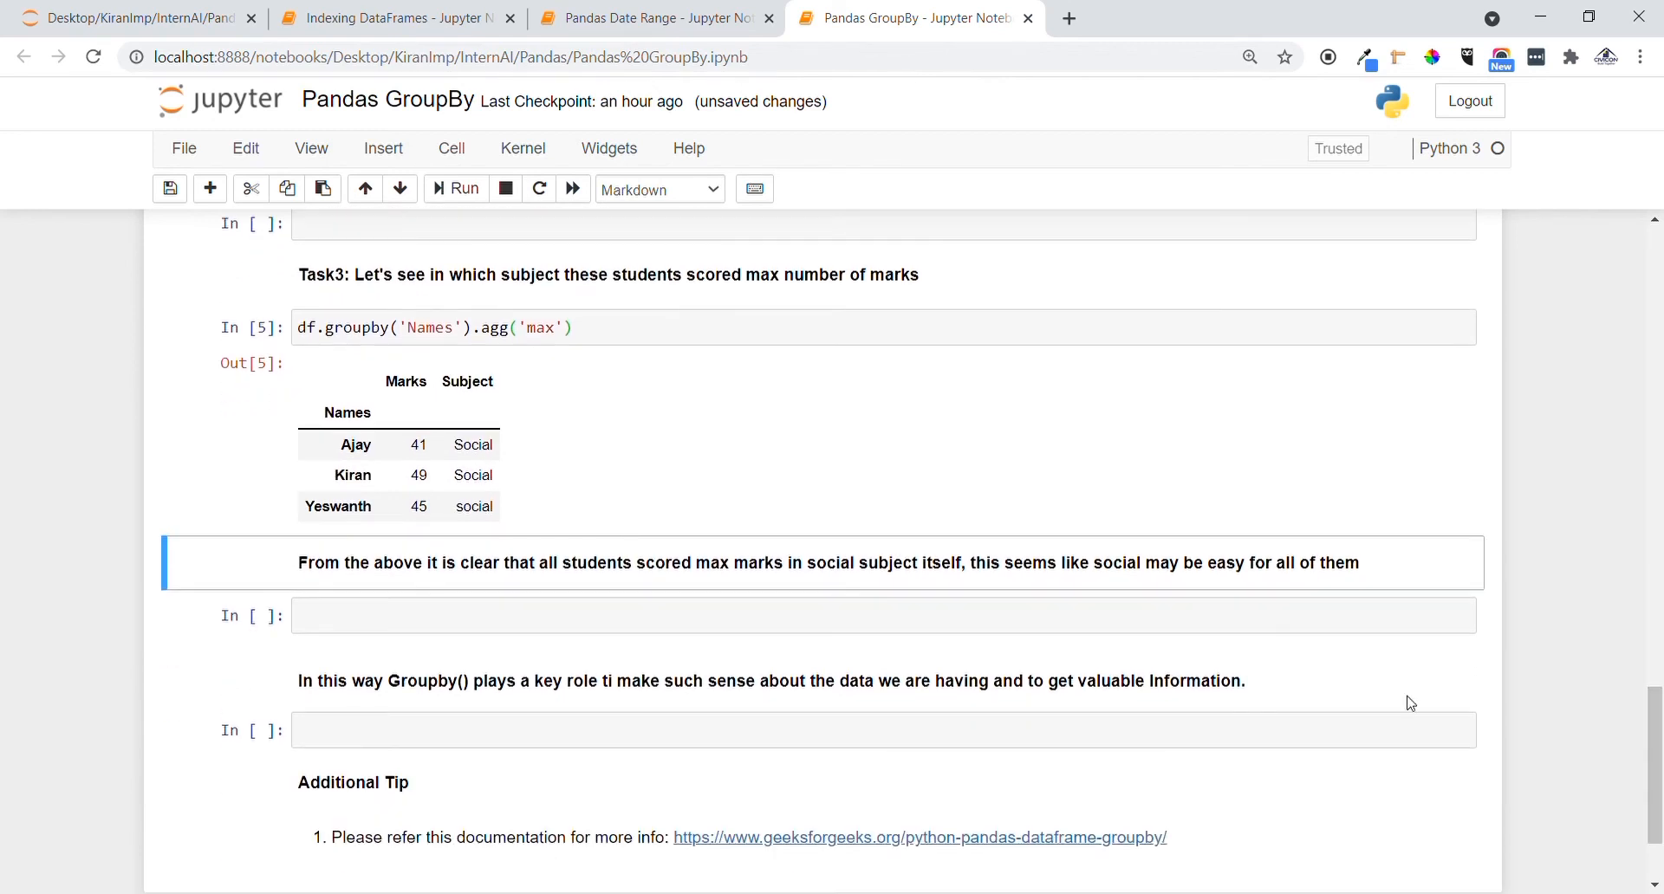
{"action": "mouse_move", "coordinate": [760, 699]}
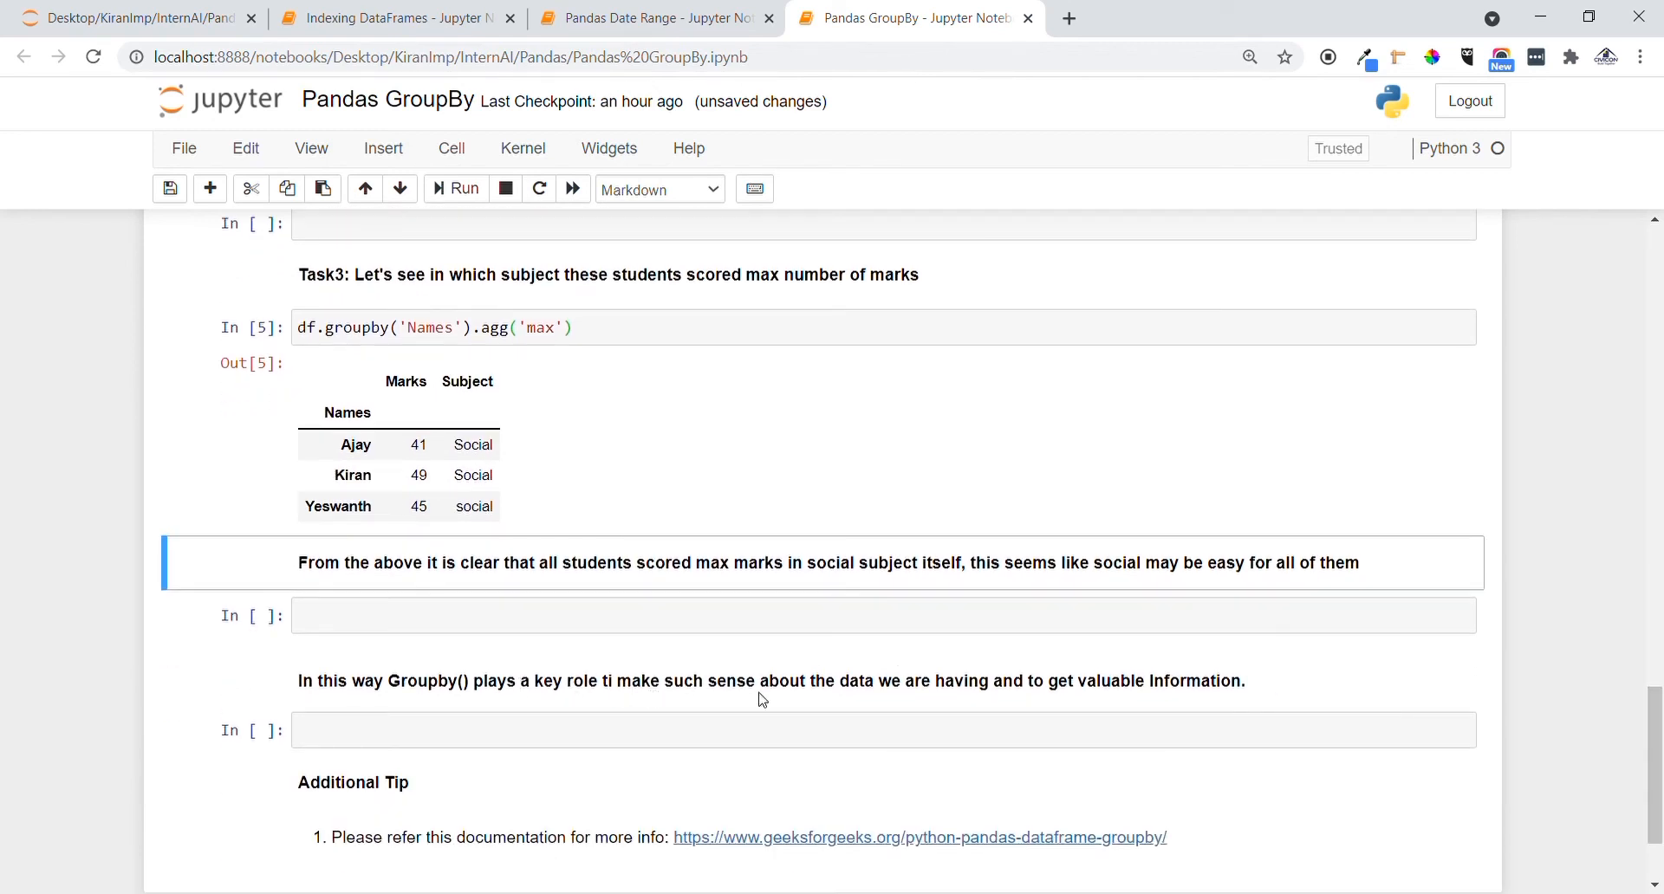
{"action": "mouse_move", "coordinate": [944, 702]}
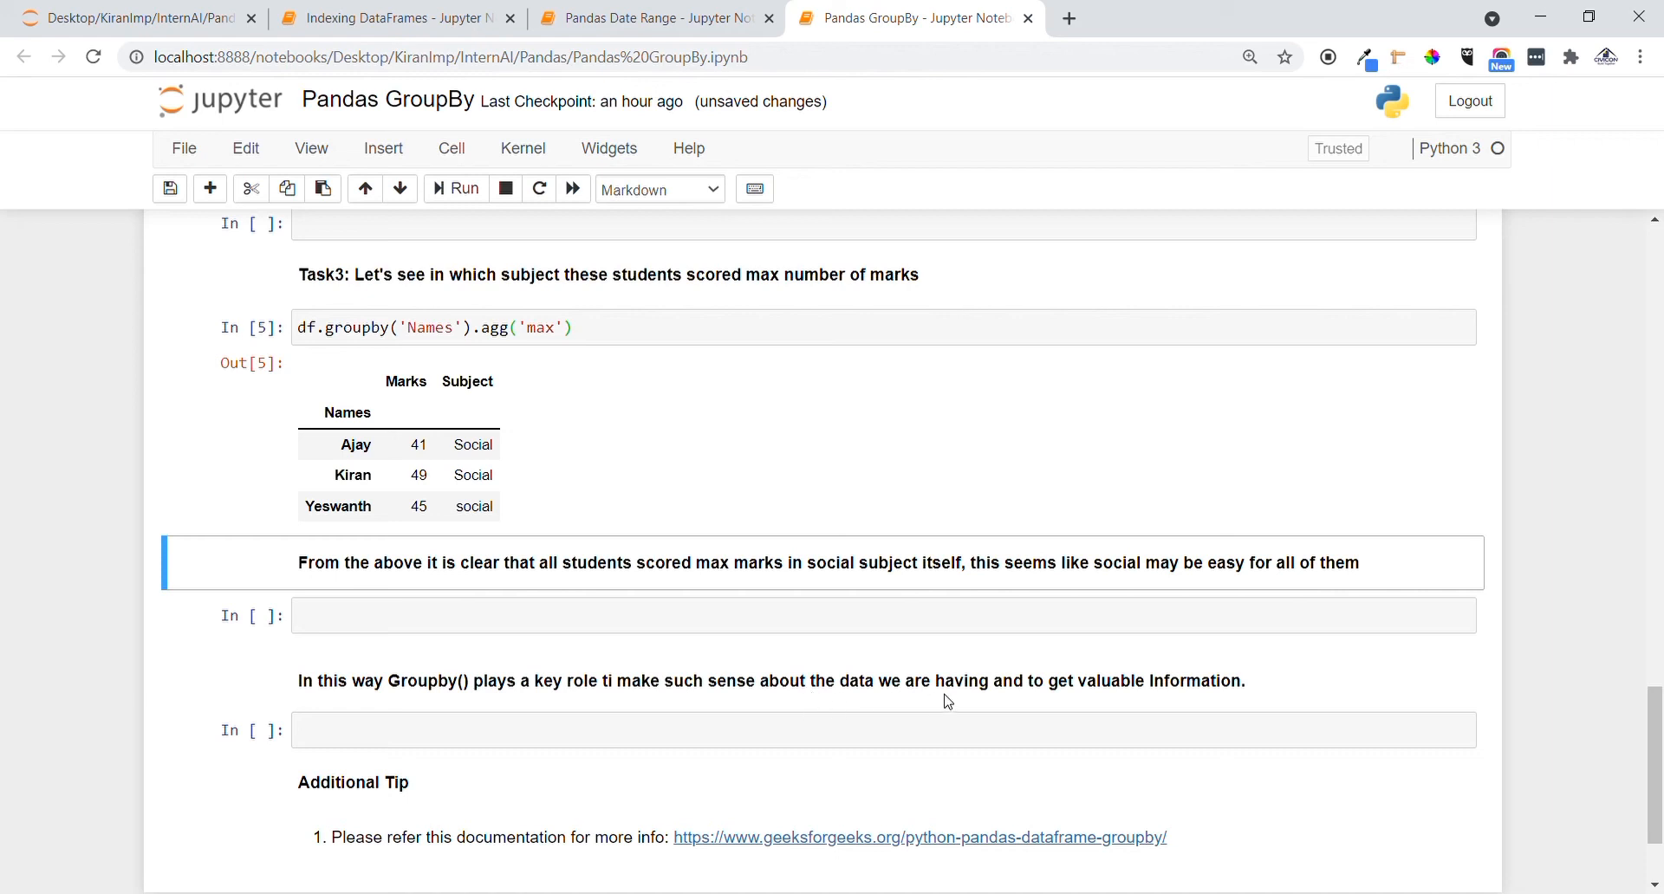
{"action": "mouse_move", "coordinate": [1516, 721]}
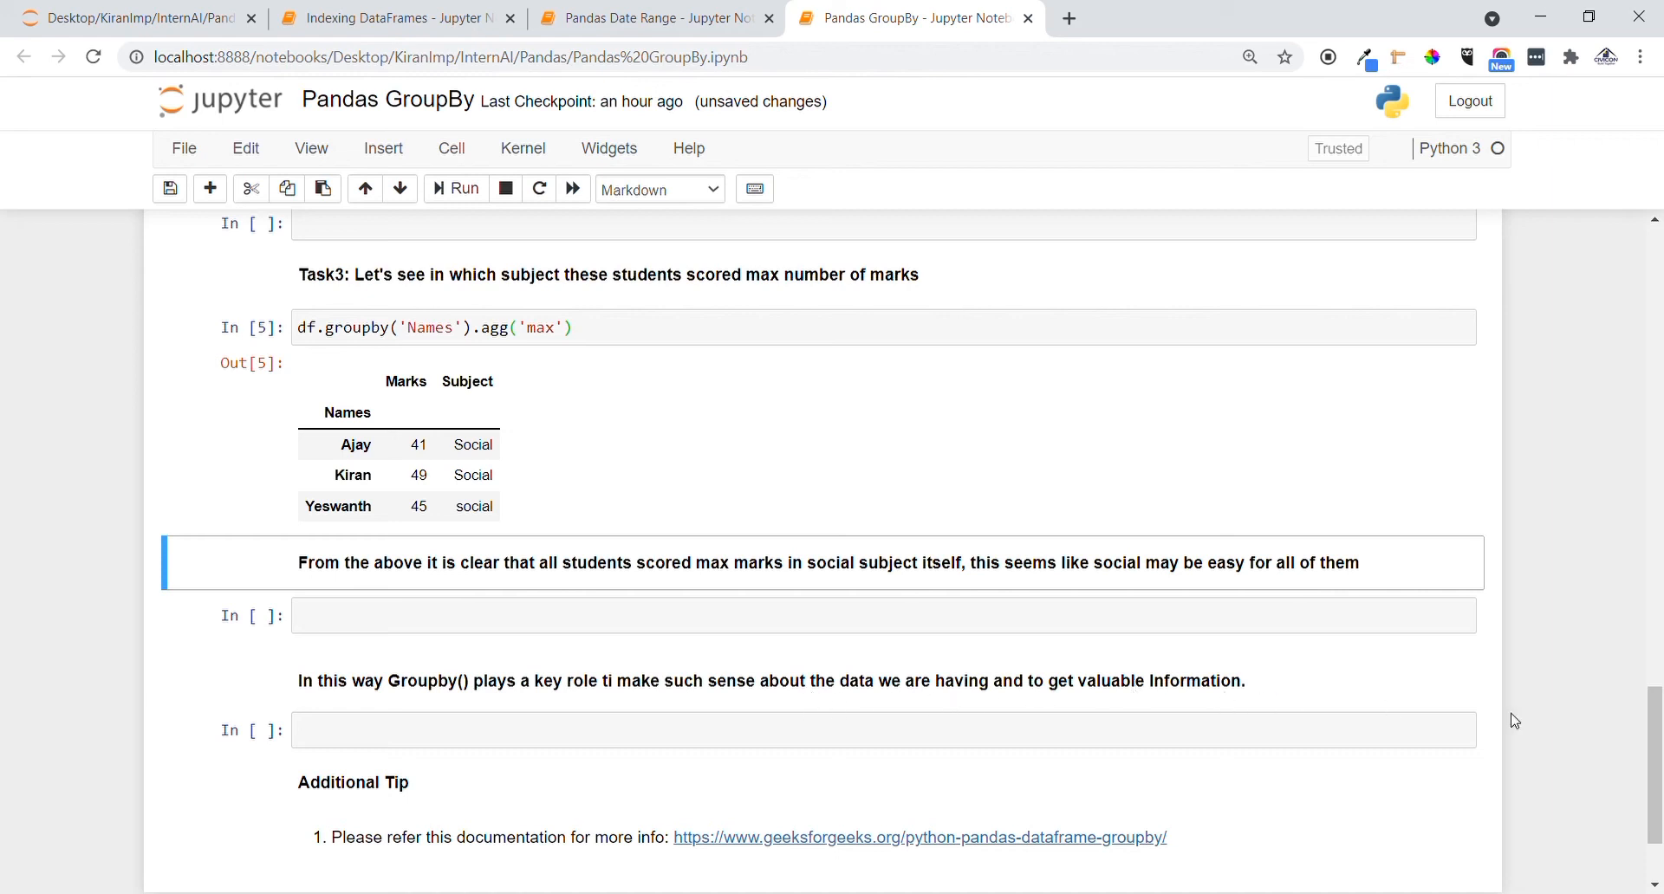
{"action": "scroll", "scroll_direction": "down", "scroll_amount": 3}
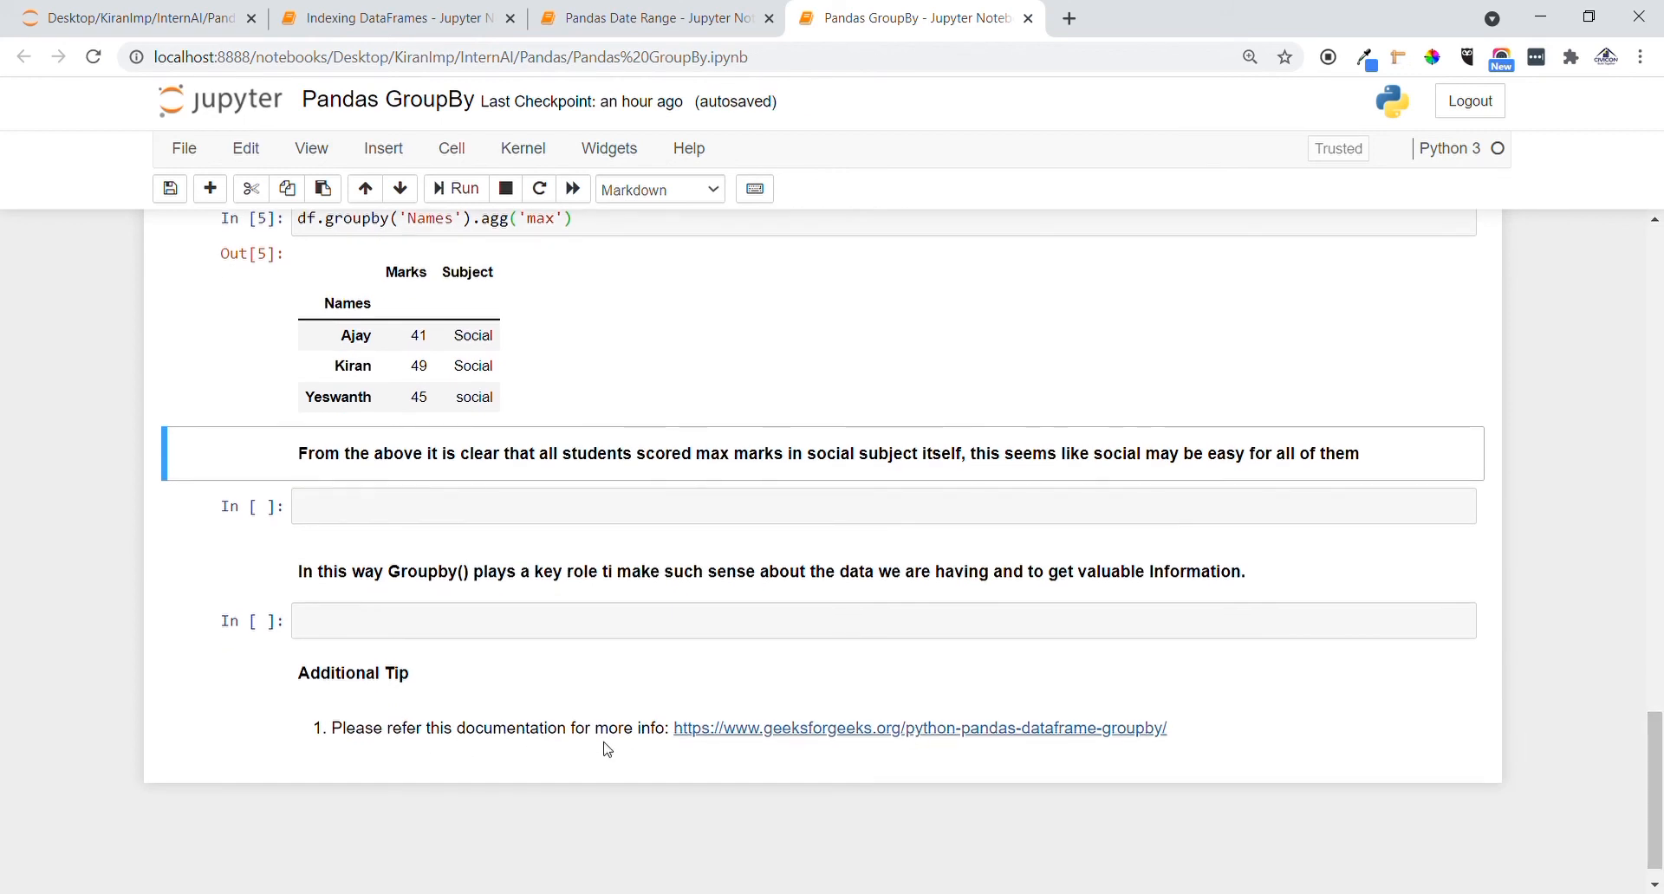
{"action": "mouse_move", "coordinate": [767, 734]}
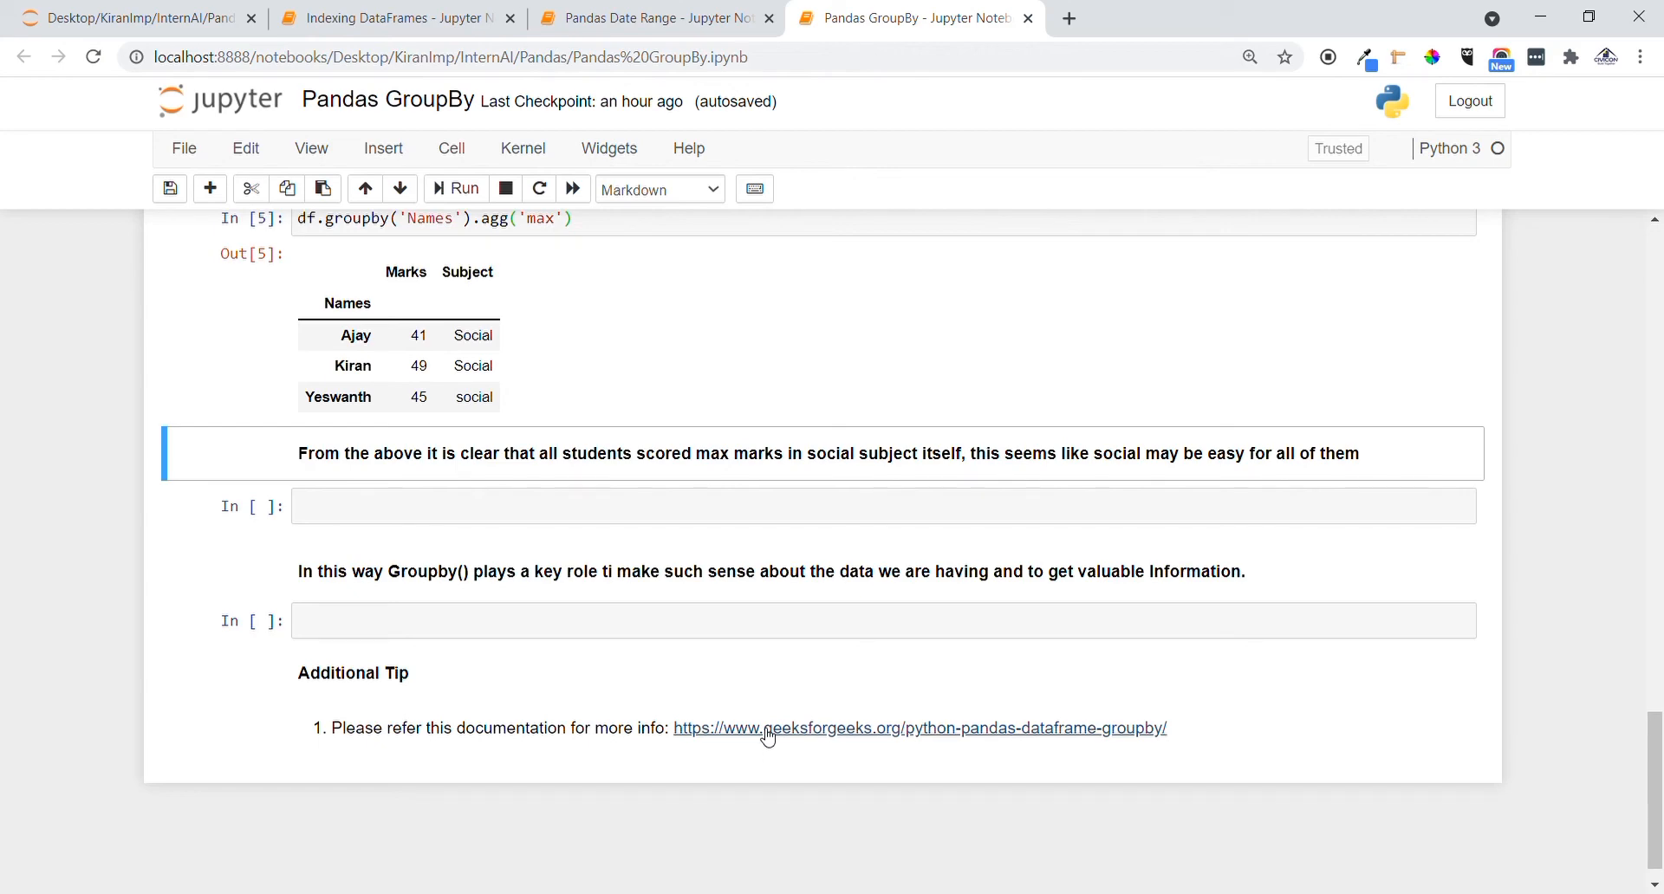
{"action": "scroll", "scroll_direction": "down", "scroll_amount": 3}
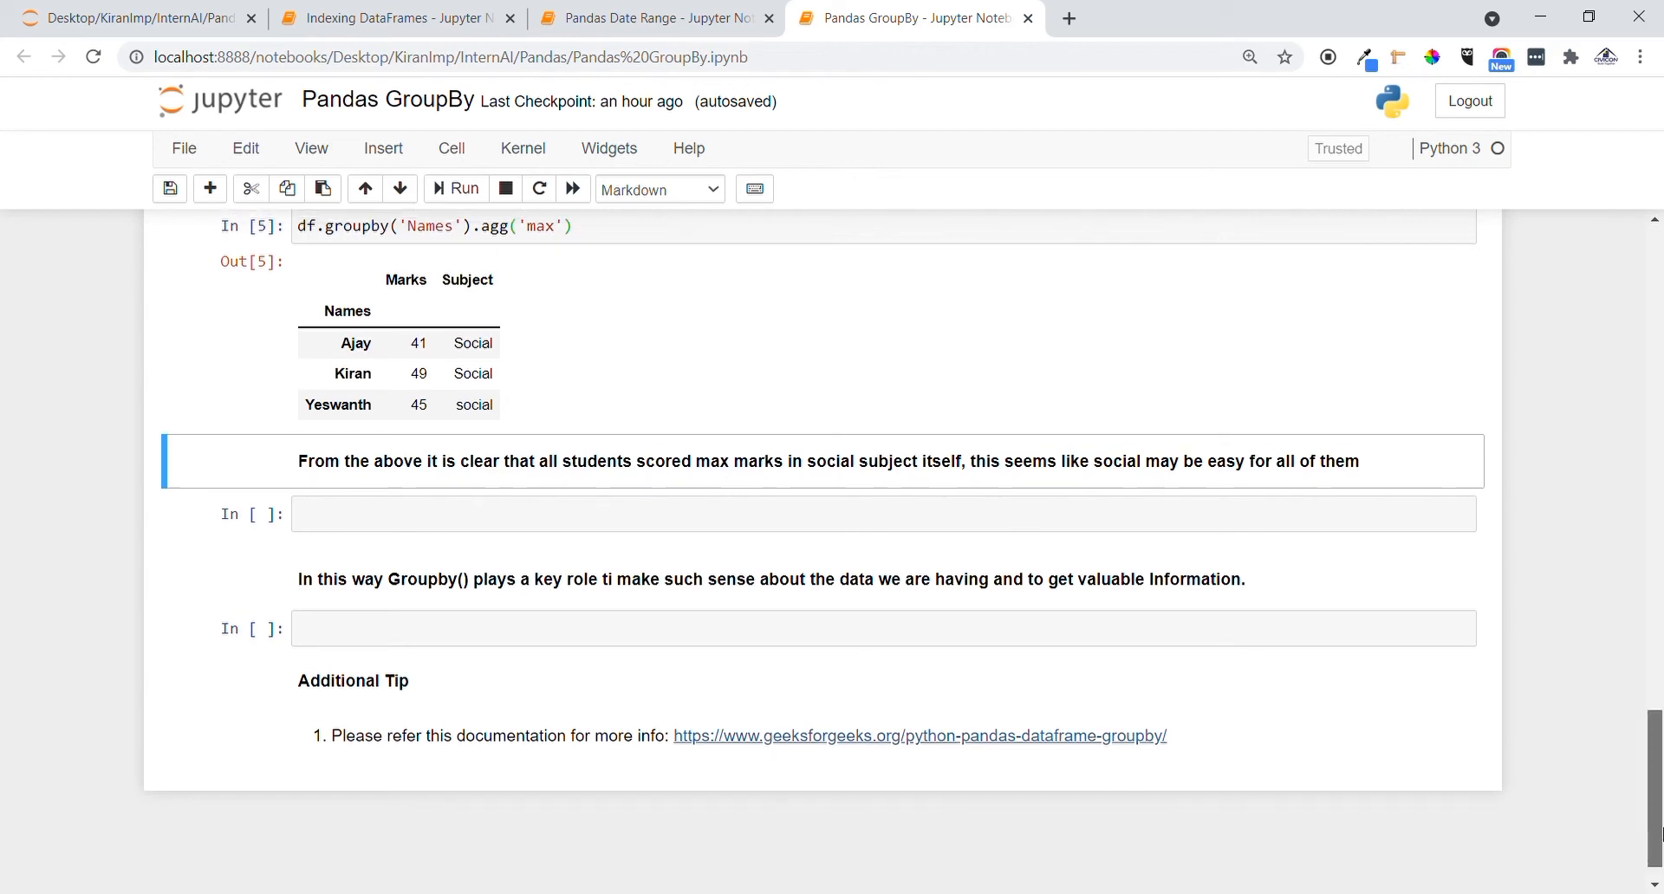
{"action": "scroll", "scroll_direction": "up", "scroll_amount": 3}
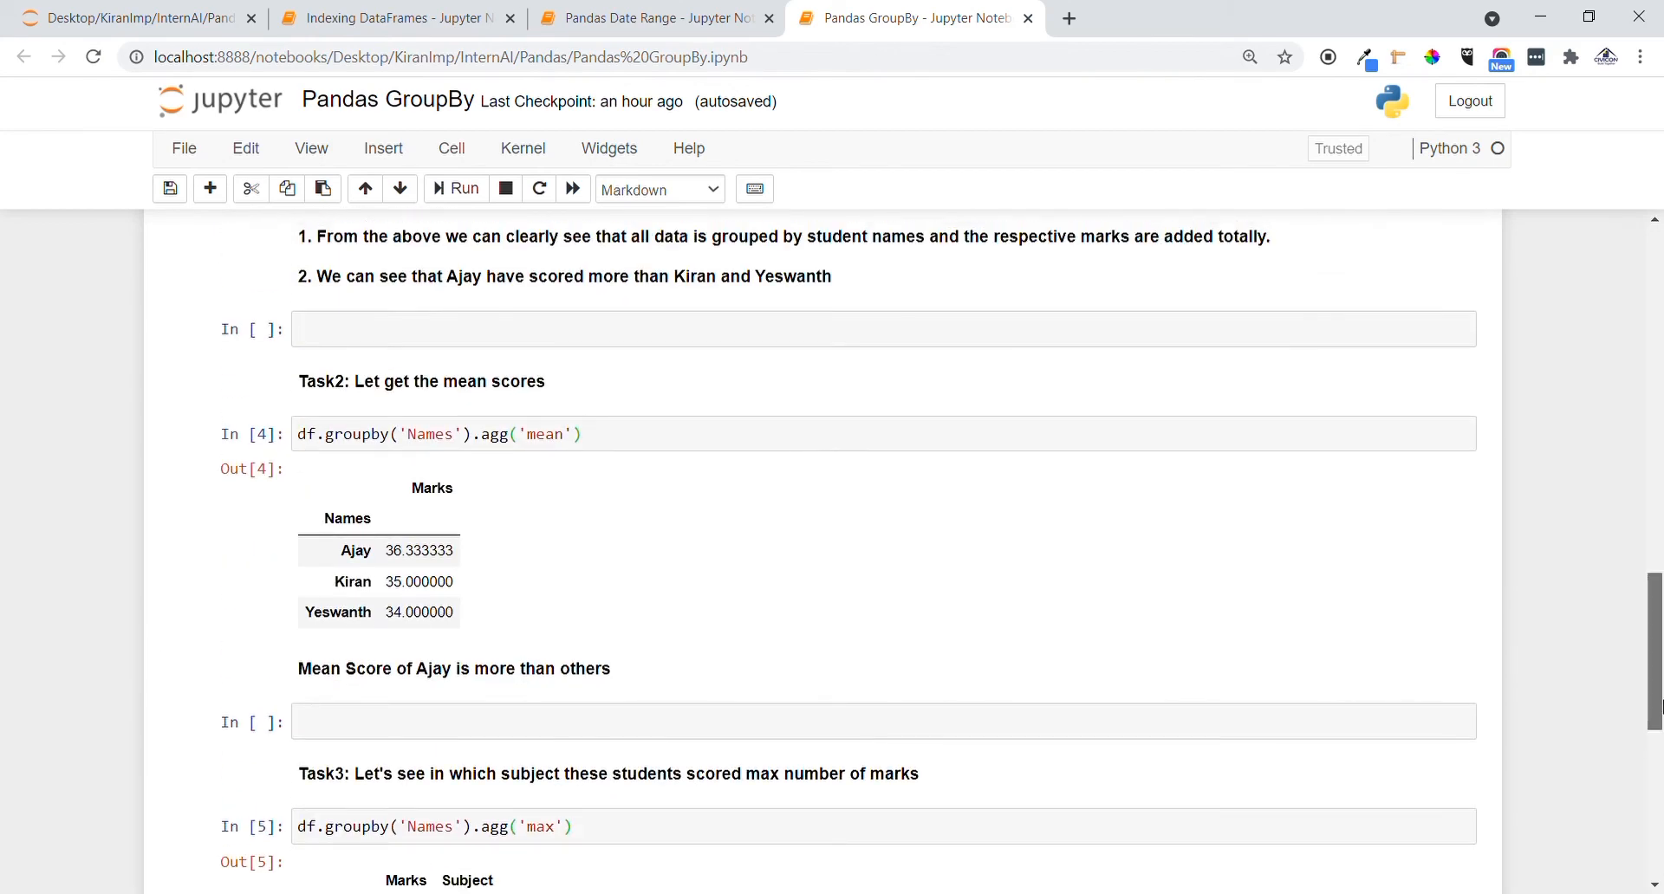
{"action": "scroll", "scroll_direction": "up", "scroll_amount": 3}
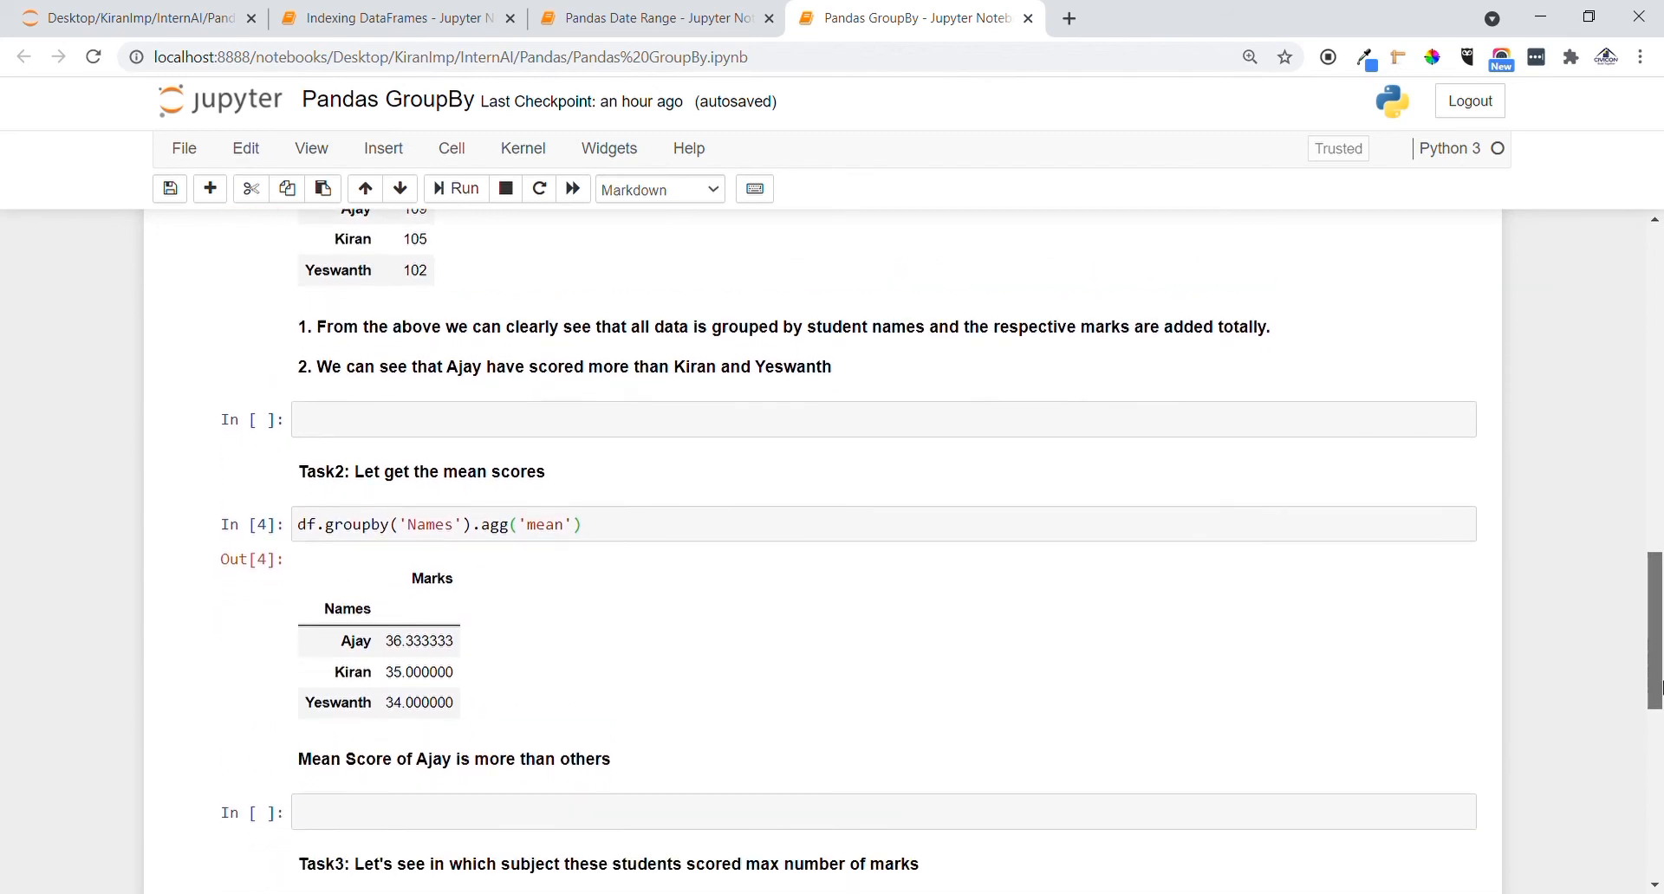
{"action": "scroll", "scroll_direction": "down", "scroll_amount": 3}
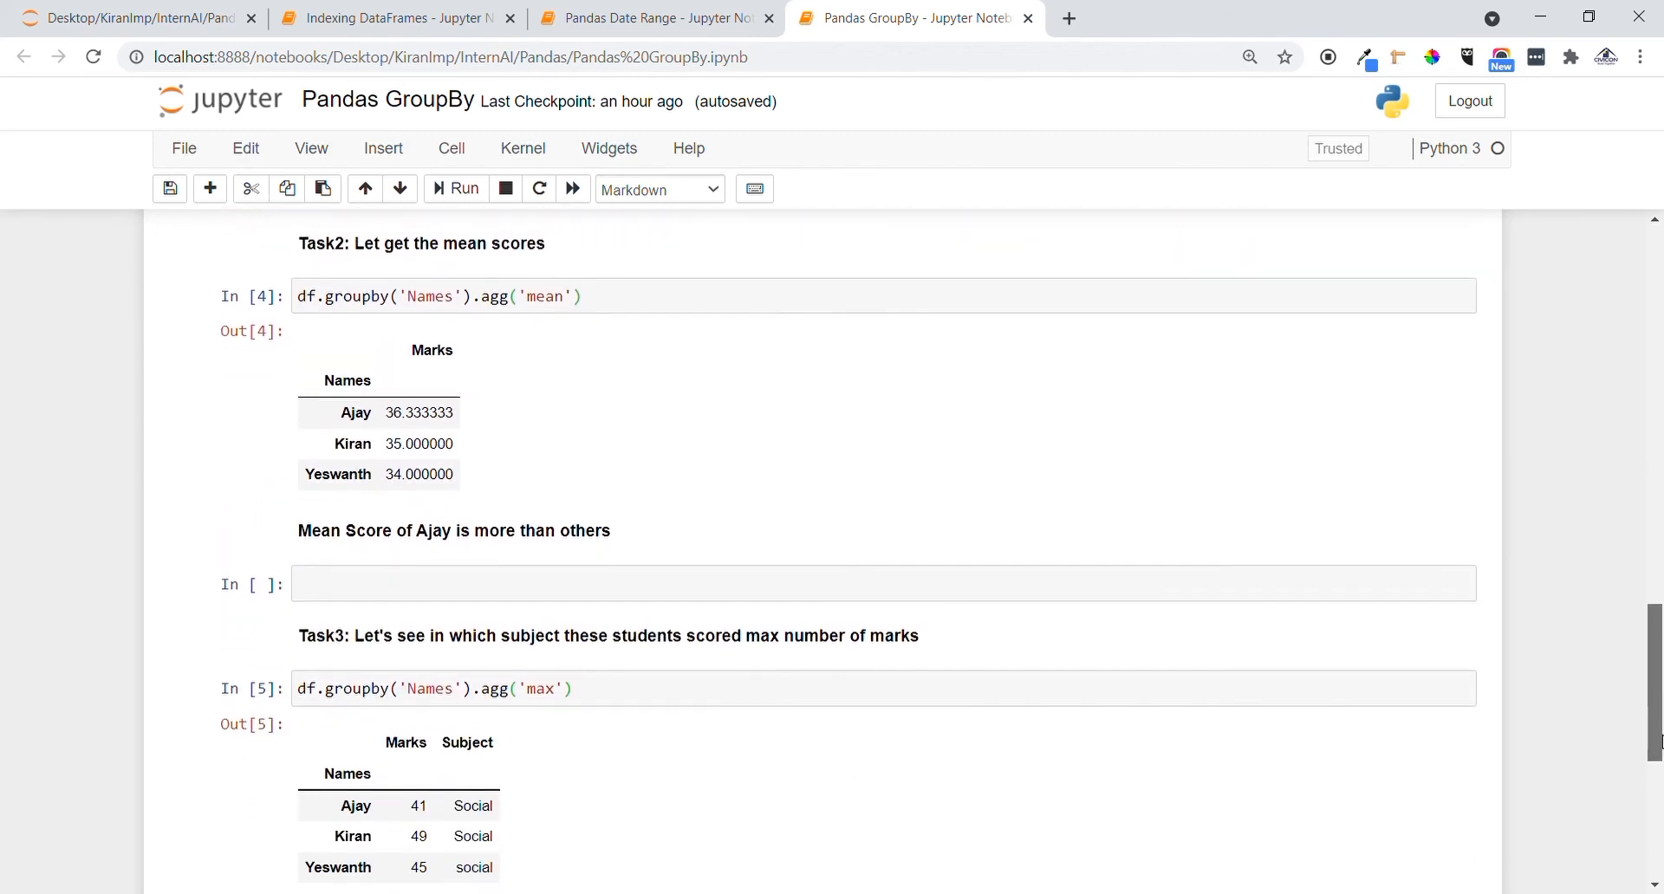
{"action": "scroll", "scroll_direction": "down", "scroll_amount": 3}
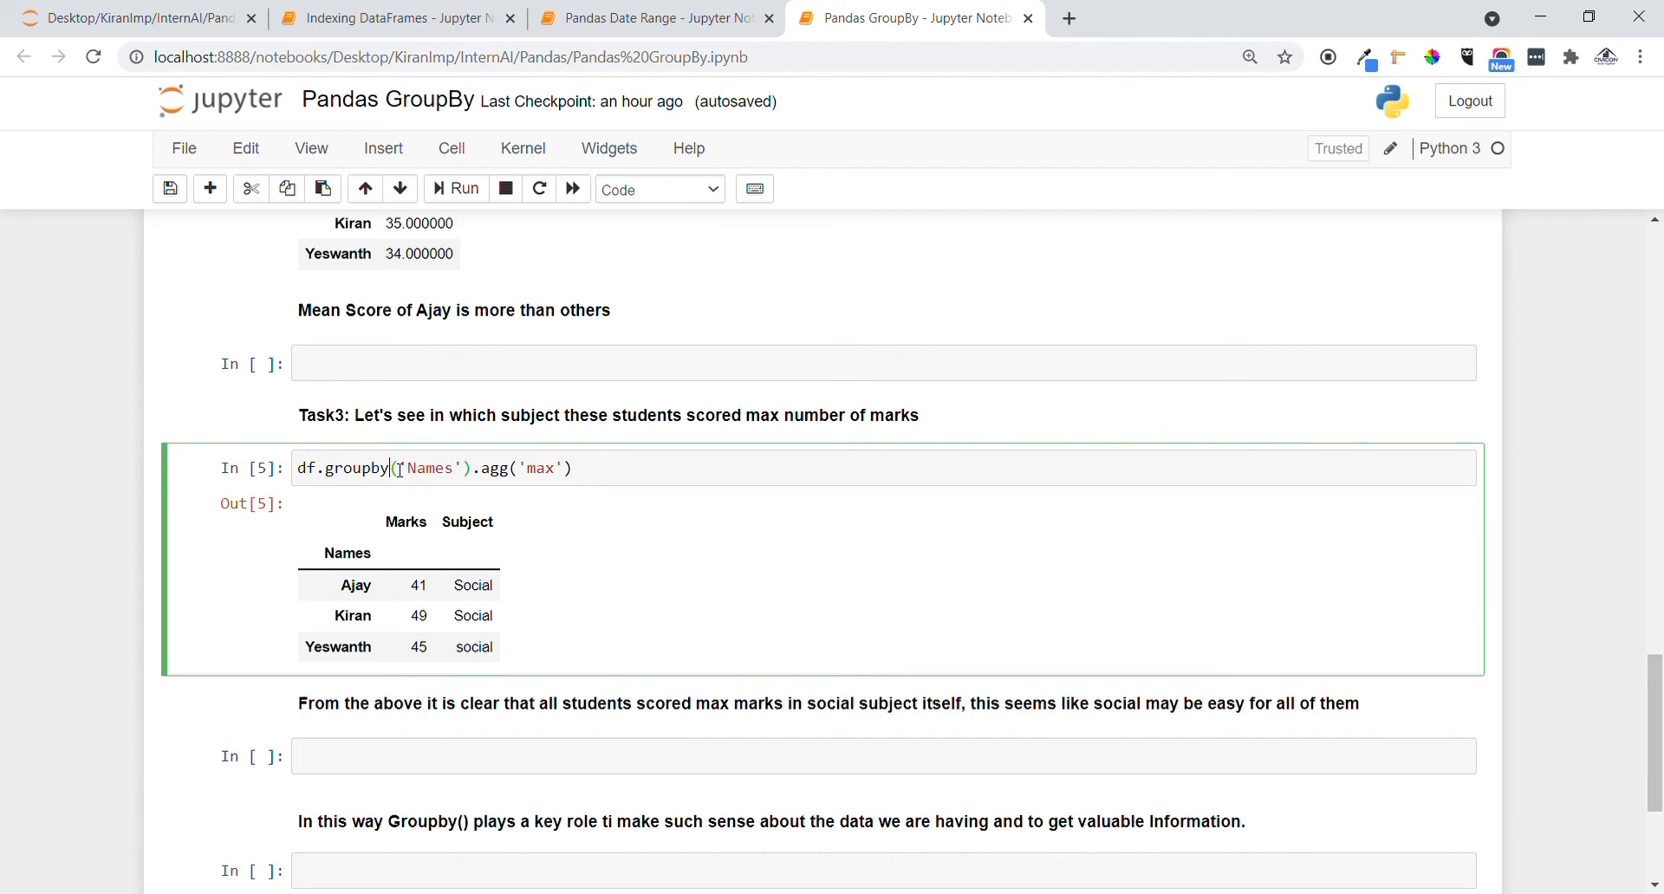
{"action": "left_click", "coordinate": [396, 468]}
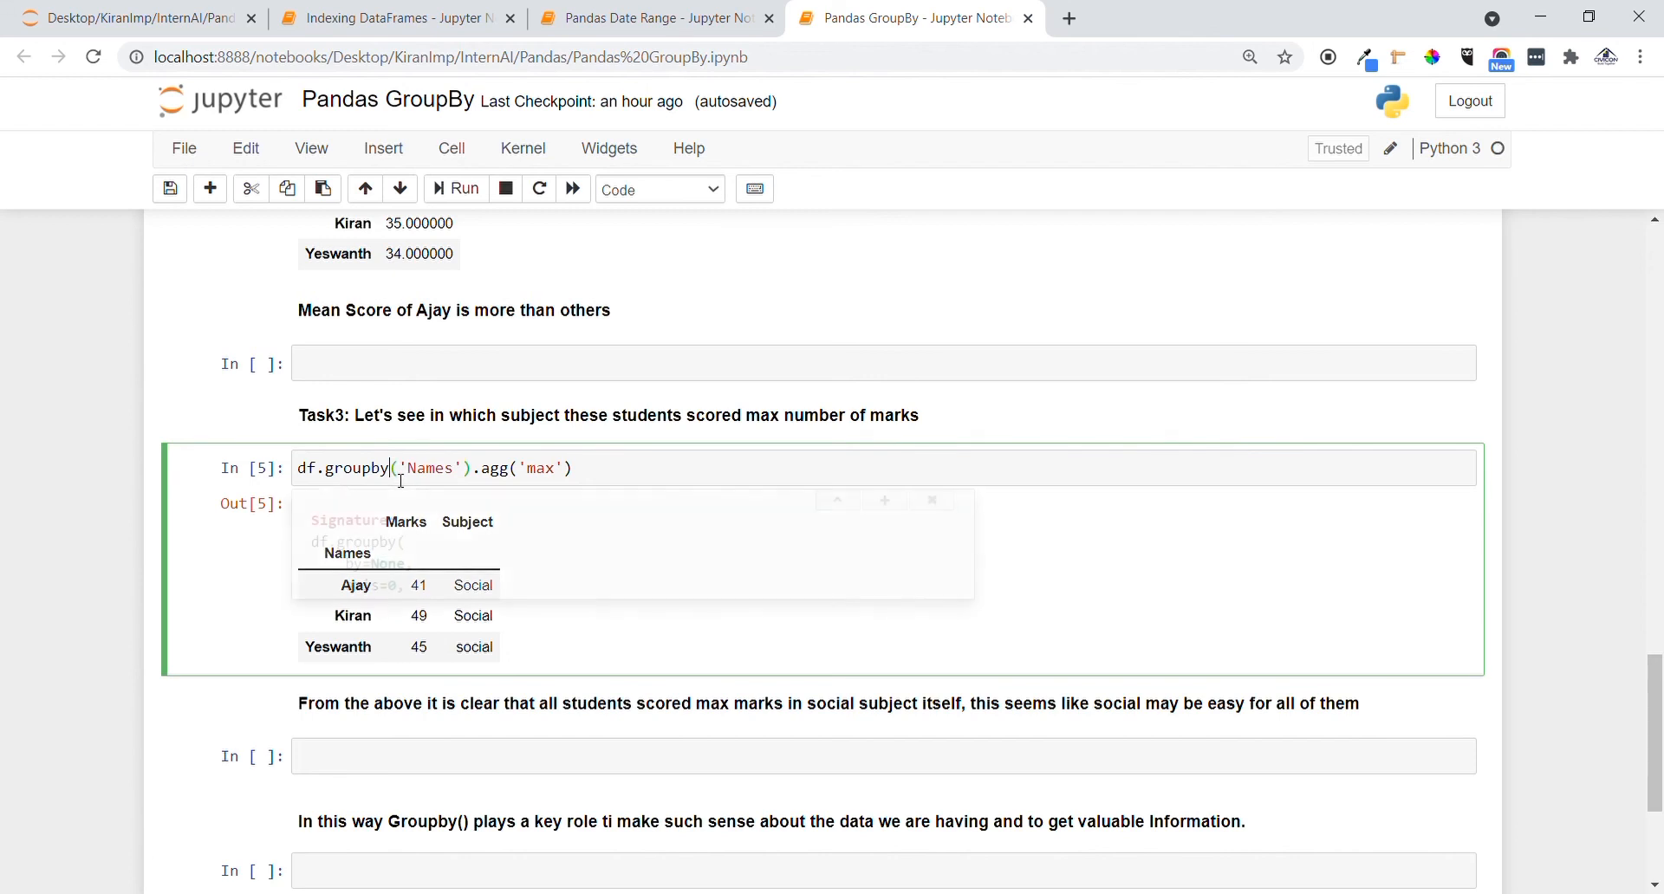
{"action": "left_click", "coordinate": [903, 500]}
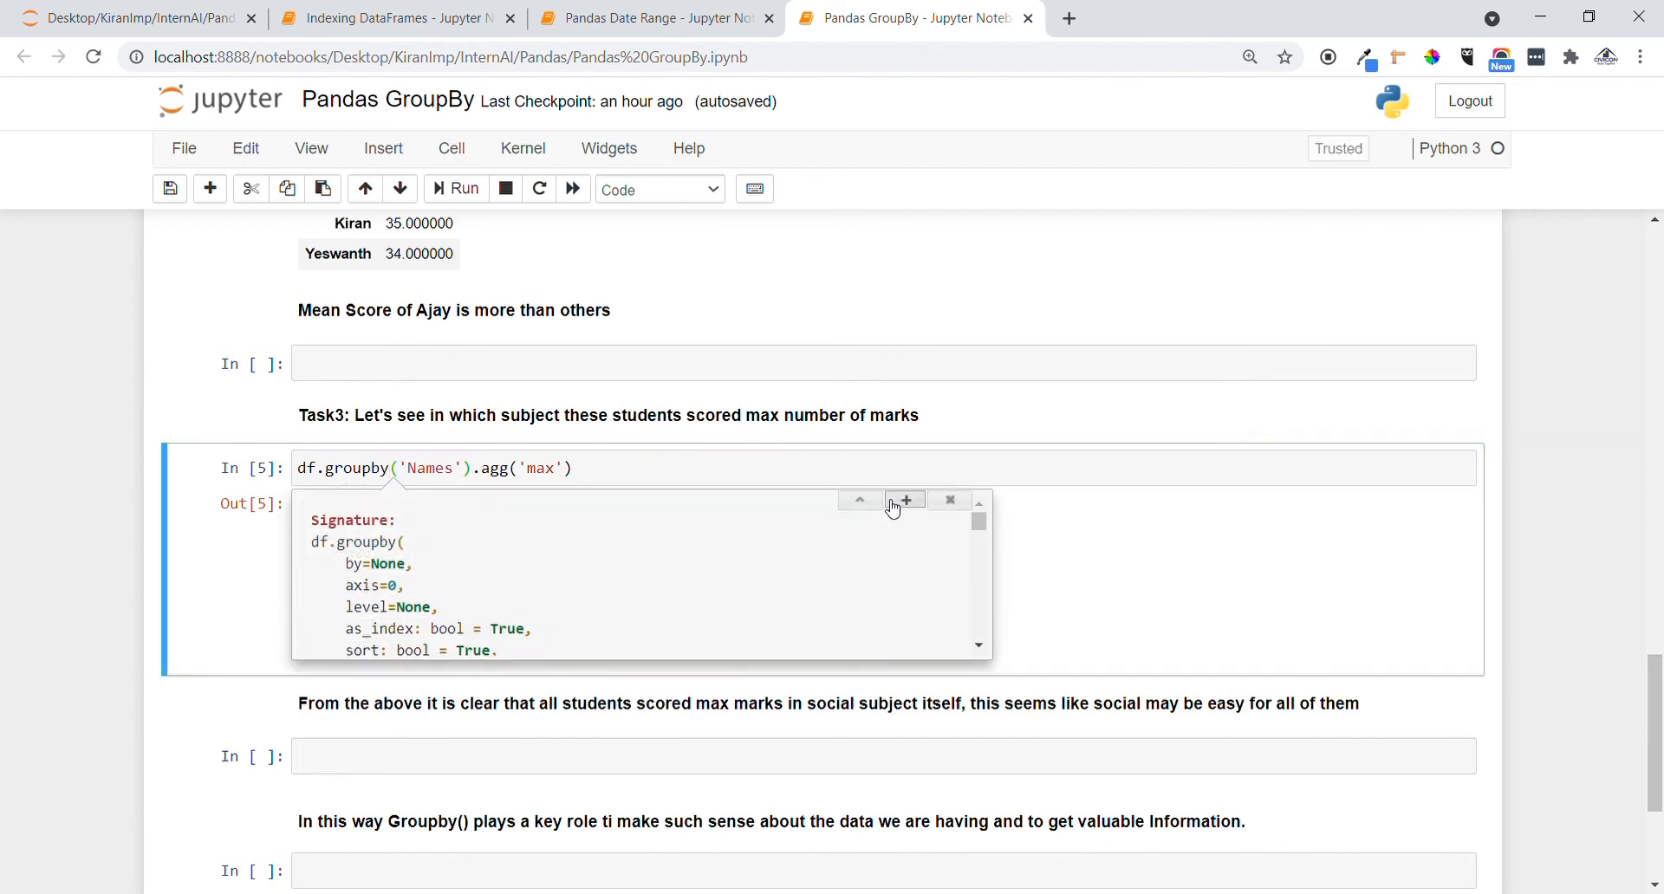
{"action": "scroll", "scroll_direction": "down", "scroll_amount": 3}
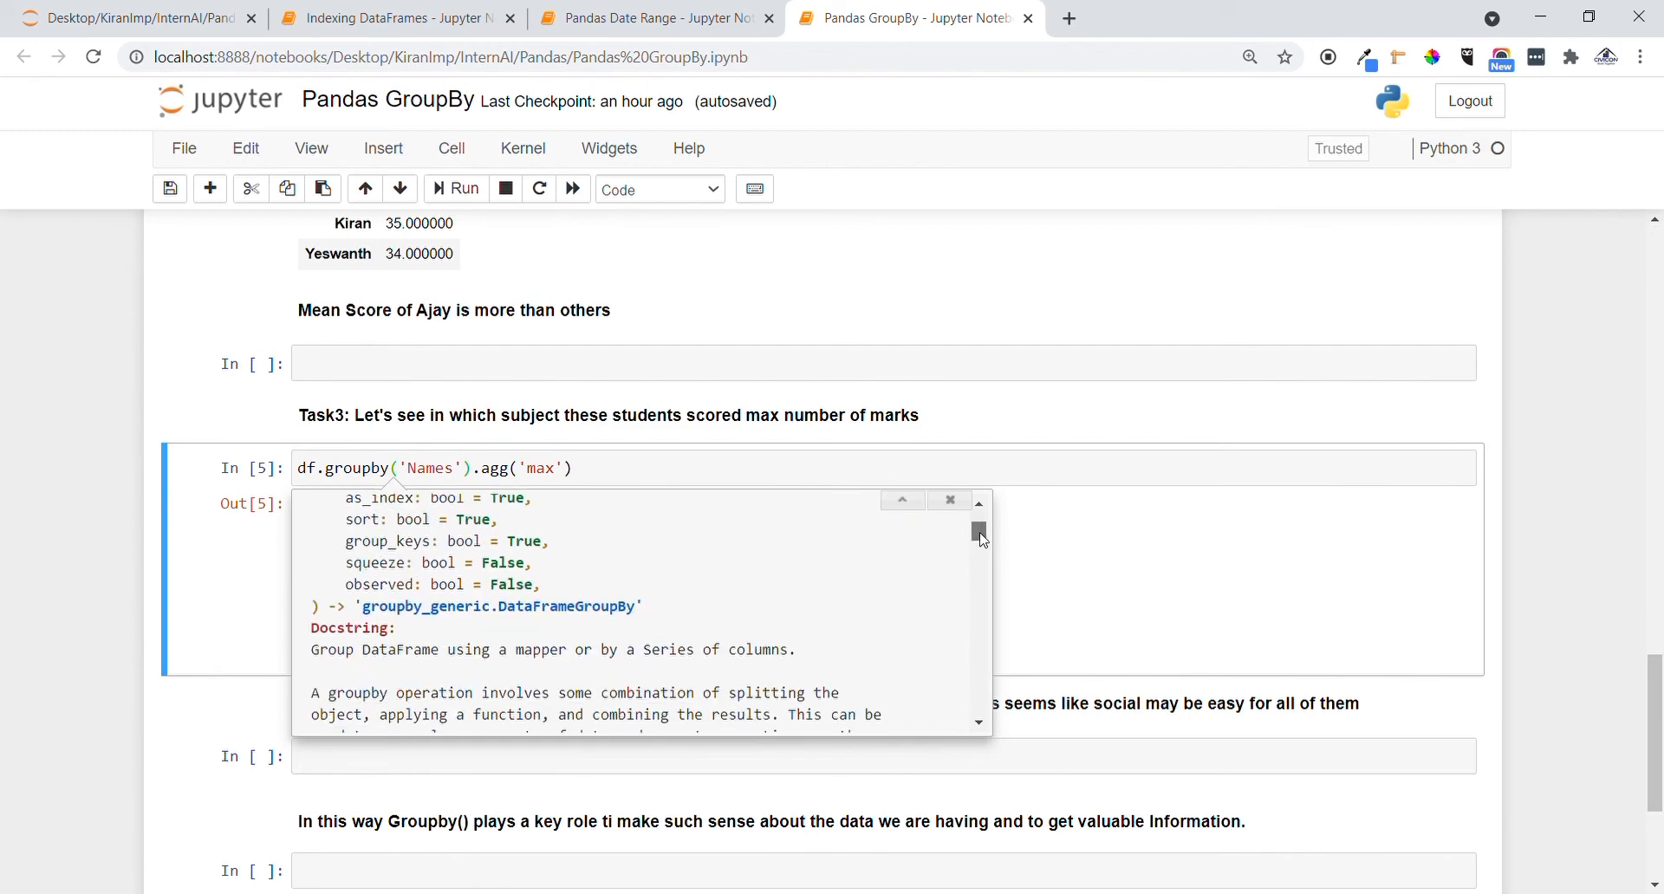
{"action": "scroll", "scroll_direction": "down", "scroll_amount": 3}
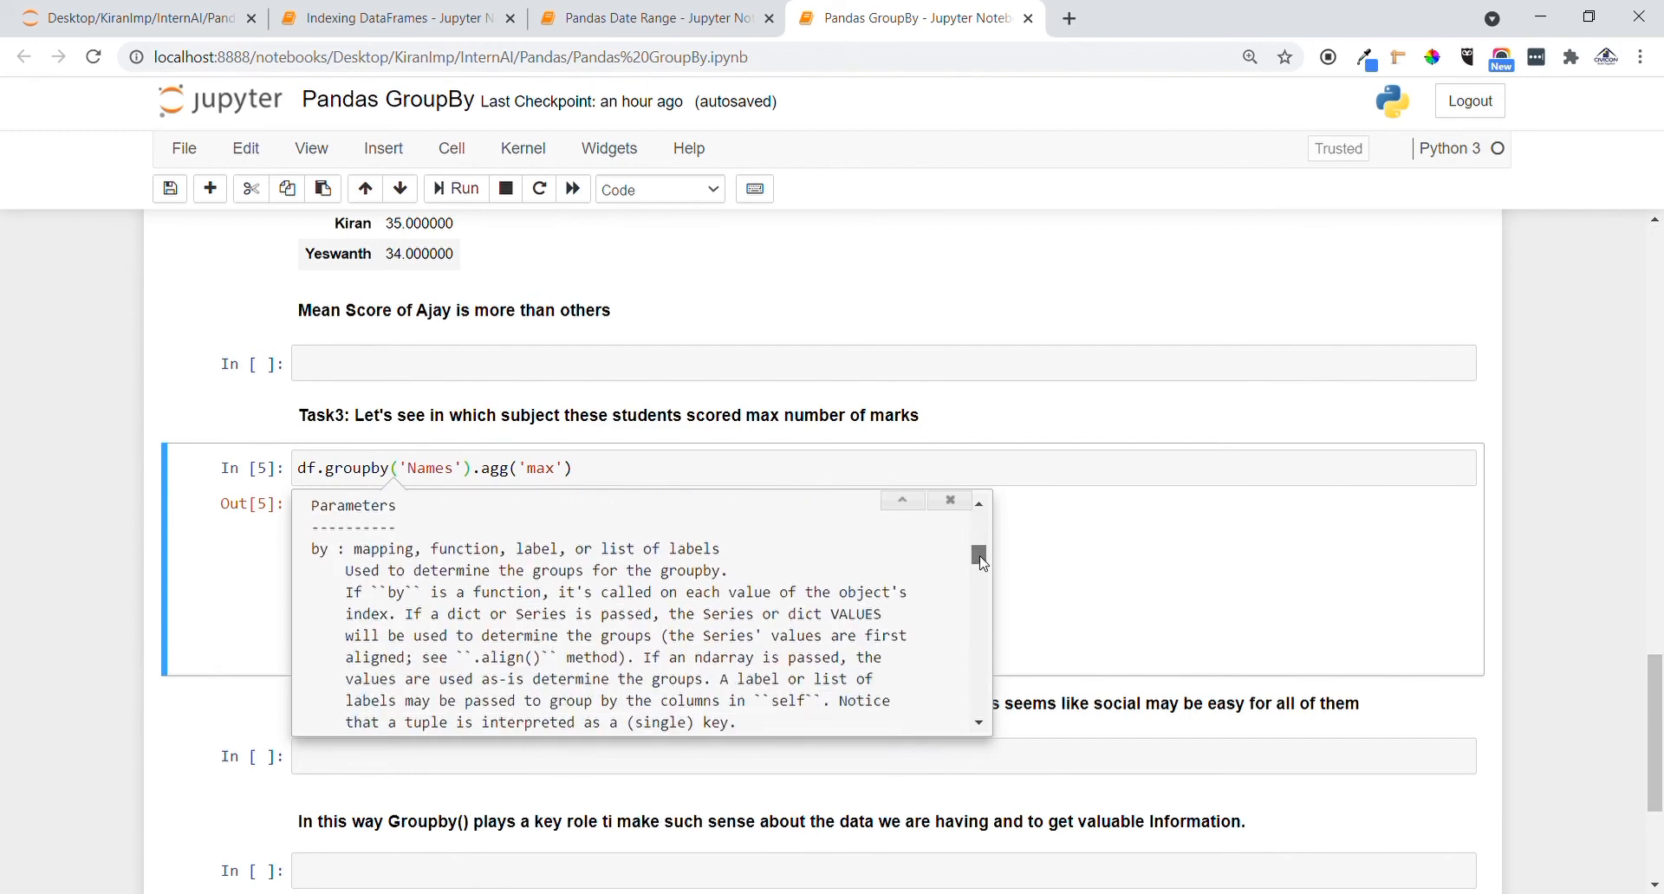
{"action": "scroll", "scroll_direction": "down", "scroll_amount": 3}
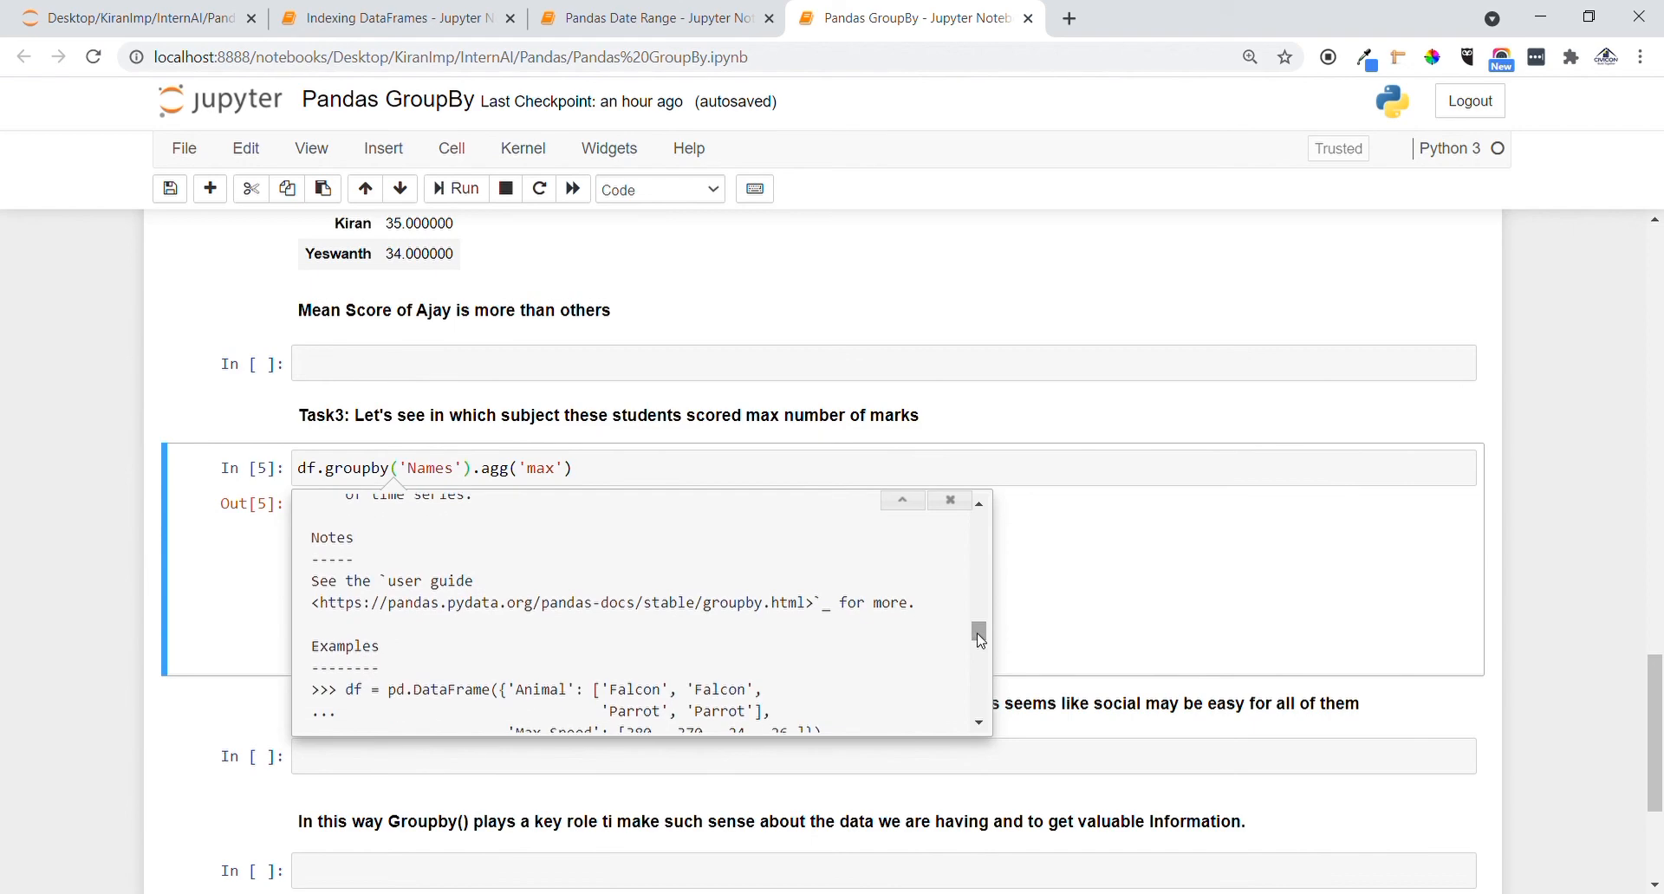
{"action": "left_click", "coordinate": [947, 500]}
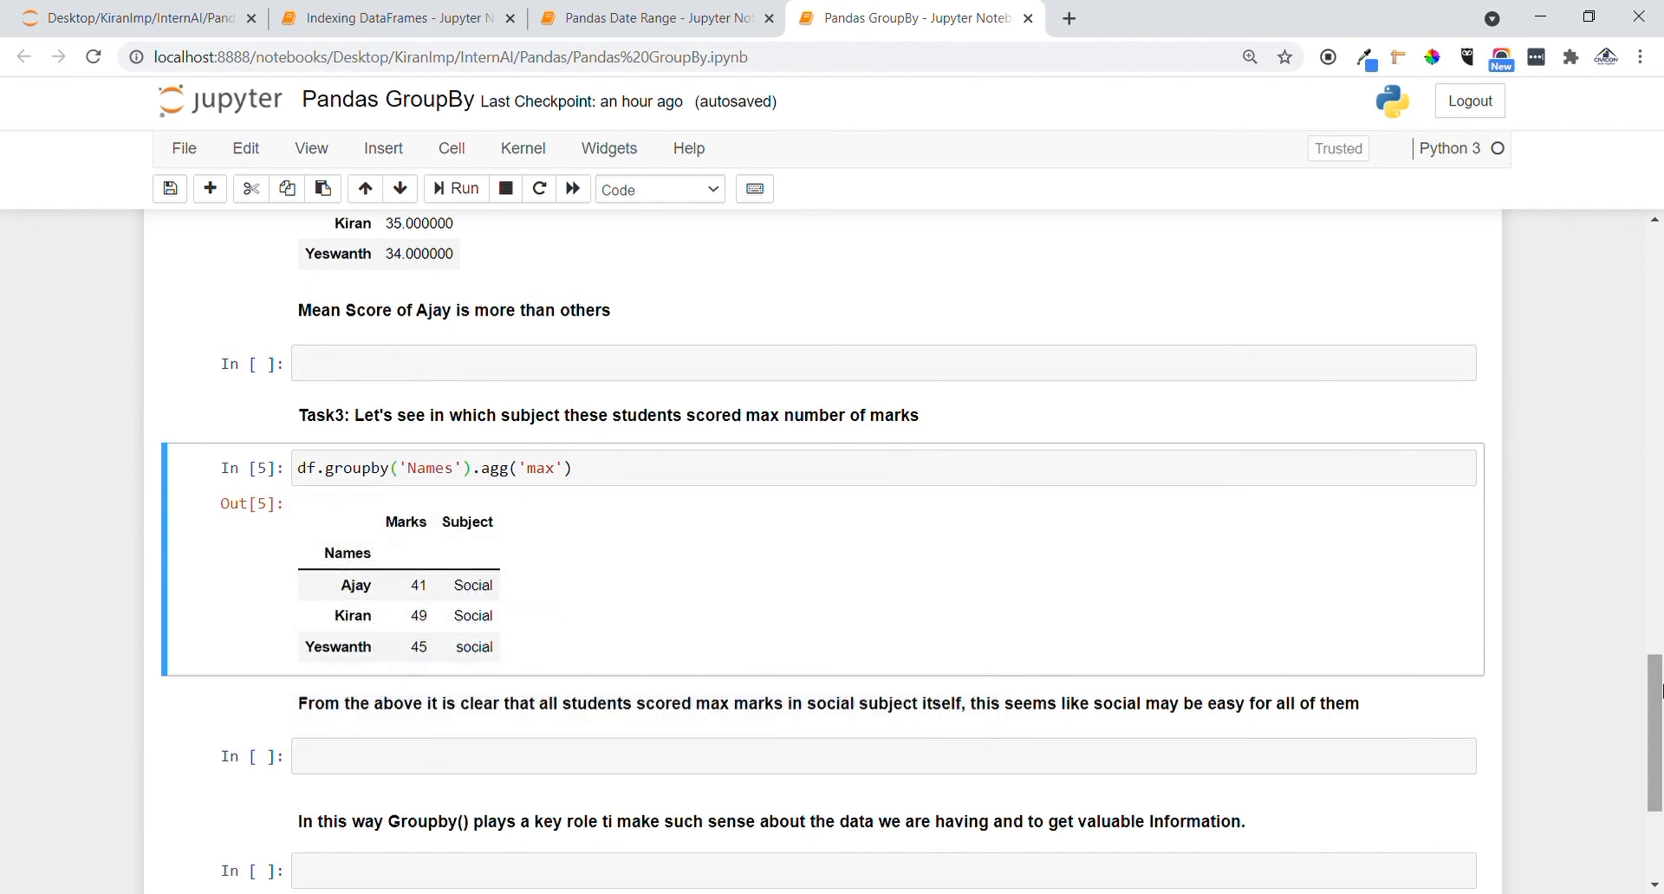
{"action": "scroll", "scroll_direction": "up", "scroll_amount": 3}
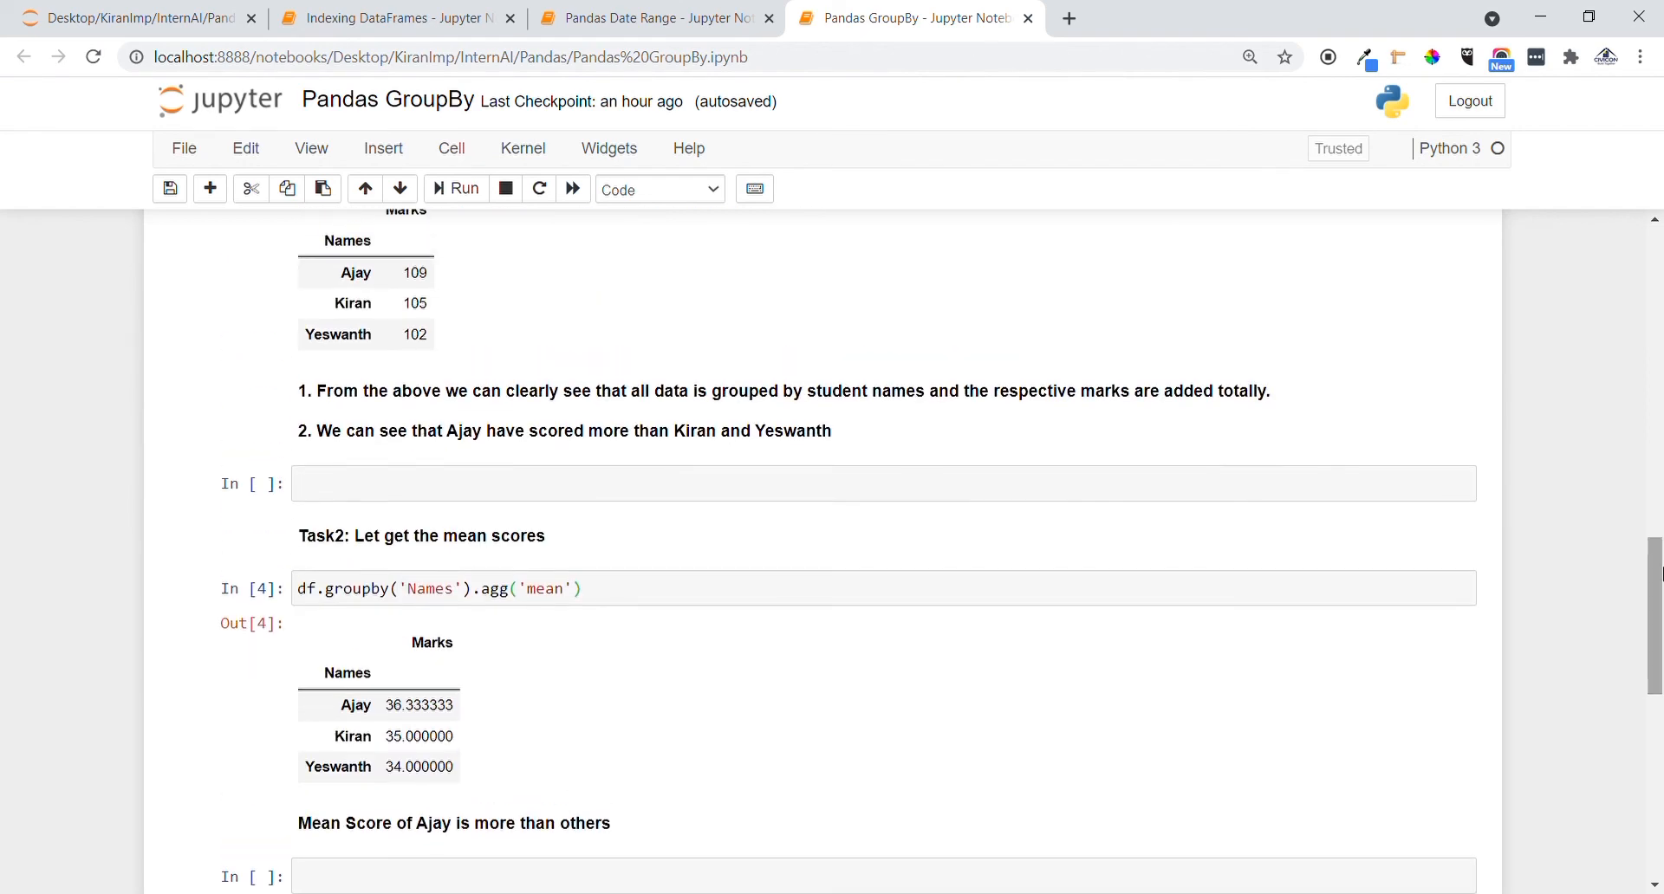